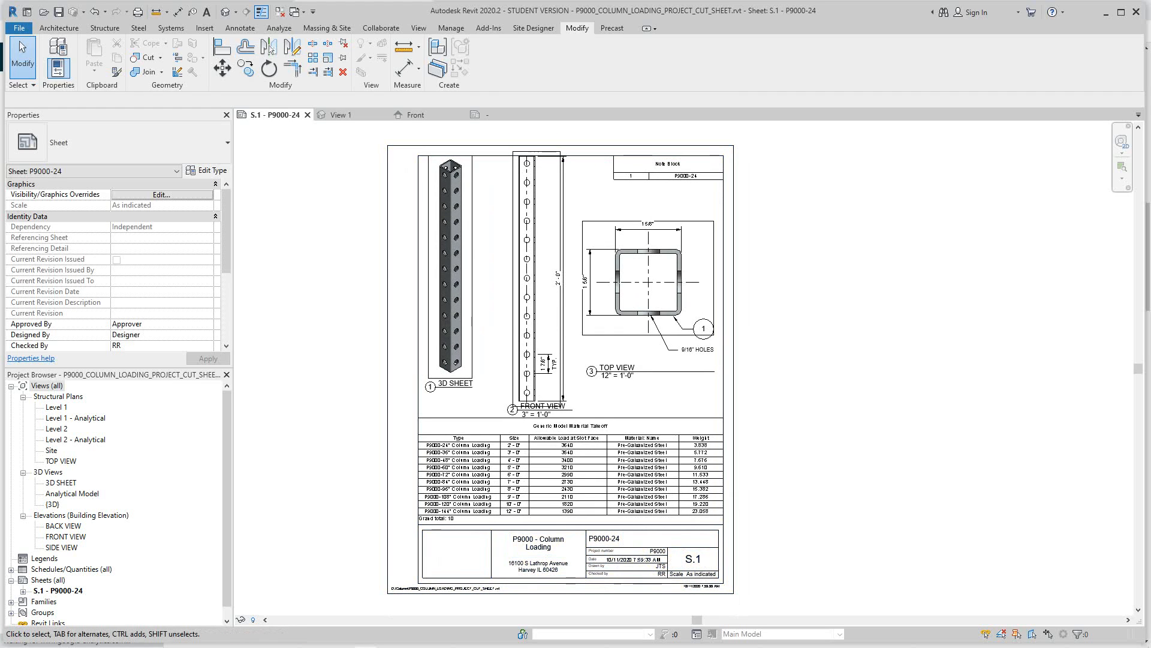
Bring up the P9000 Column family's category and parameter settings from the Family Editor.
{"action": "left_click", "coordinate": [647, 554]}
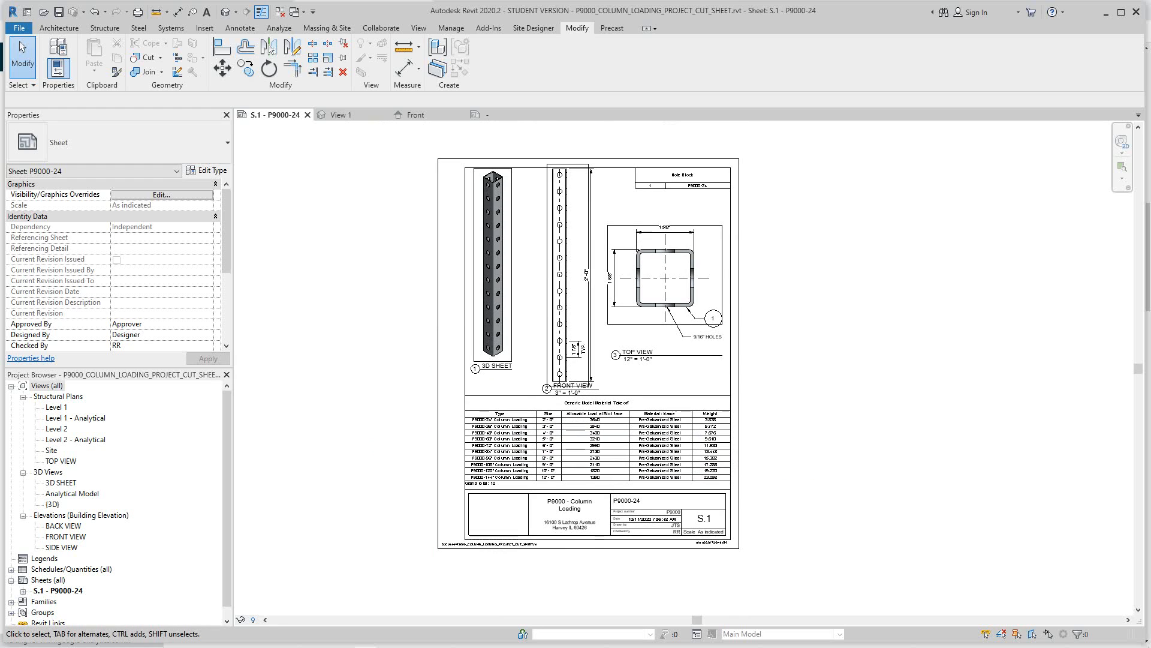
{"action": "left_click", "coordinate": [558, 444]}
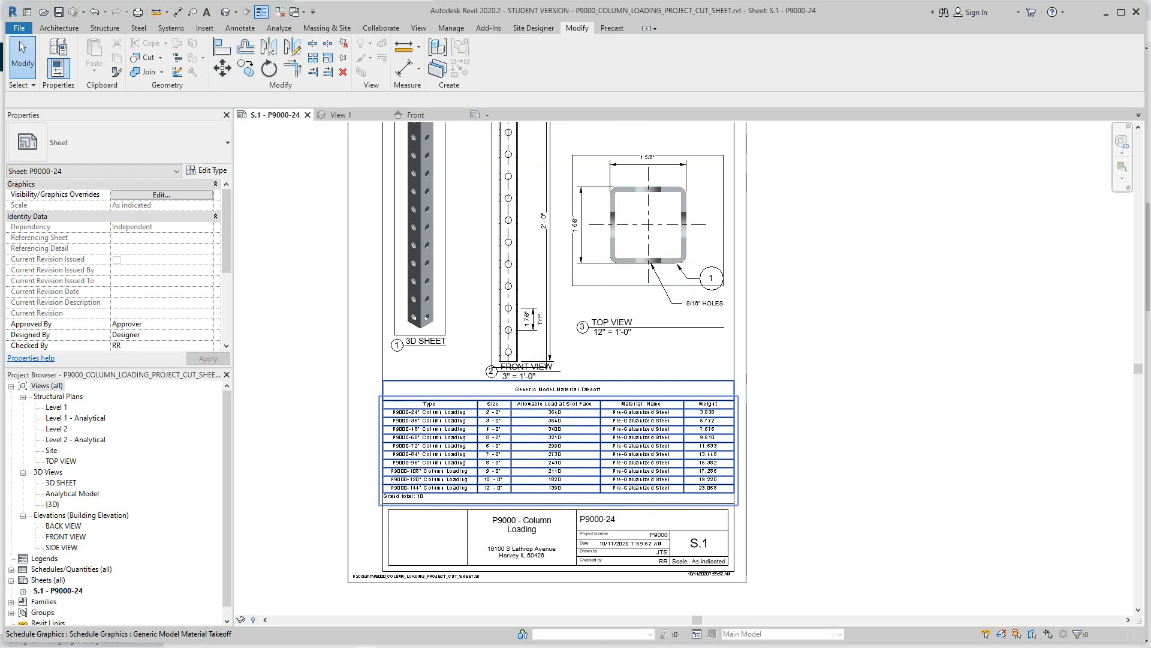
{"action": "scroll", "scroll_direction": "up", "scroll_amount": 3}
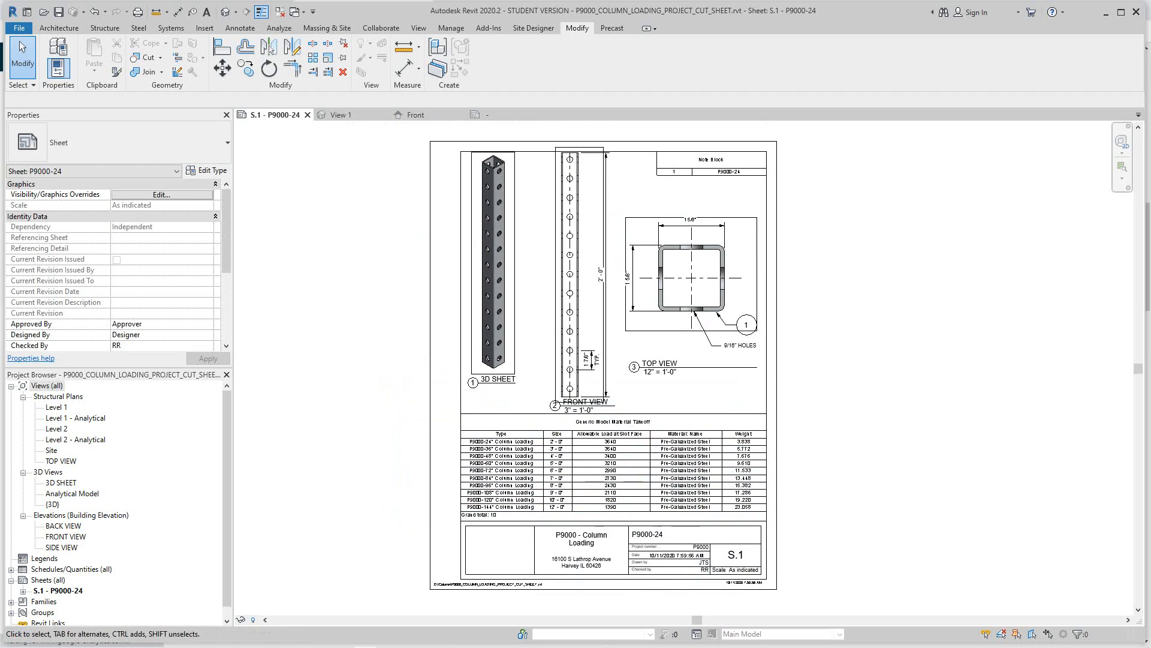
{"action": "left_click", "coordinate": [613, 470]}
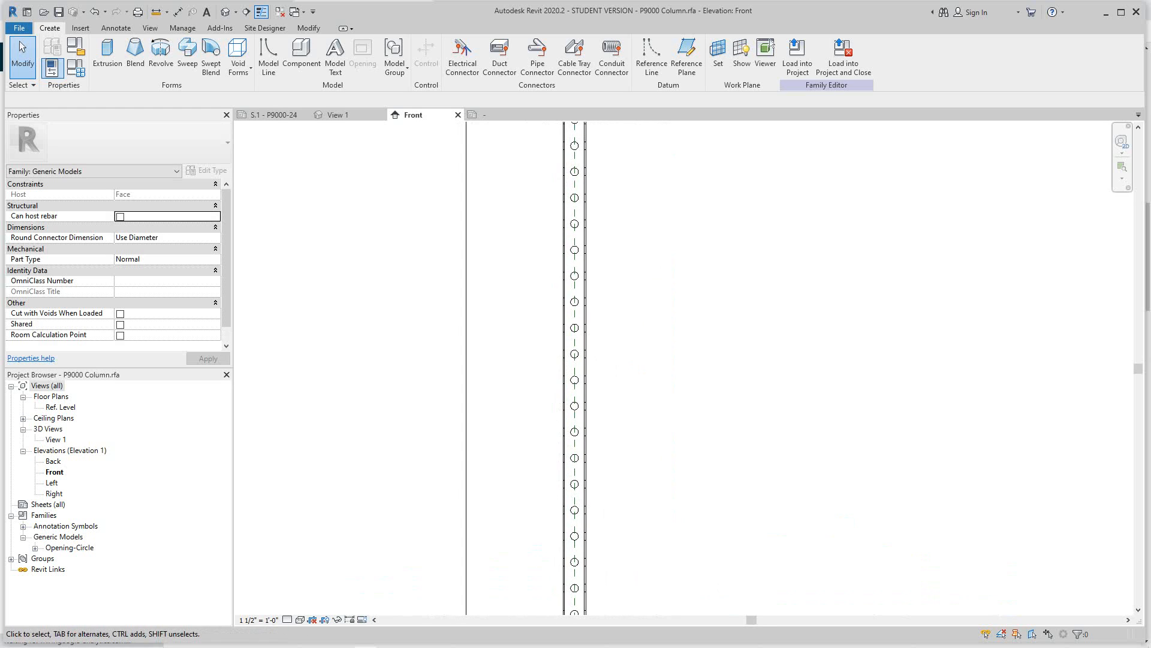
{"action": "mouse_move", "coordinate": [75, 48]}
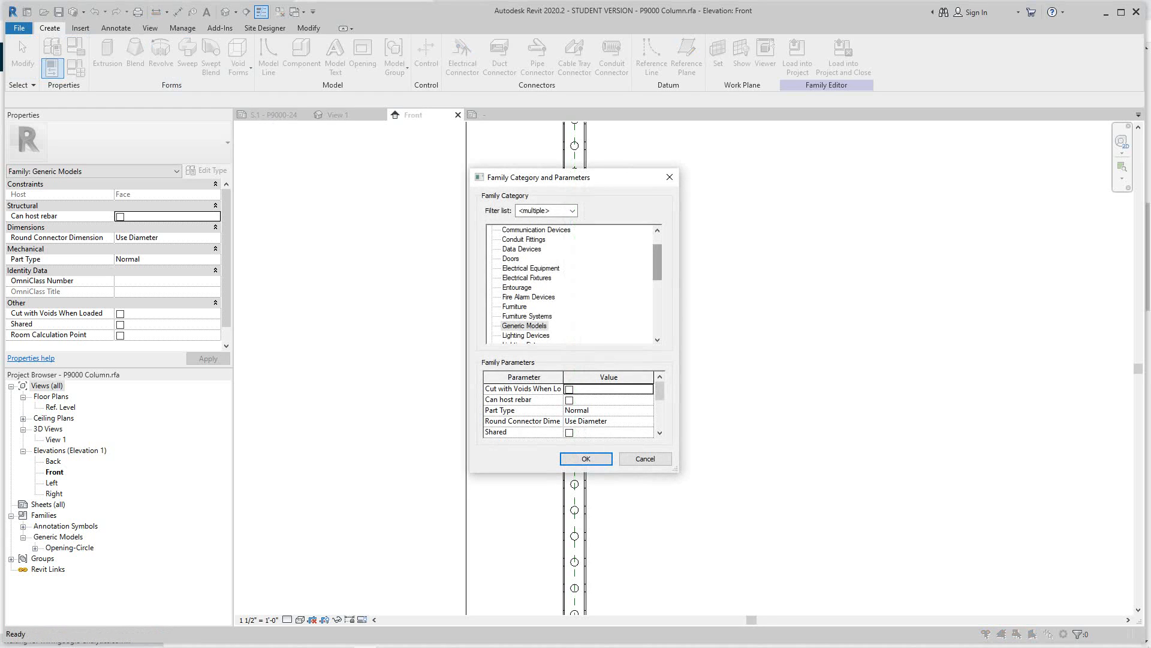
Scroll through the Family Category list to review the available categories.
{"action": "scroll", "scroll_direction": "down", "scroll_amount": 3}
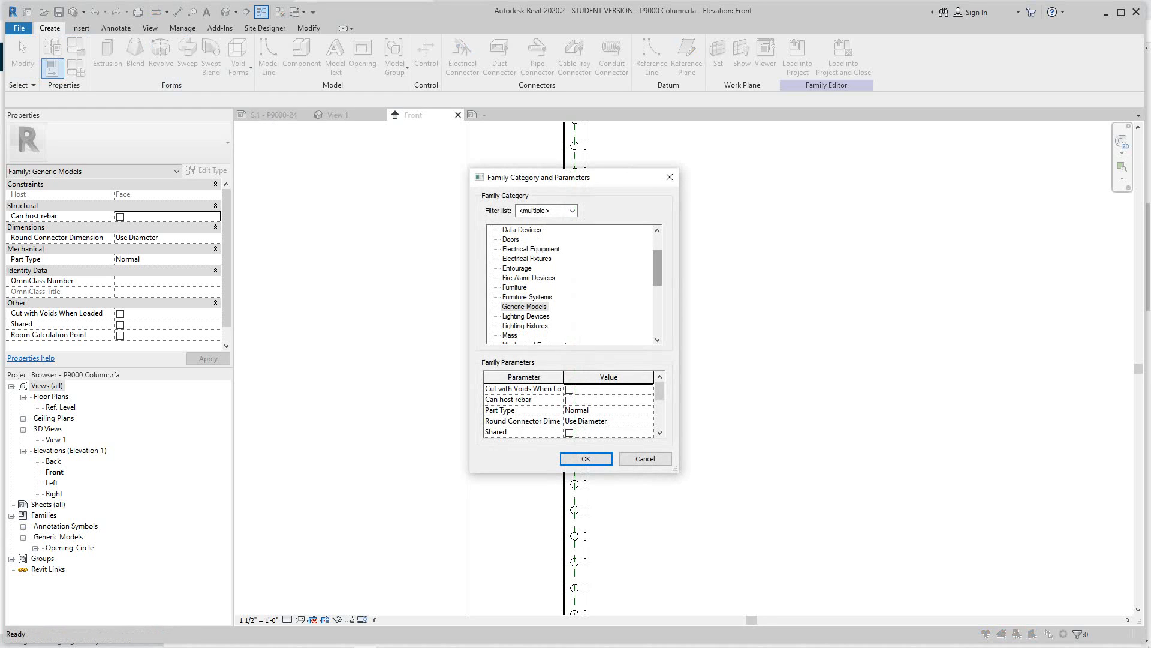
{"action": "scroll", "scroll_direction": "down", "scroll_amount": 3}
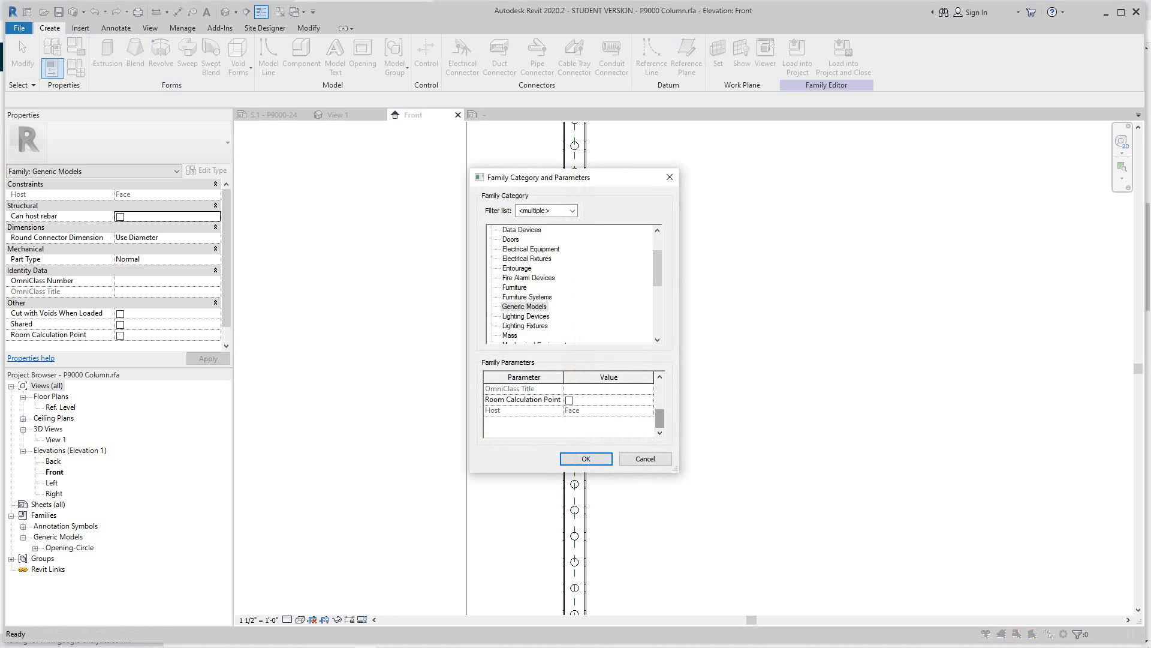
{"action": "scroll", "scroll_direction": "up", "scroll_amount": 3}
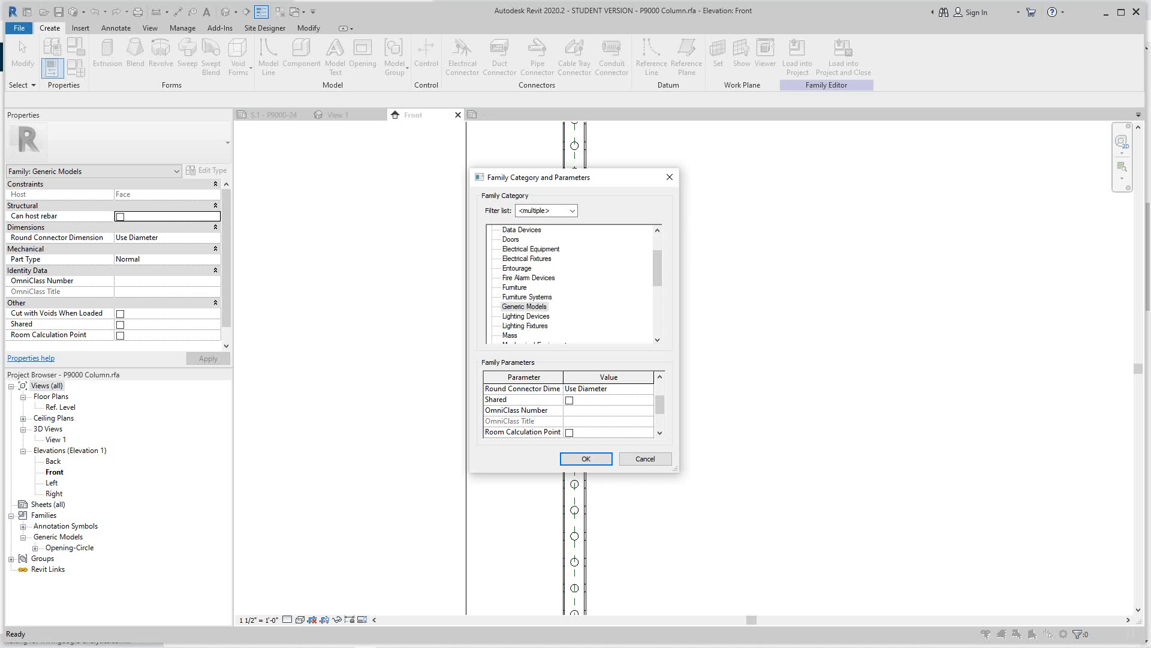
{"action": "scroll", "scroll_direction": "down", "scroll_amount": 3}
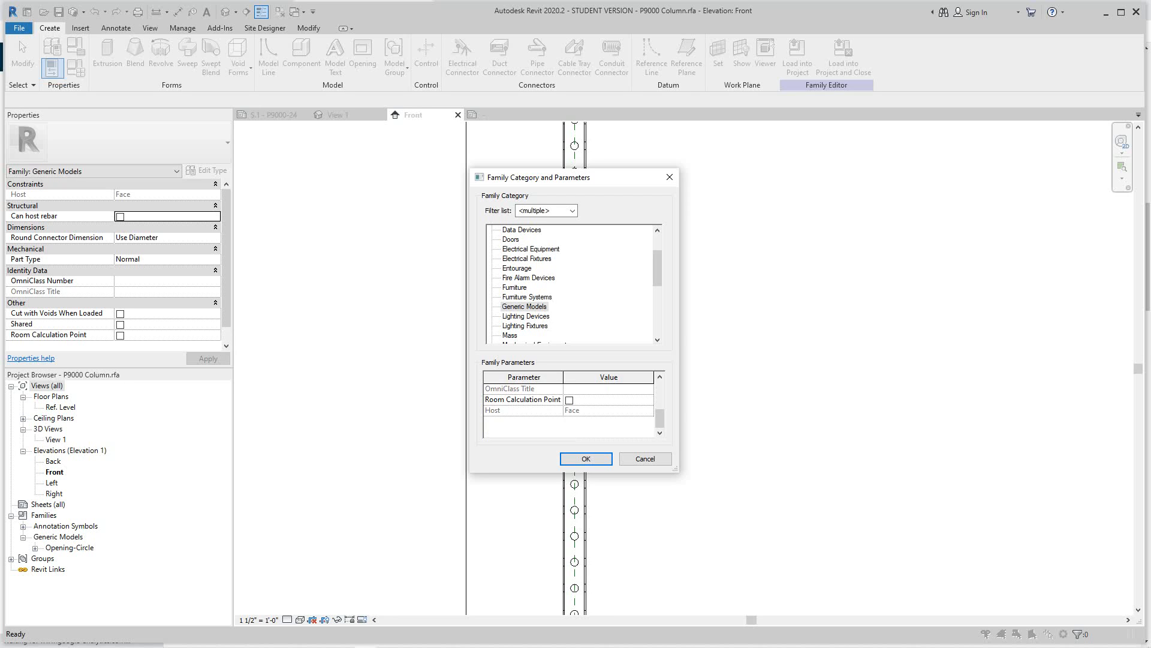
{"action": "scroll", "scroll_direction": "up", "scroll_amount": 3}
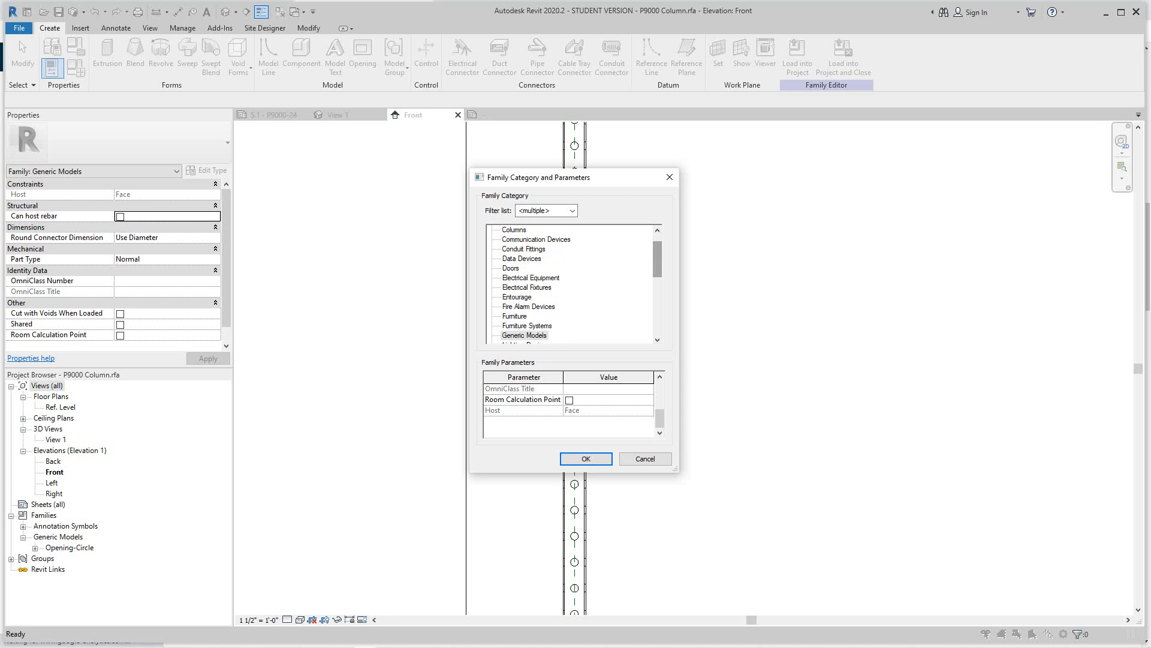
{"action": "scroll", "scroll_direction": "down", "scroll_amount": 3}
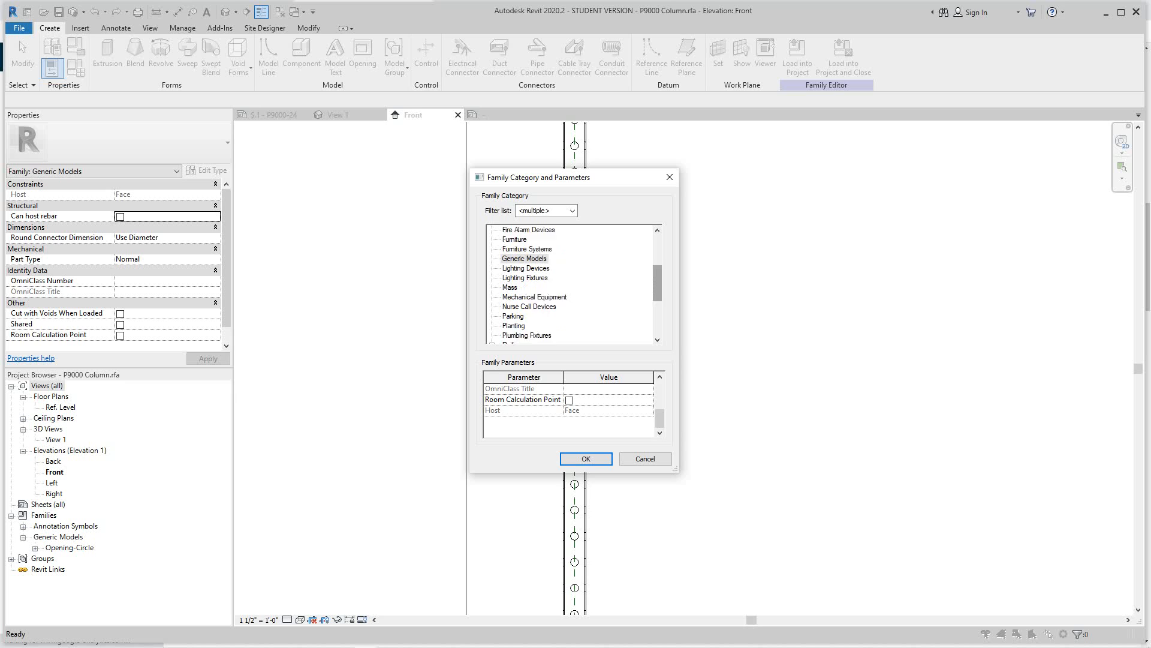
{"action": "scroll", "scroll_direction": "down", "scroll_amount": 3}
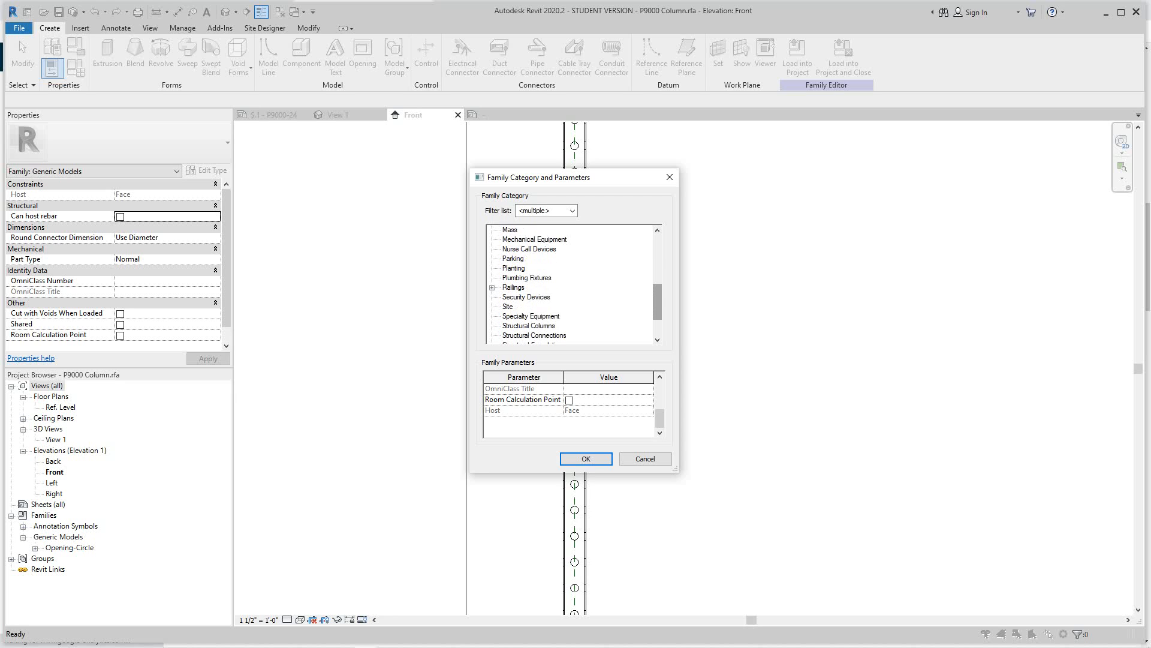
{"action": "scroll", "scroll_direction": "down", "scroll_amount": 3}
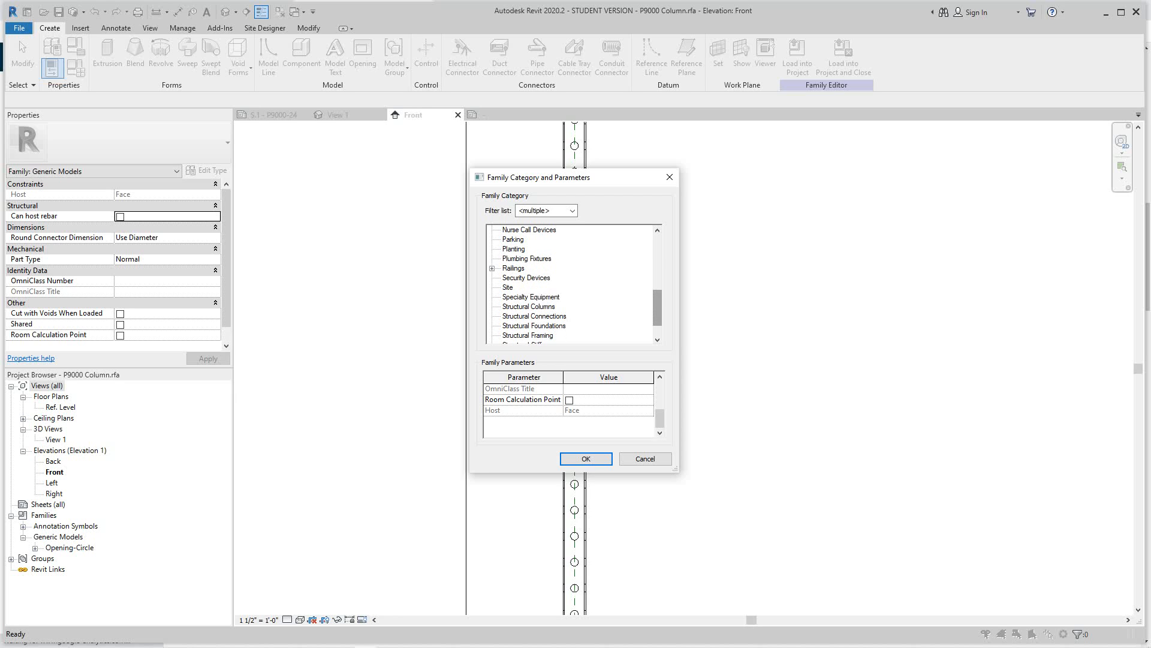
Set the family category to Structural Framing and bring up its OmniClass Table 23 list.
{"action": "left_click", "coordinate": [527, 325]}
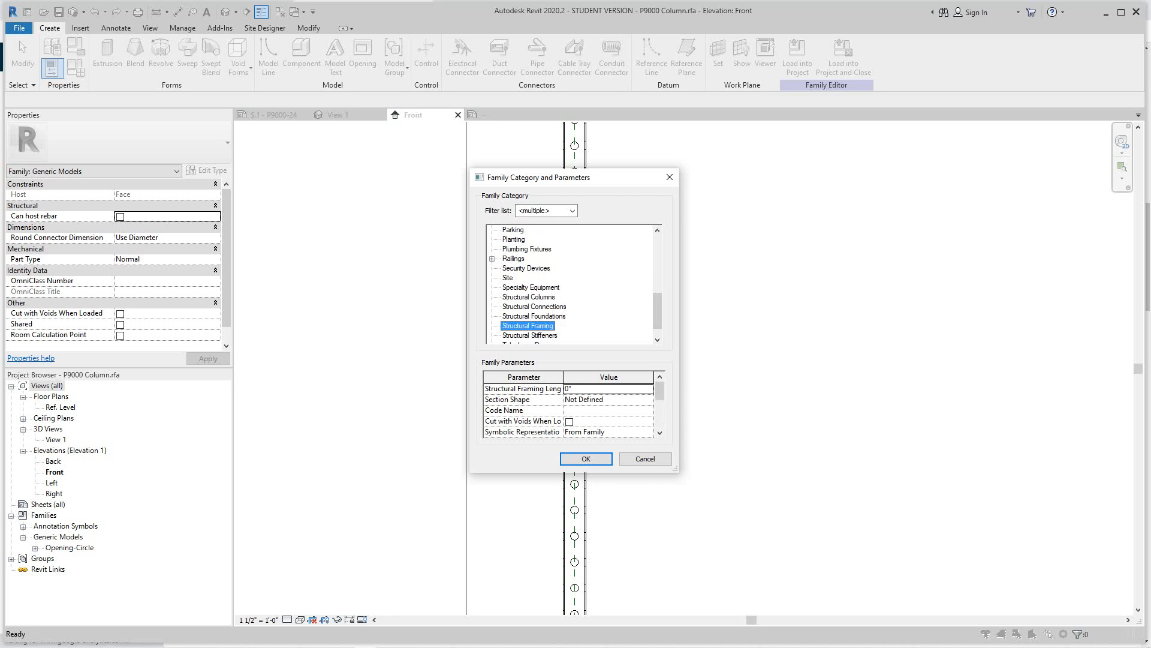
{"action": "scroll", "scroll_direction": "down", "scroll_amount": 3}
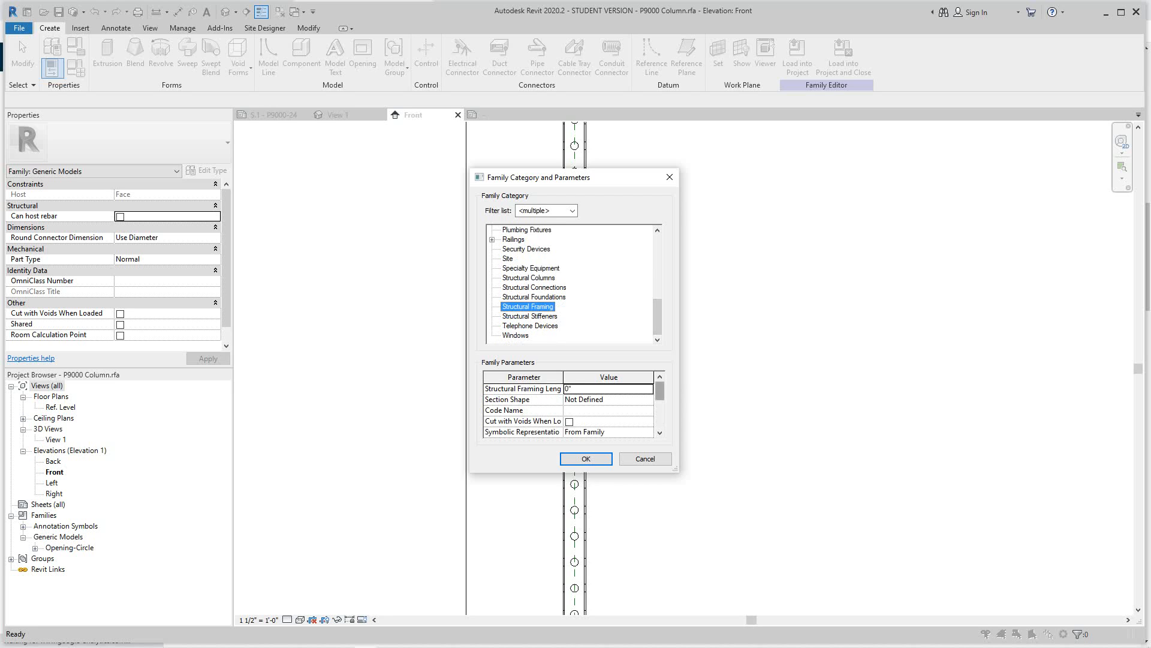
{"action": "scroll", "scroll_direction": "down", "scroll_amount": 3}
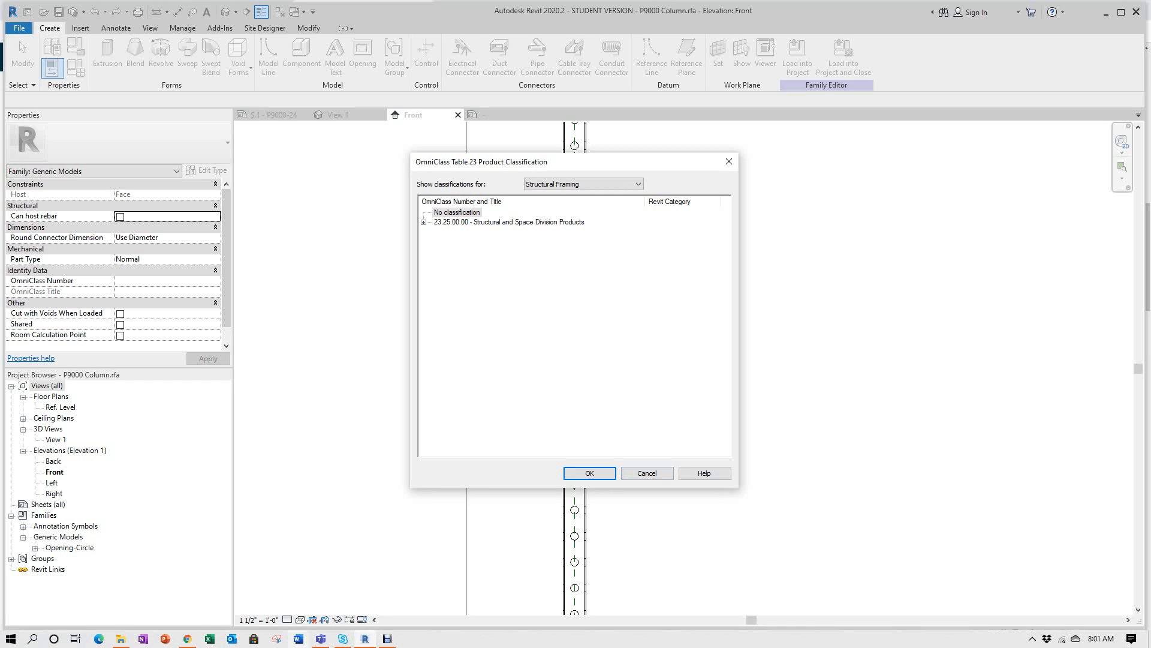
{"action": "mouse_move", "coordinate": [188, 637]}
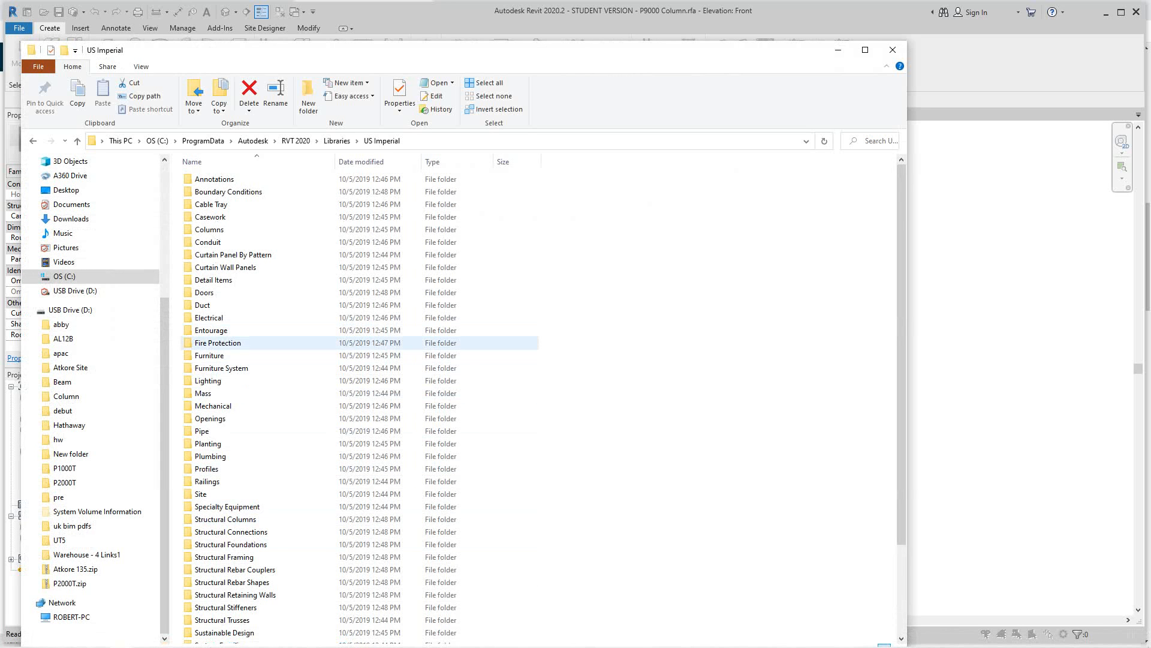
Browse the RVT 2020 US Imperial library folder and pick UniformatClassifications_2010.txt.
{"action": "scroll", "scroll_direction": "down", "scroll_amount": 3}
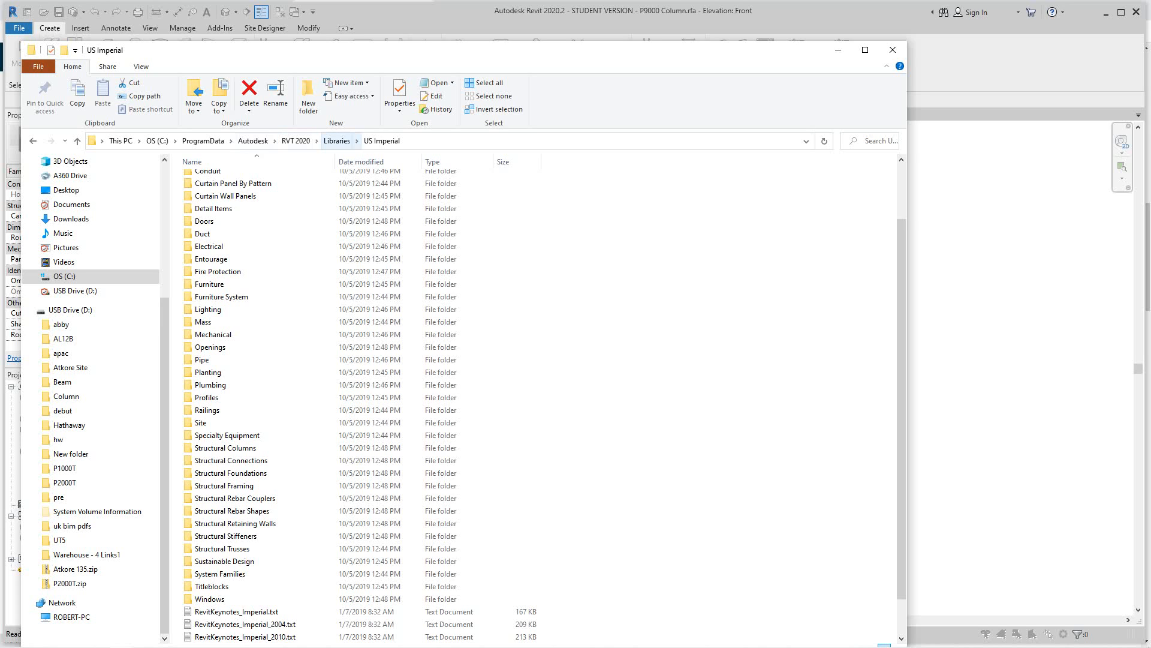
{"action": "left_click", "coordinate": [225, 195]}
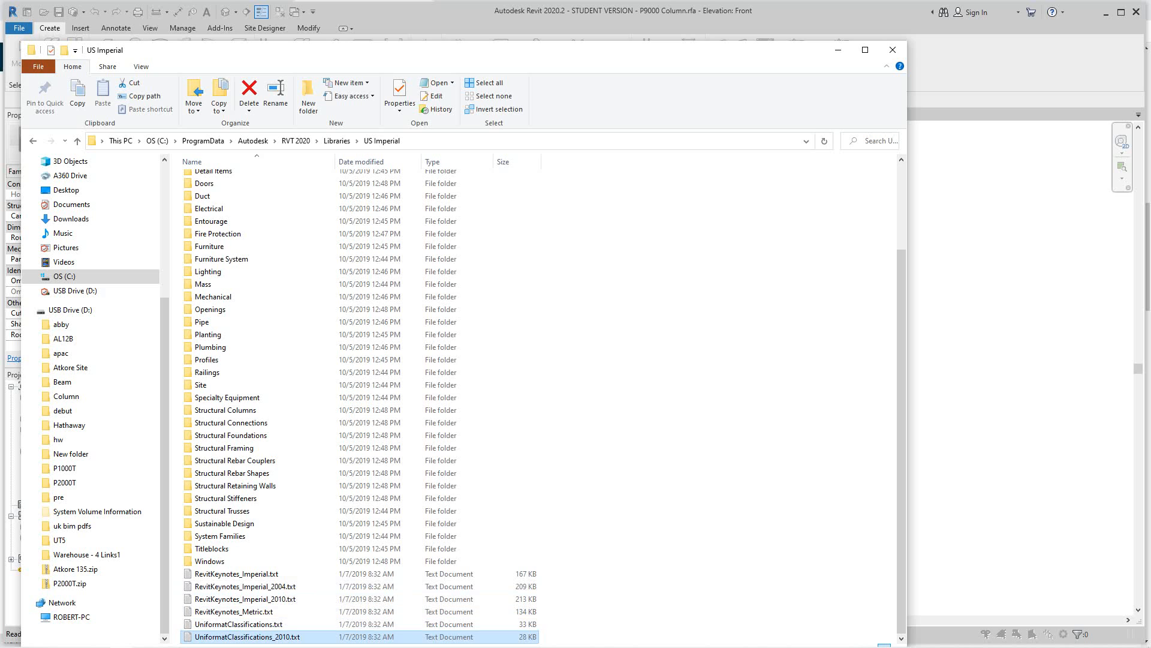
{"action": "double_click", "coordinate": [247, 636]}
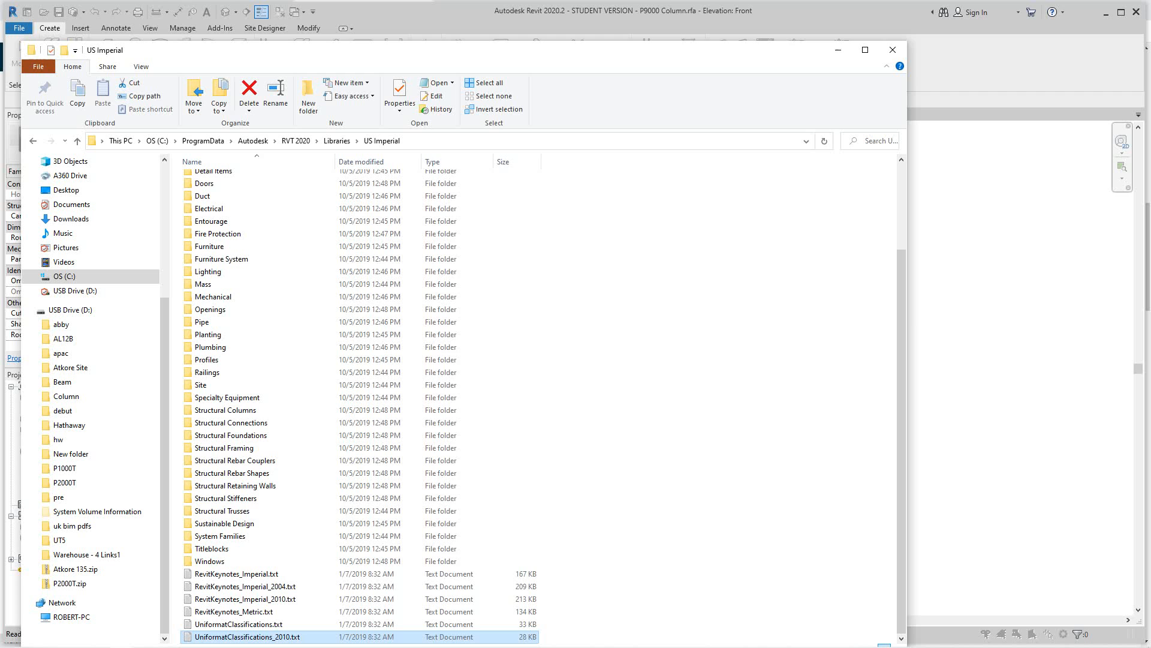
Read through UniformatClassifications_2010.txt in Notepad, then close it.
{"action": "double_click", "coordinate": [247, 636]}
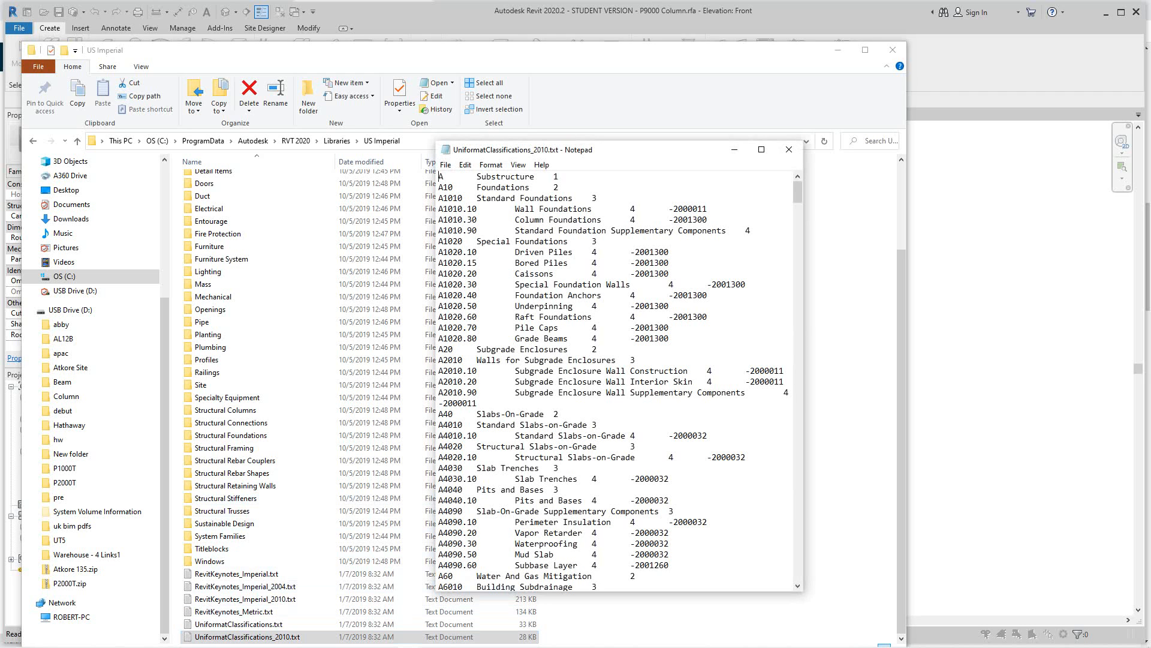
{"action": "scroll", "scroll_direction": "down", "scroll_amount": 3}
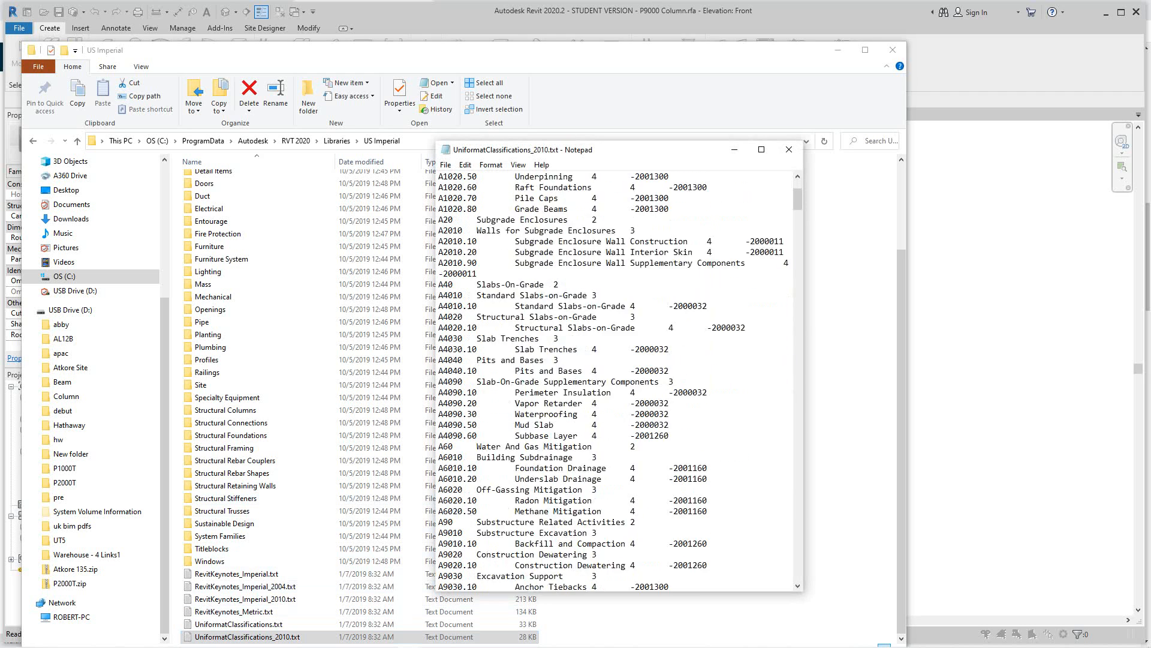
{"action": "scroll", "scroll_direction": "down", "scroll_amount": 3}
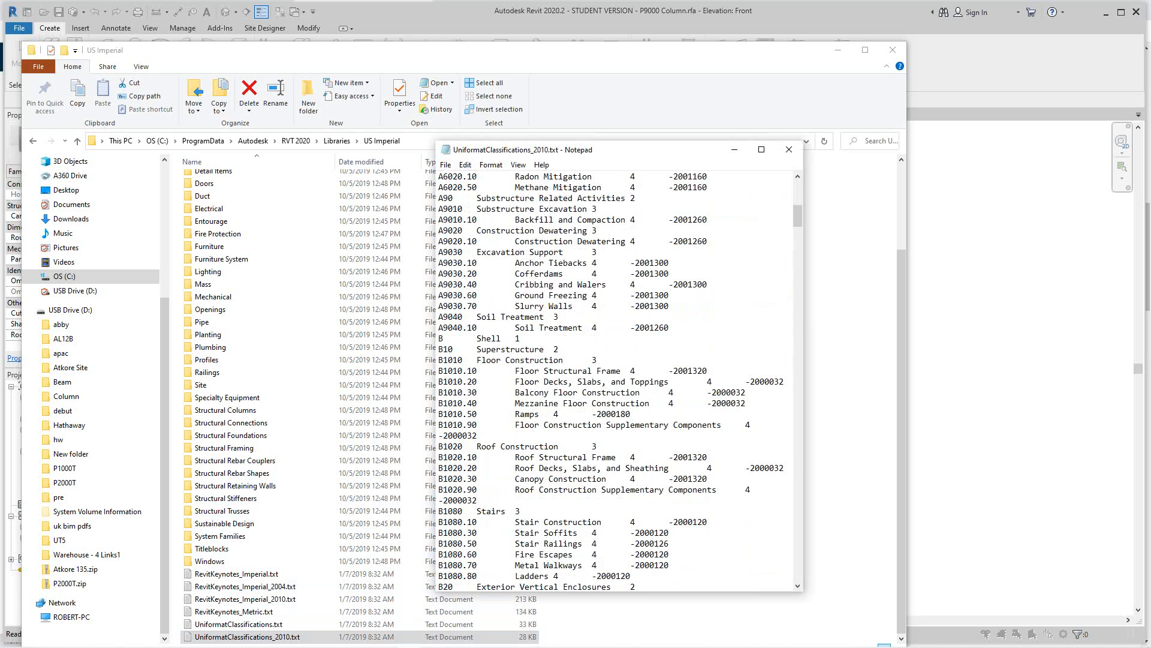
{"action": "scroll", "scroll_direction": "down", "scroll_amount": 3}
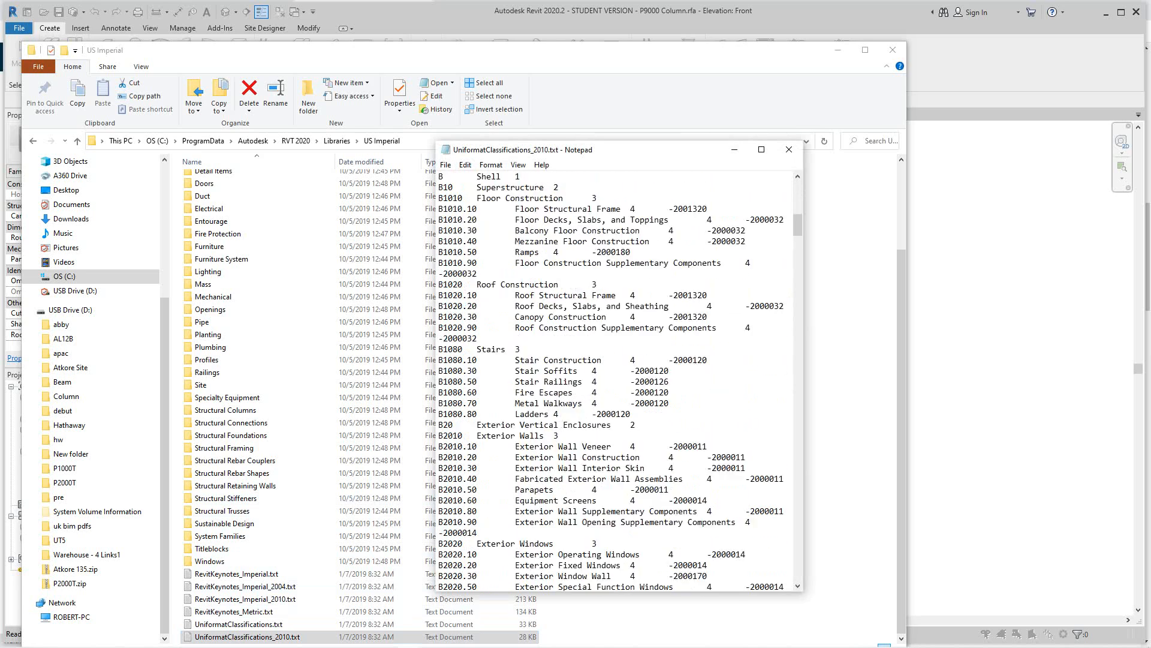
{"action": "scroll", "scroll_direction": "down", "scroll_amount": 3}
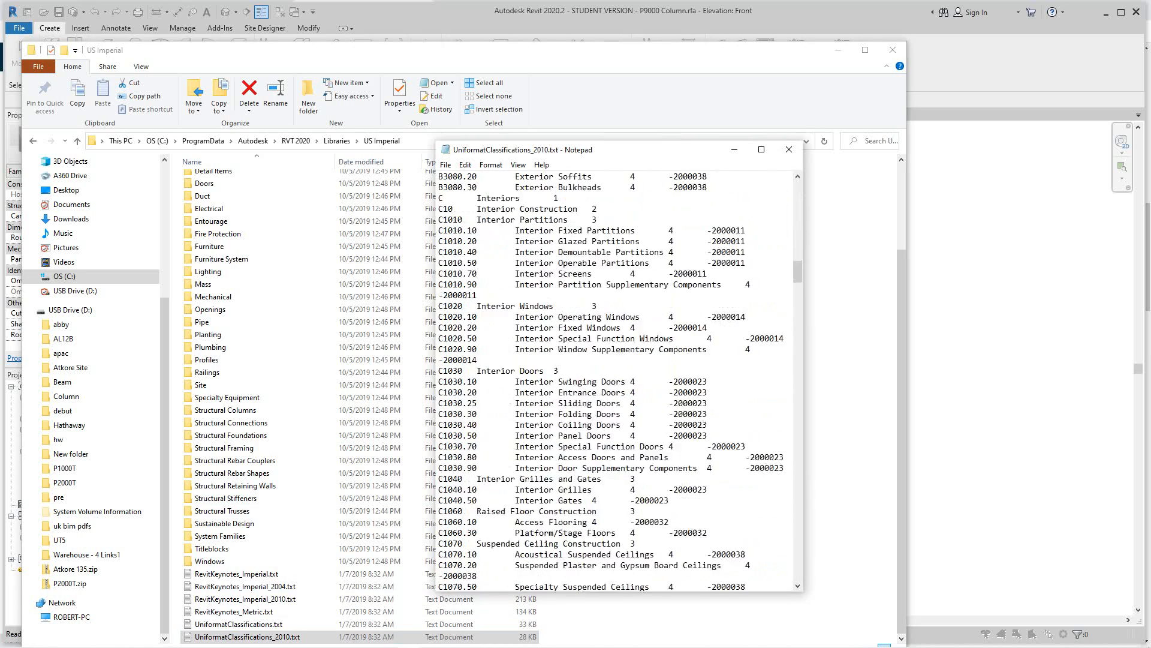
{"action": "scroll", "scroll_direction": "down", "scroll_amount": 3}
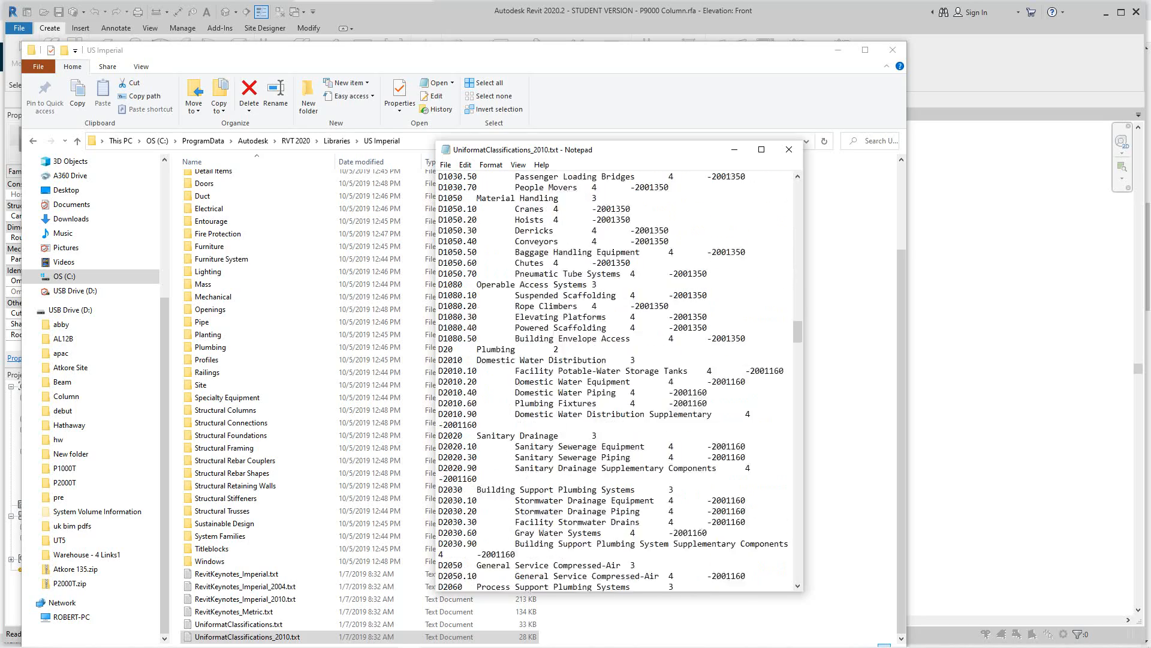
{"action": "scroll", "scroll_direction": "down", "scroll_amount": 3}
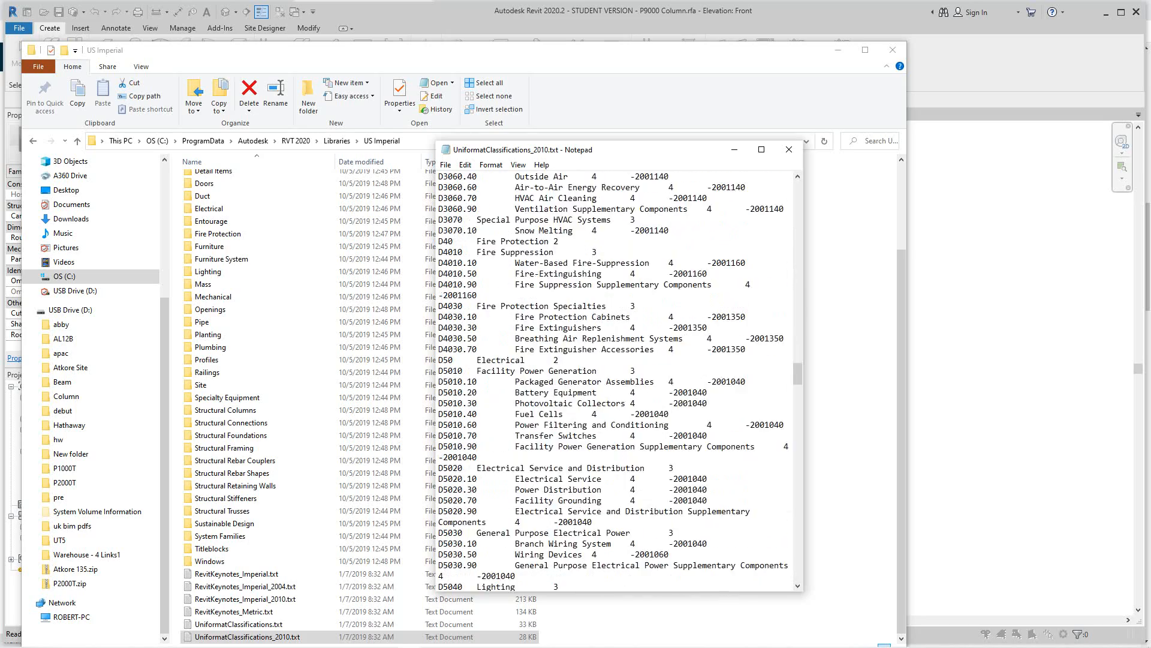
{"action": "scroll", "scroll_direction": "down", "scroll_amount": 3}
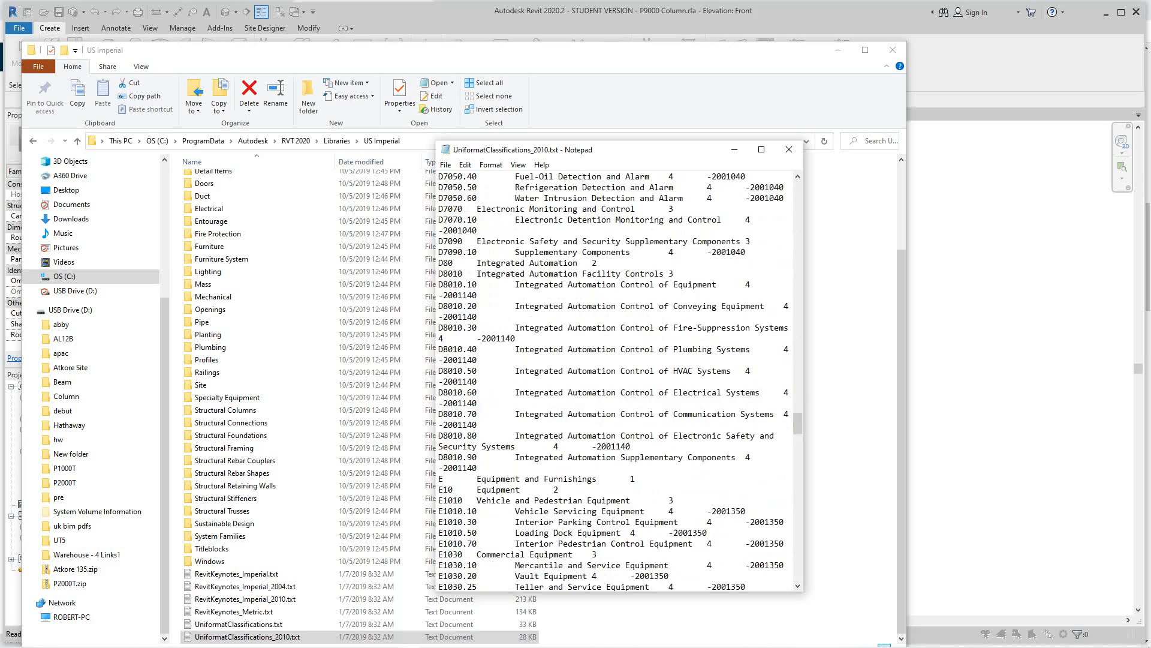
{"action": "scroll", "scroll_direction": "down", "scroll_amount": 3}
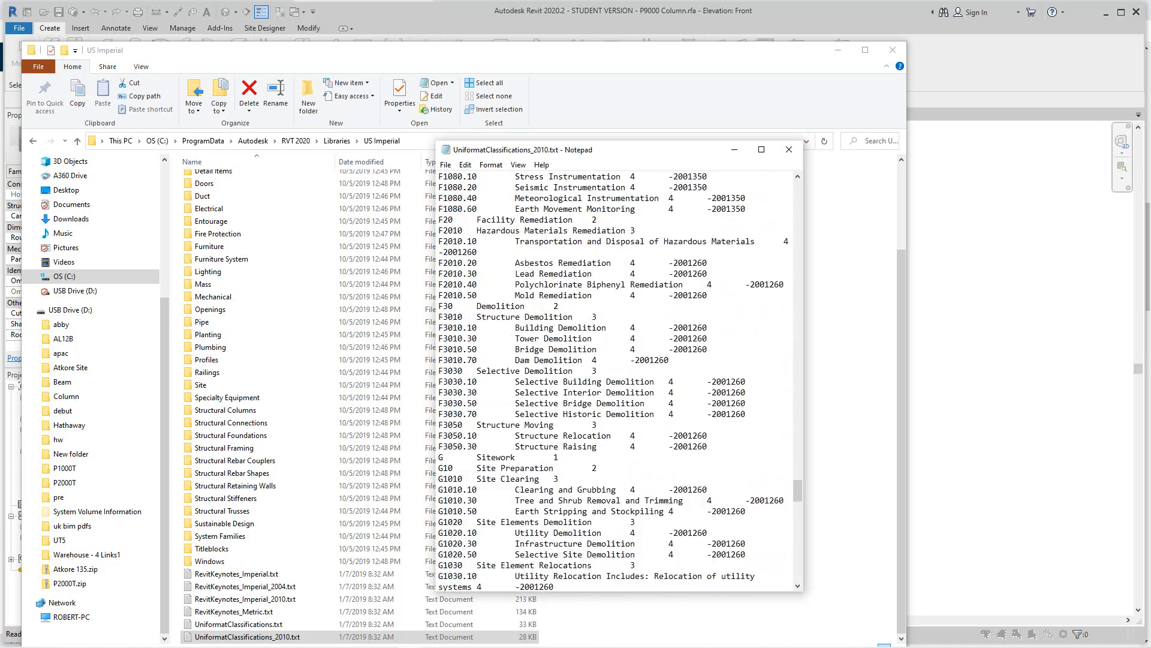
{"action": "scroll", "scroll_direction": "down", "scroll_amount": 3}
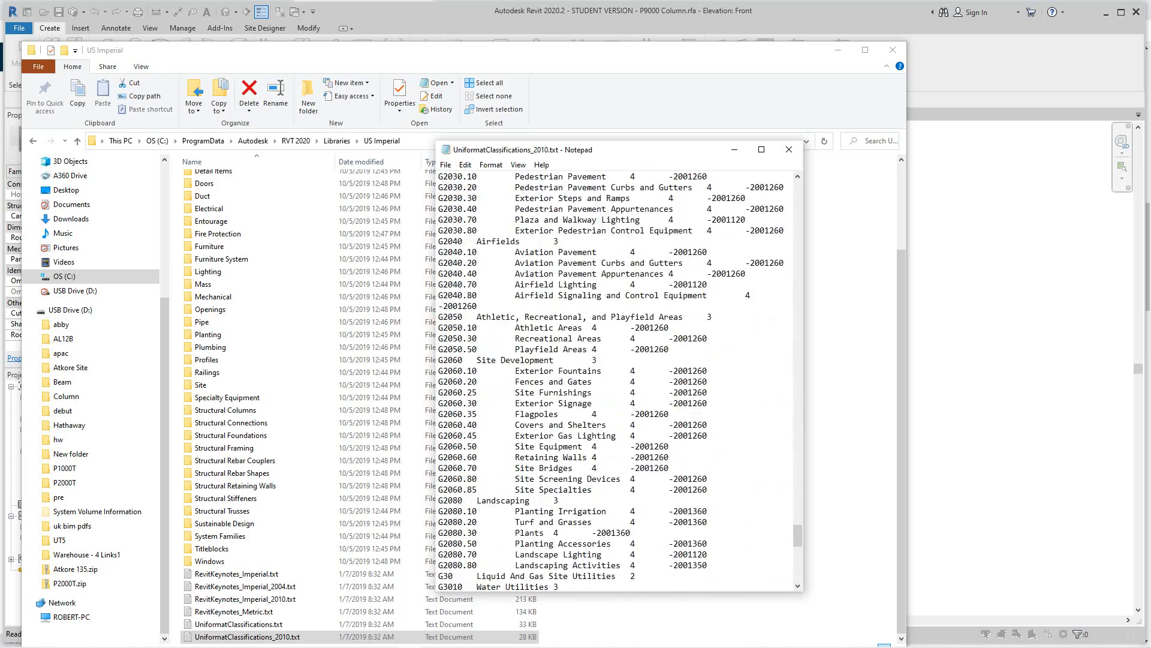
{"action": "scroll", "scroll_direction": "down", "scroll_amount": 3}
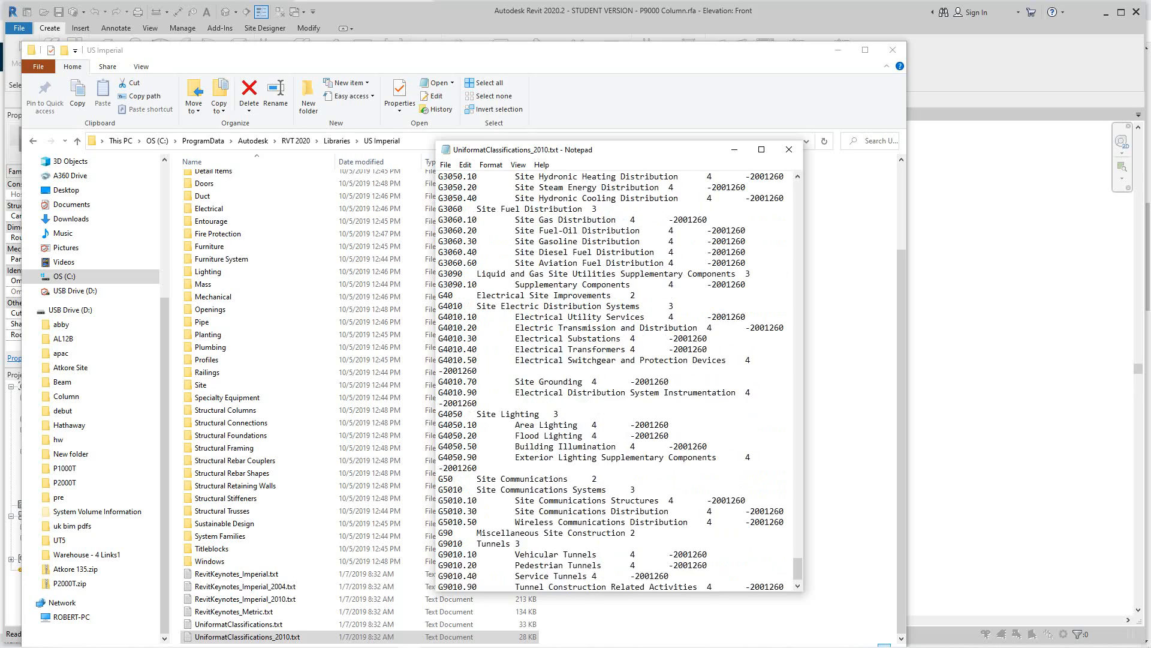
{"action": "scroll", "scroll_direction": "up", "scroll_amount": 3}
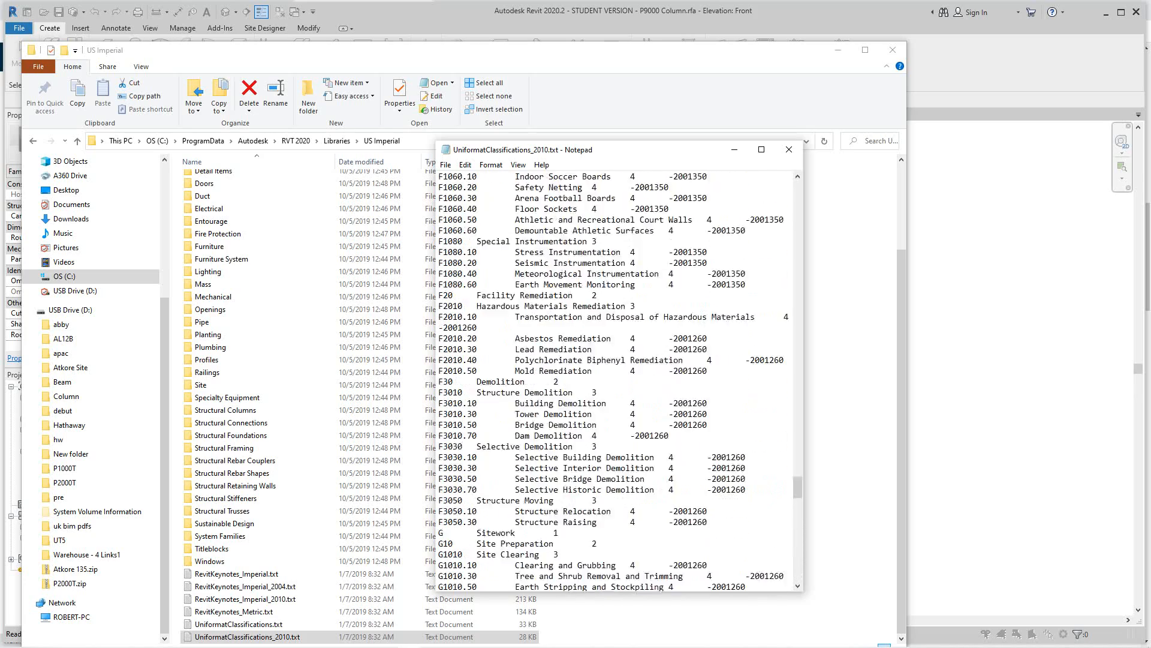
{"action": "scroll", "scroll_direction": "up", "scroll_amount": 3}
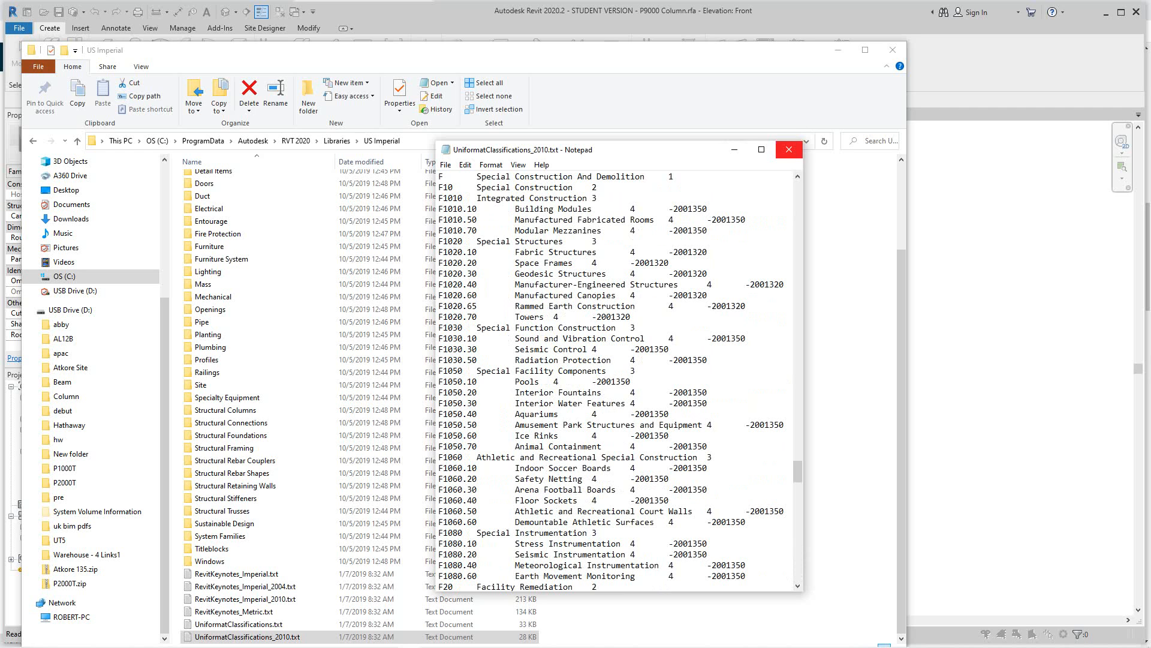
{"action": "left_click", "coordinate": [789, 149]}
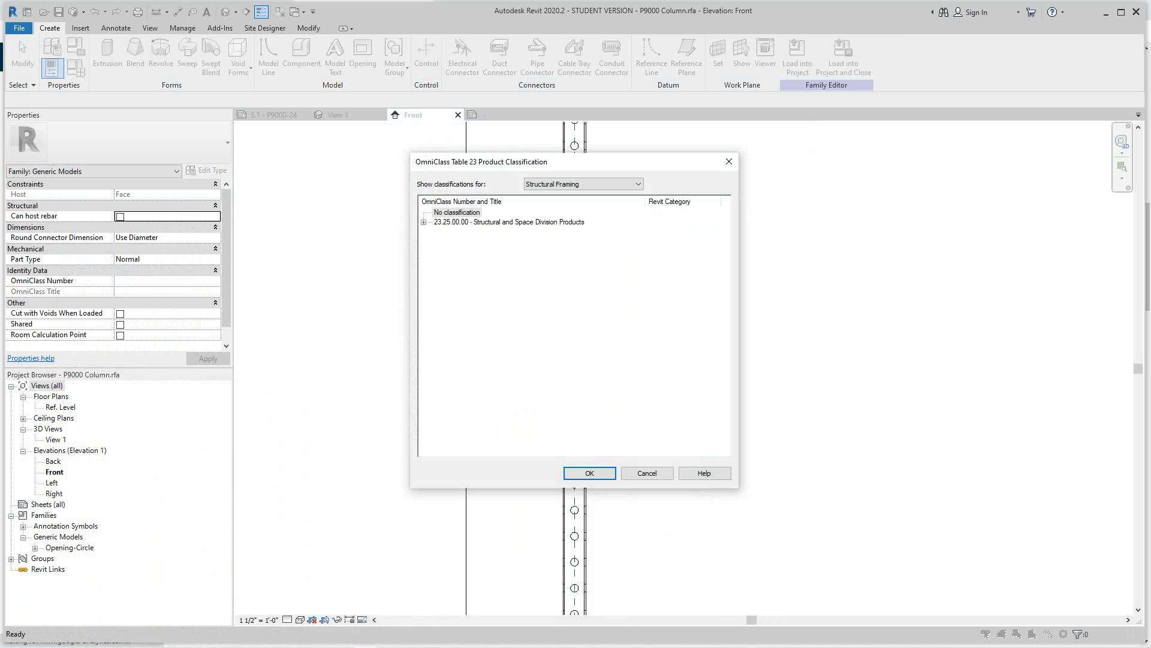
Expand the 23.25 Structural branches to locate the Structural Frames classifications.
{"action": "left_click", "coordinate": [423, 221]}
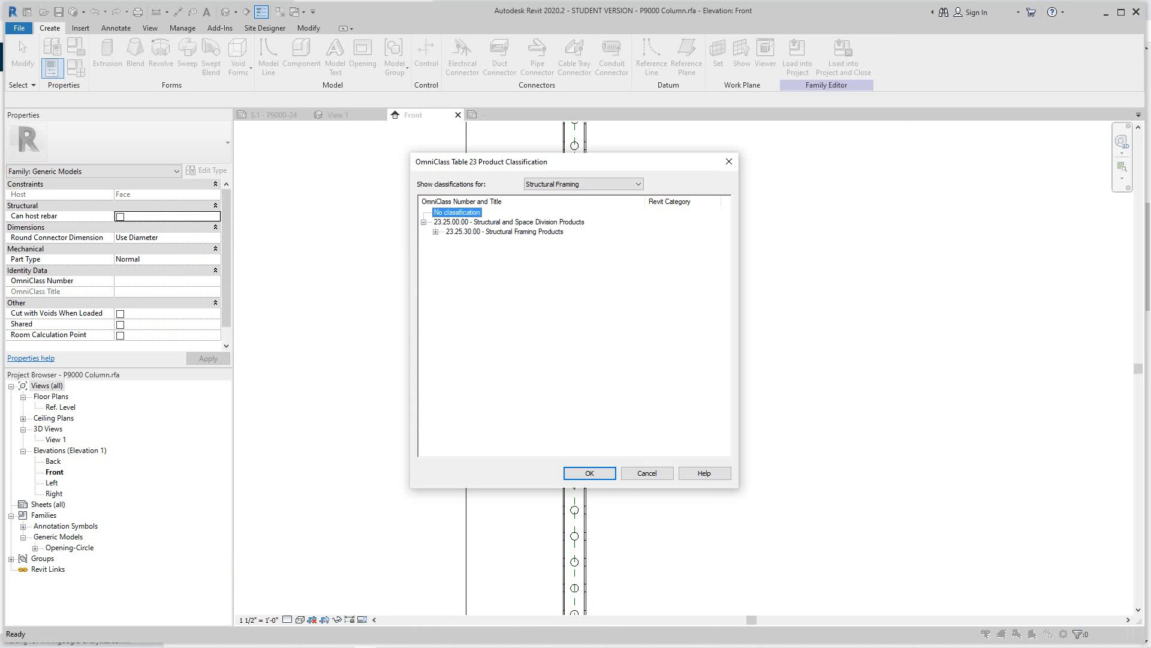
{"action": "left_click", "coordinate": [434, 231]}
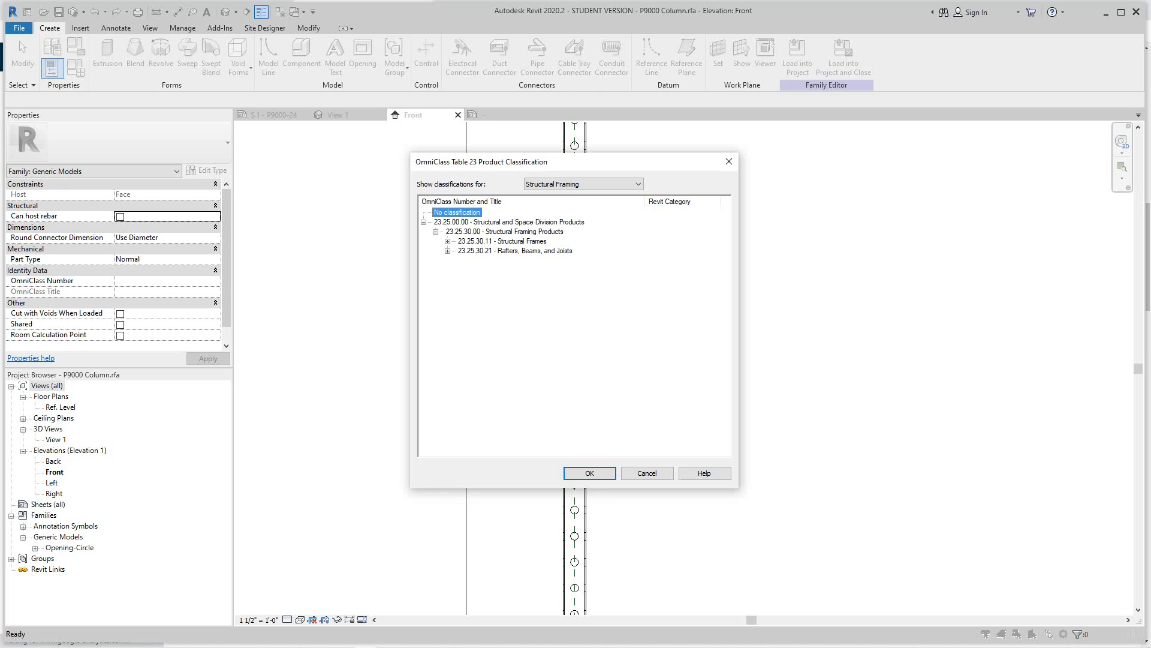
{"action": "left_click", "coordinate": [447, 241]}
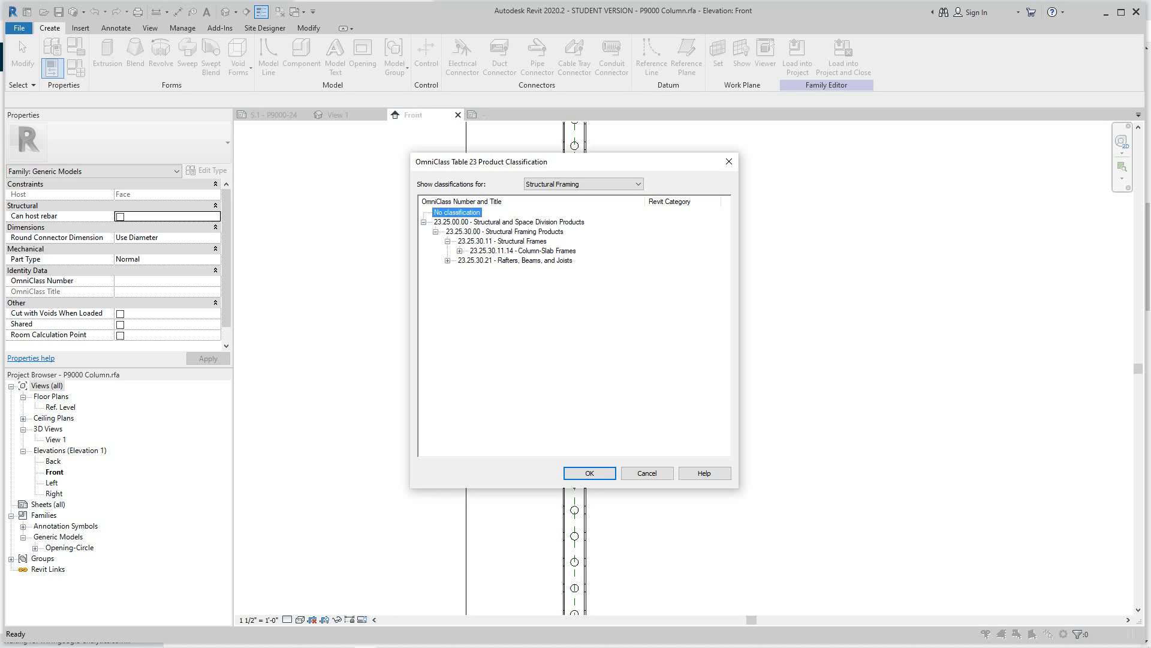
{"action": "left_click", "coordinate": [447, 261]}
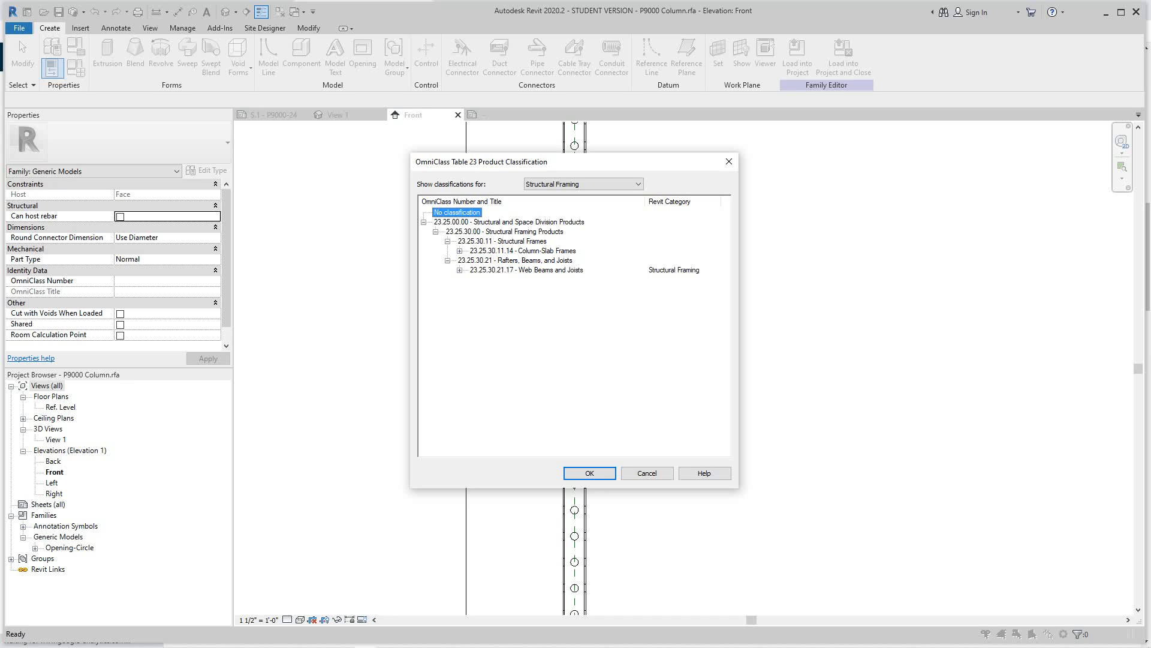
{"action": "left_click", "coordinate": [448, 260]}
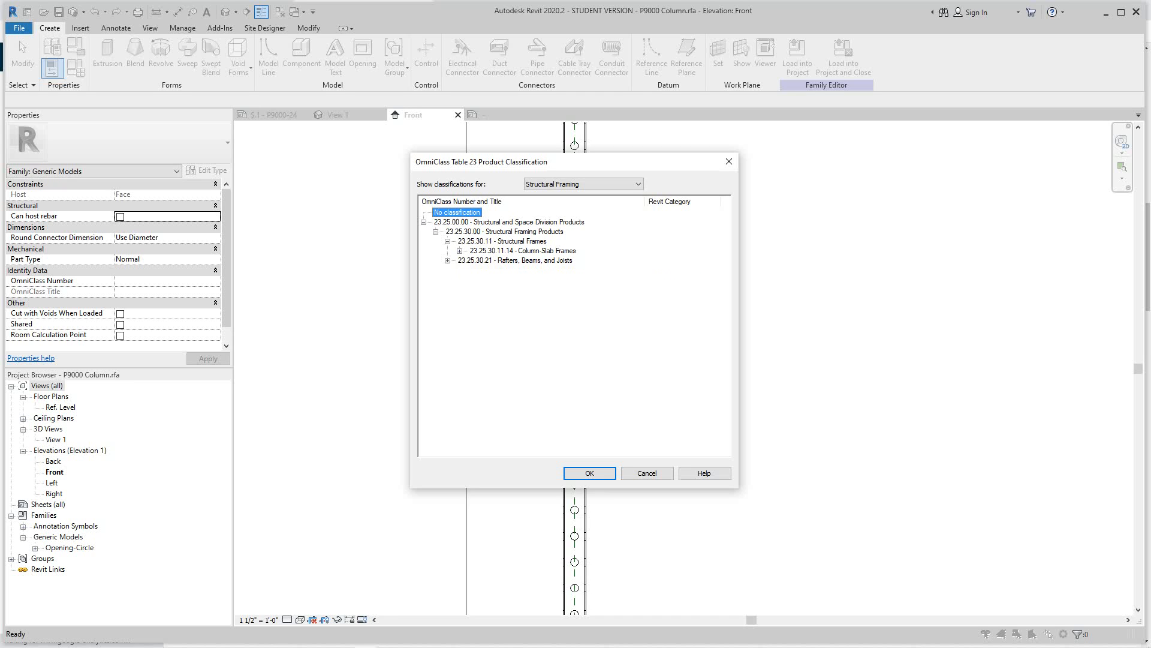
{"action": "left_click", "coordinate": [452, 241]}
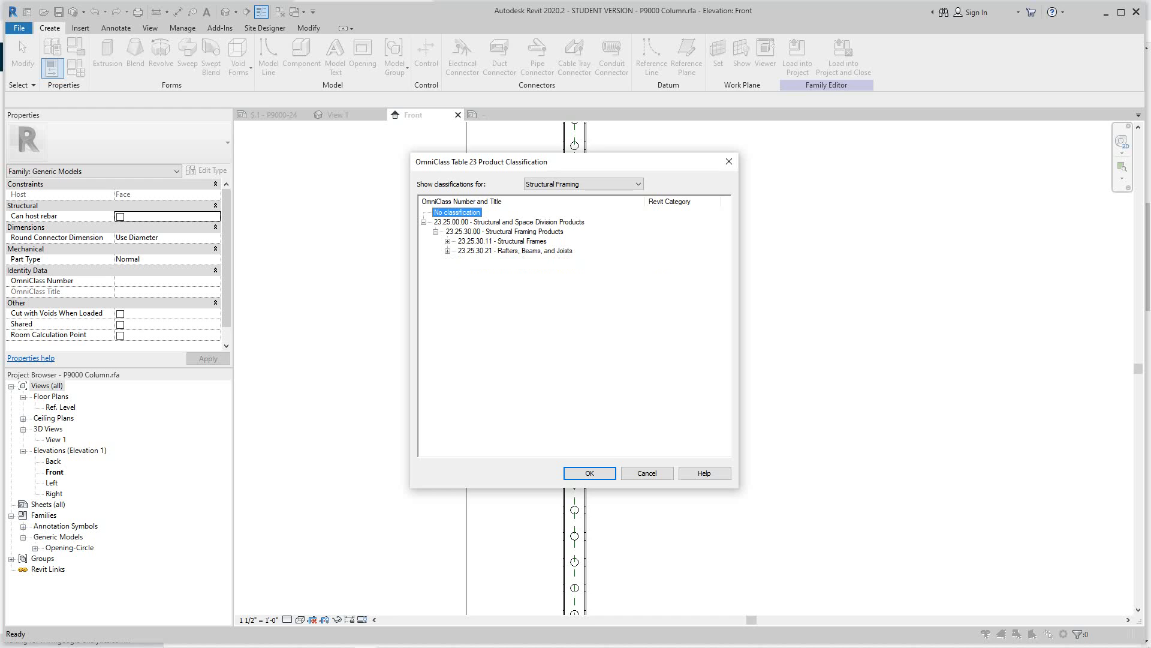
Choose 23.25.30.11 Structural Frames as the OmniClass number and confirm it.
{"action": "left_click", "coordinate": [501, 241]}
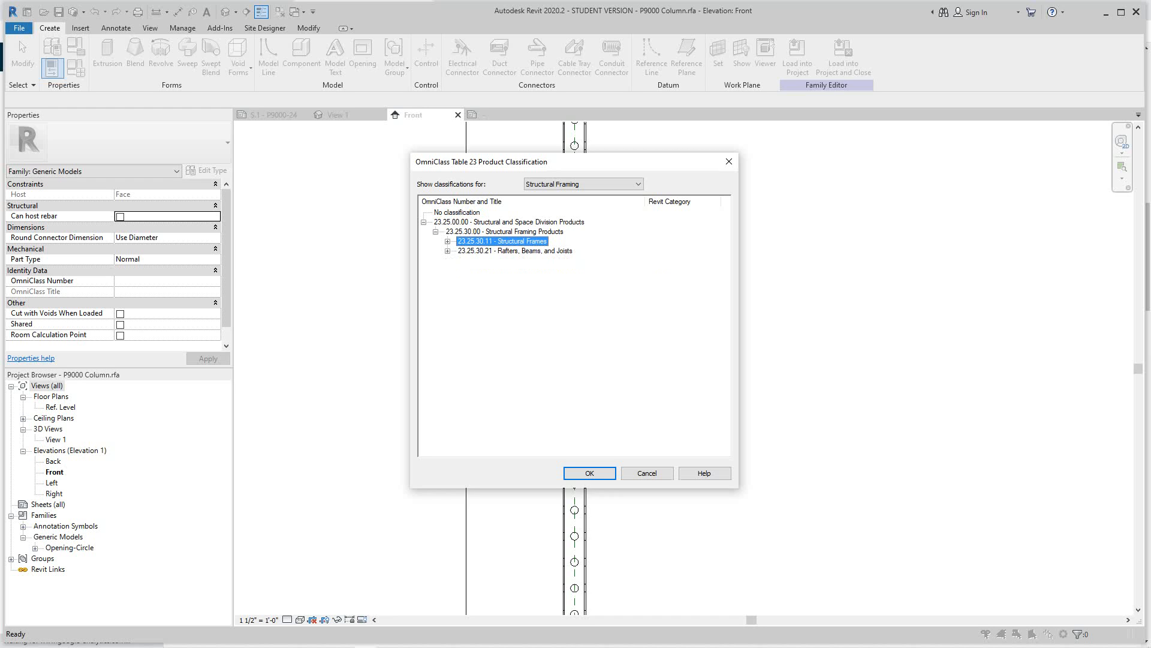
{"action": "left_click", "coordinate": [587, 472]}
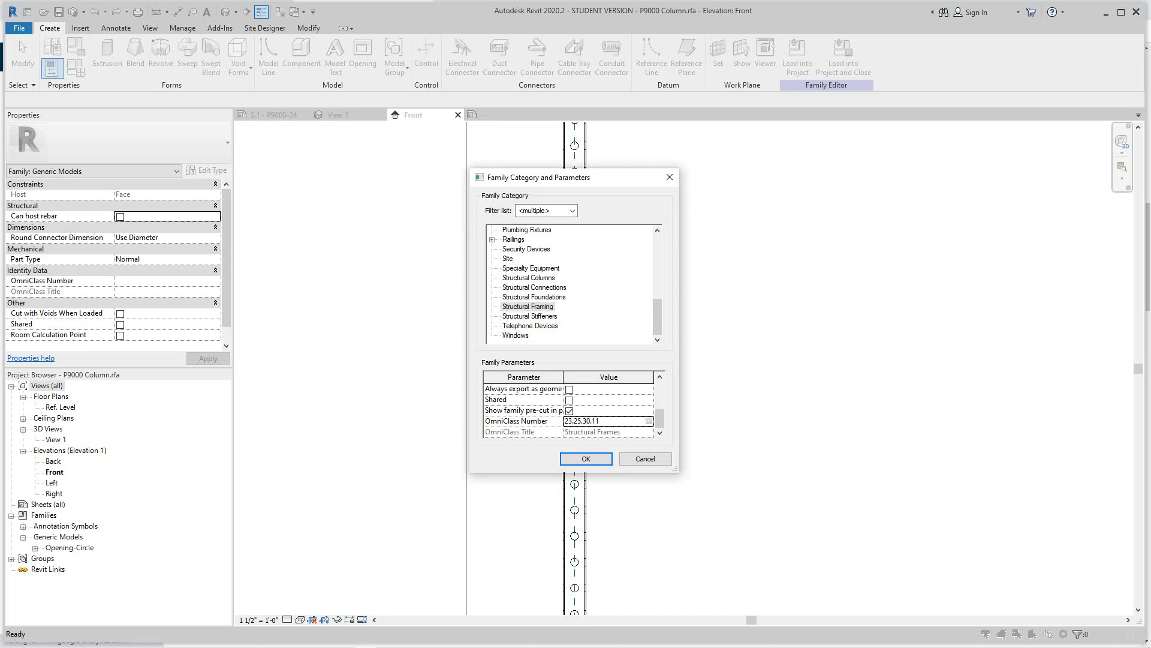
Apply the Structural Framing category with OmniClass 23.25.30.11 to the column family.
{"action": "left_click", "coordinate": [585, 458]}
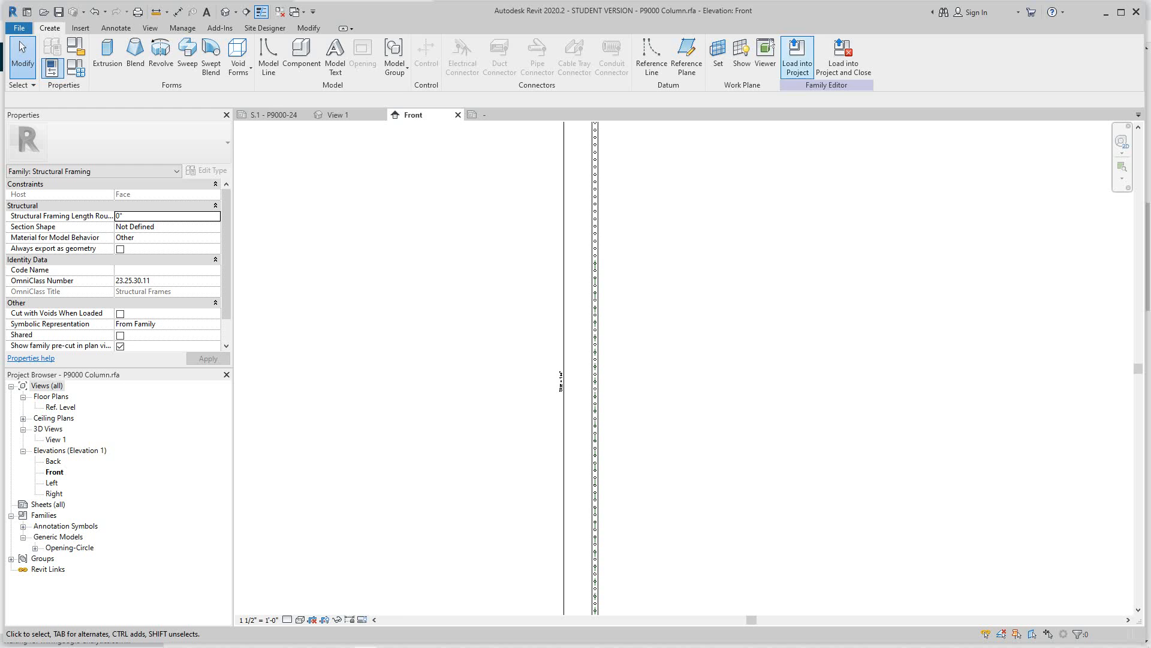
Load the reclassified column family into the P9000 cut sheet project.
{"action": "left_click", "coordinate": [796, 56]}
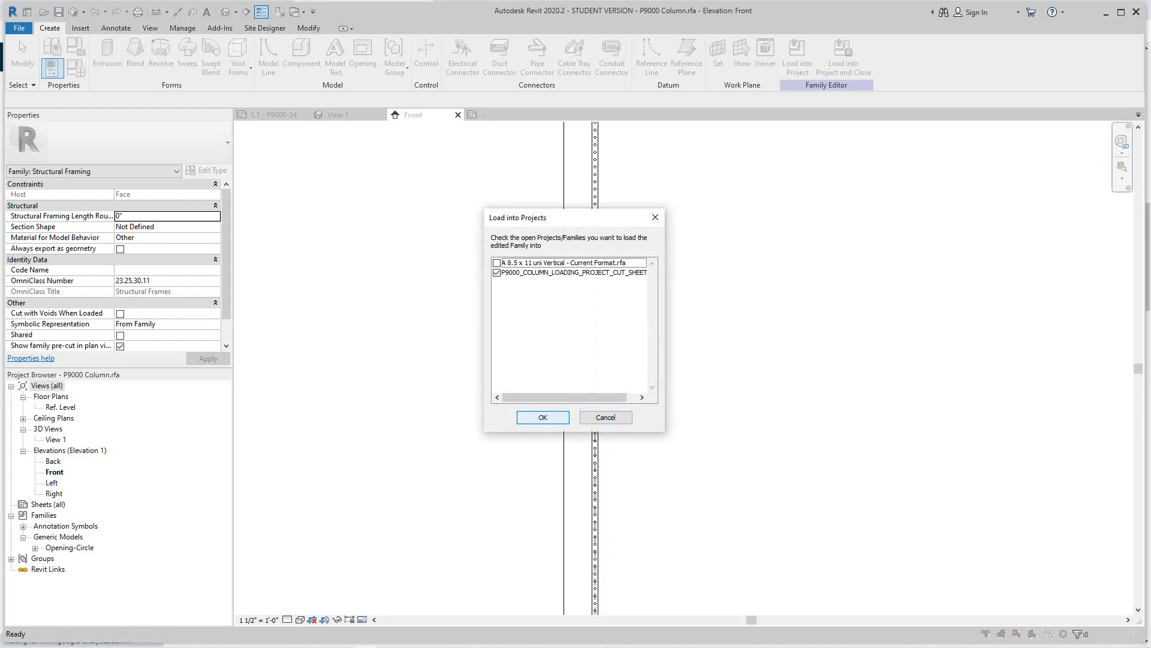
{"action": "left_click", "coordinate": [542, 417]}
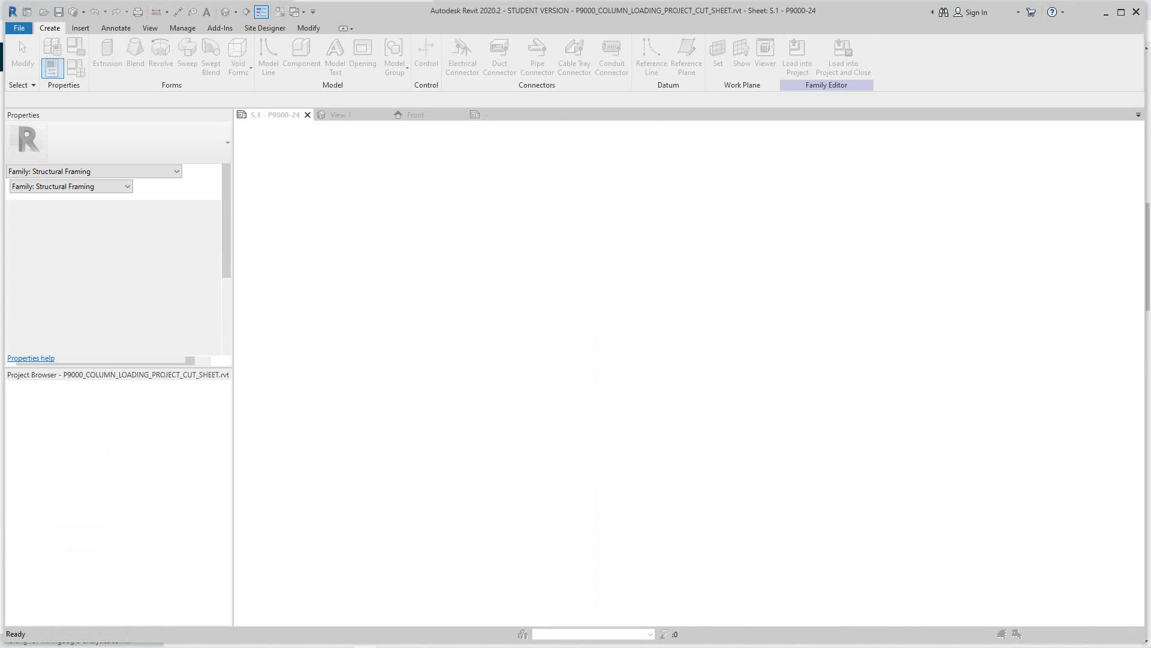
{"action": "left_click", "coordinate": [797, 56]}
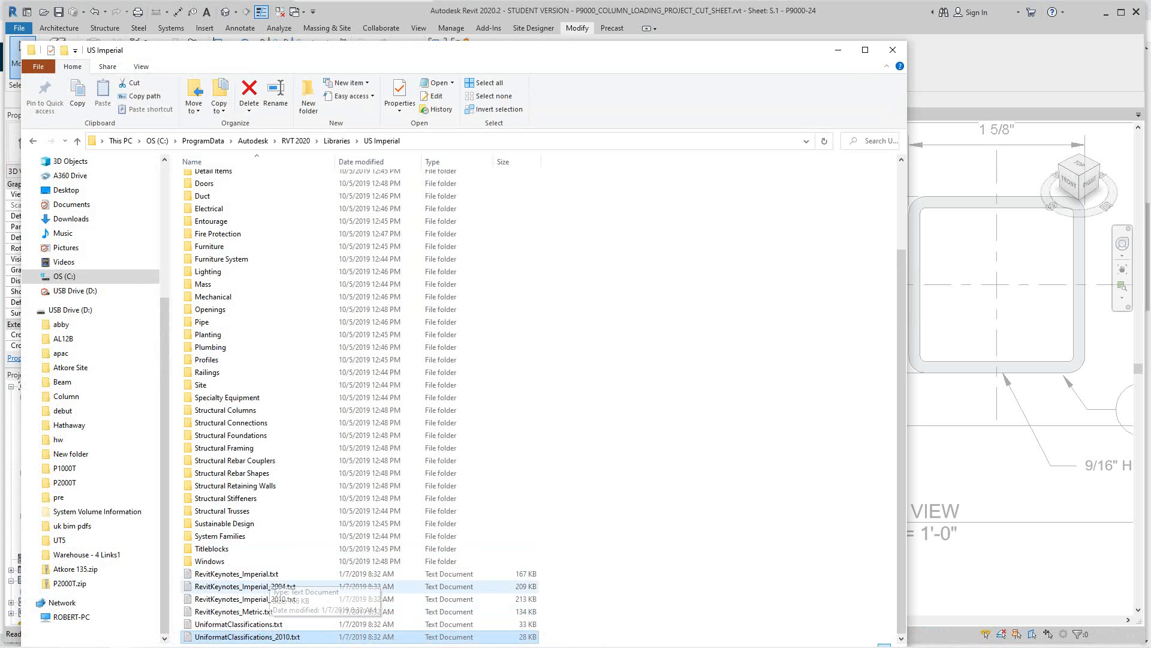
{"action": "mouse_move", "coordinate": [235, 612]}
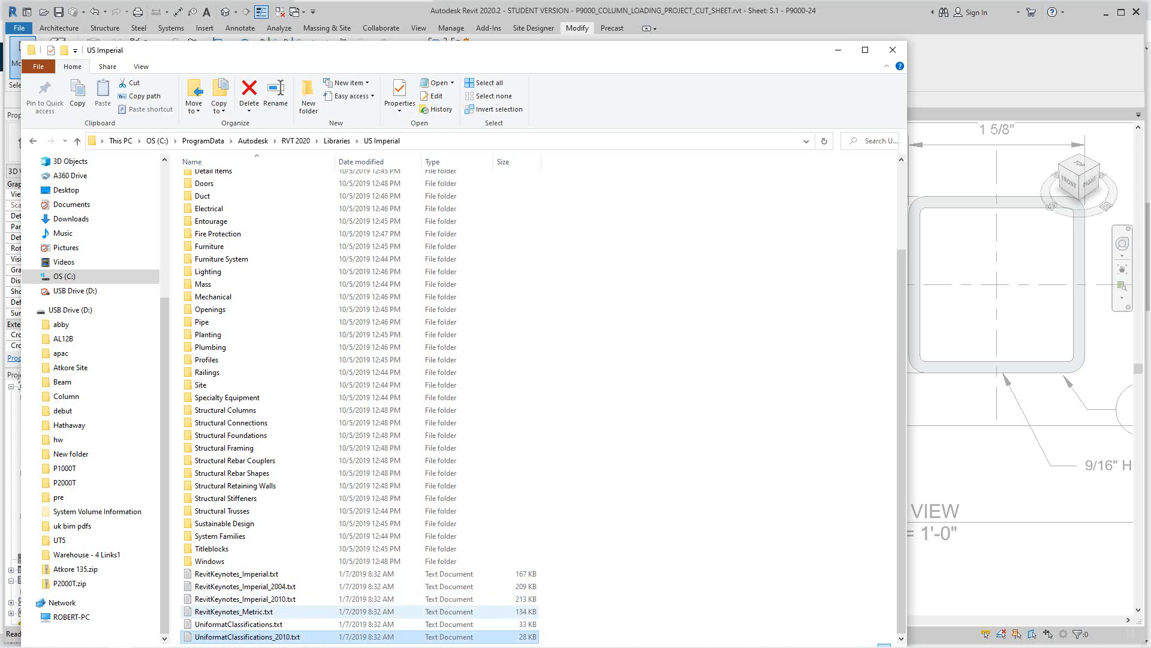
Browse to the US Metric library folder and select its Uniformat classifications 2010 file.
{"action": "left_click", "coordinate": [235, 486]}
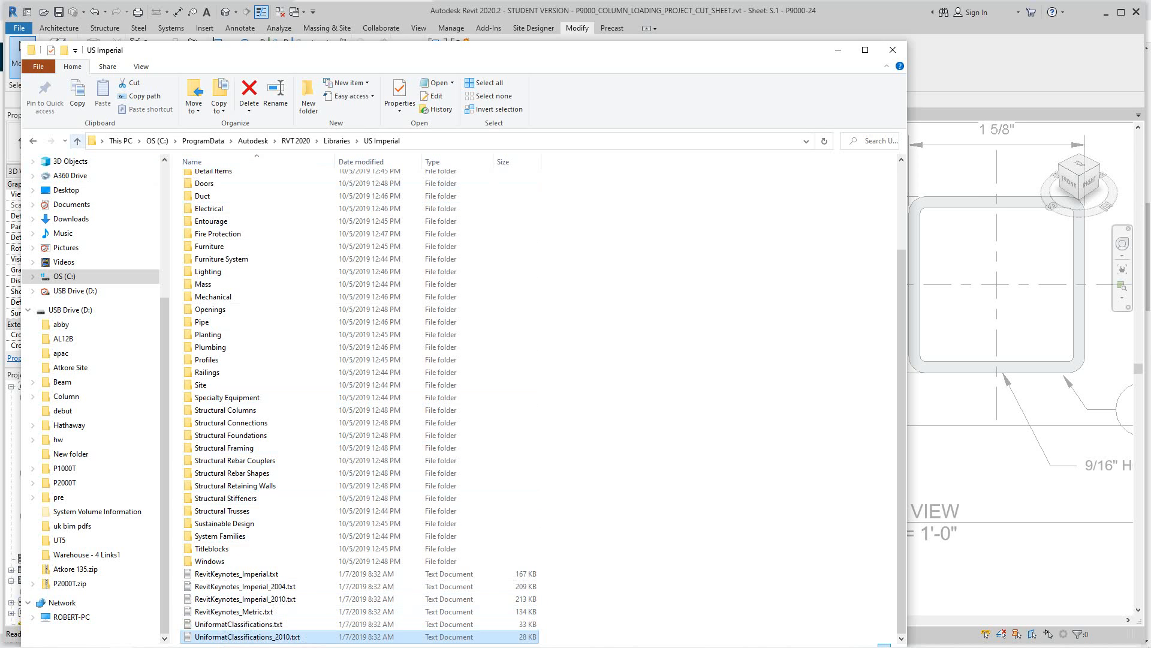
{"action": "mouse_move", "coordinate": [77, 140]}
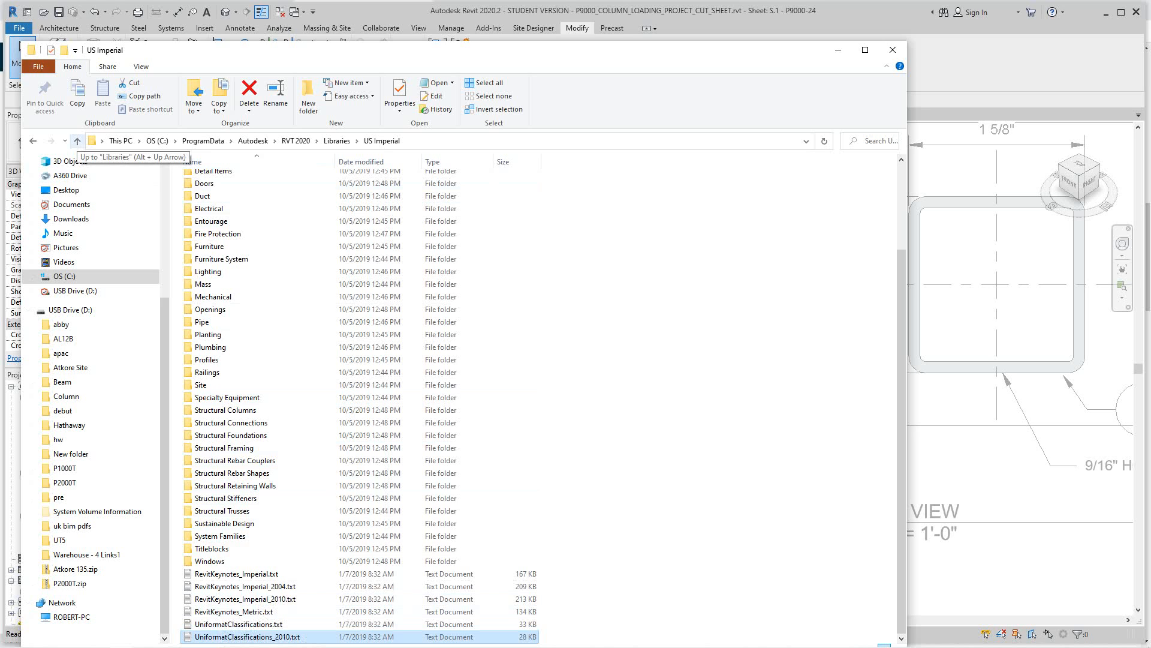
{"action": "left_click", "coordinate": [77, 141]}
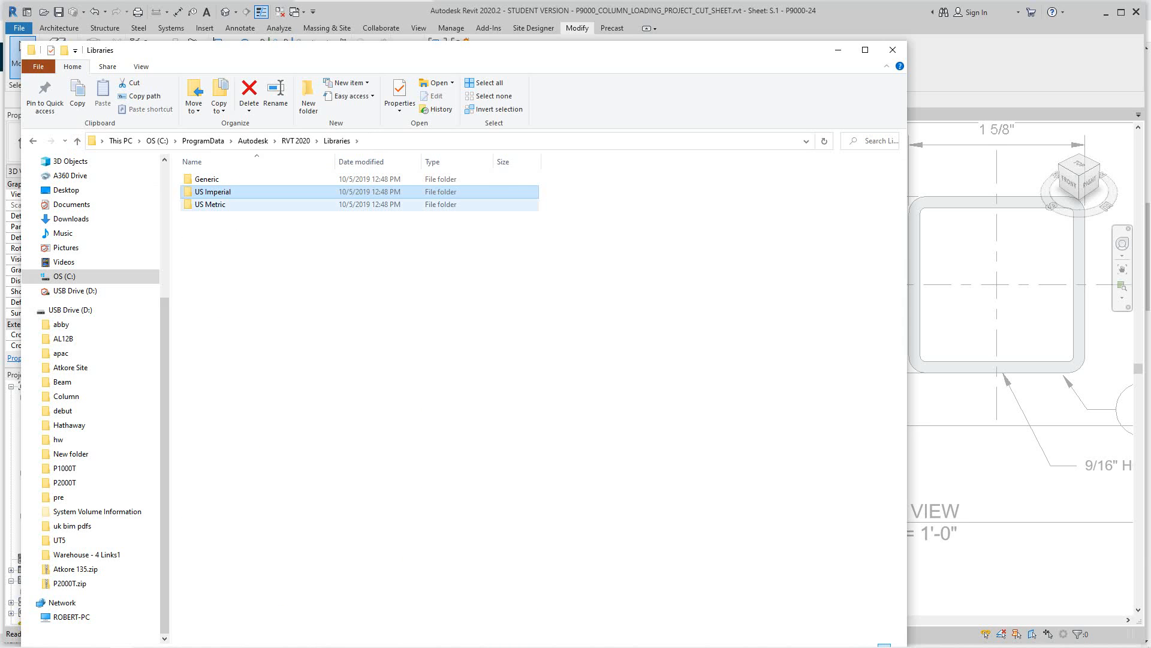
{"action": "double_click", "coordinate": [212, 204]}
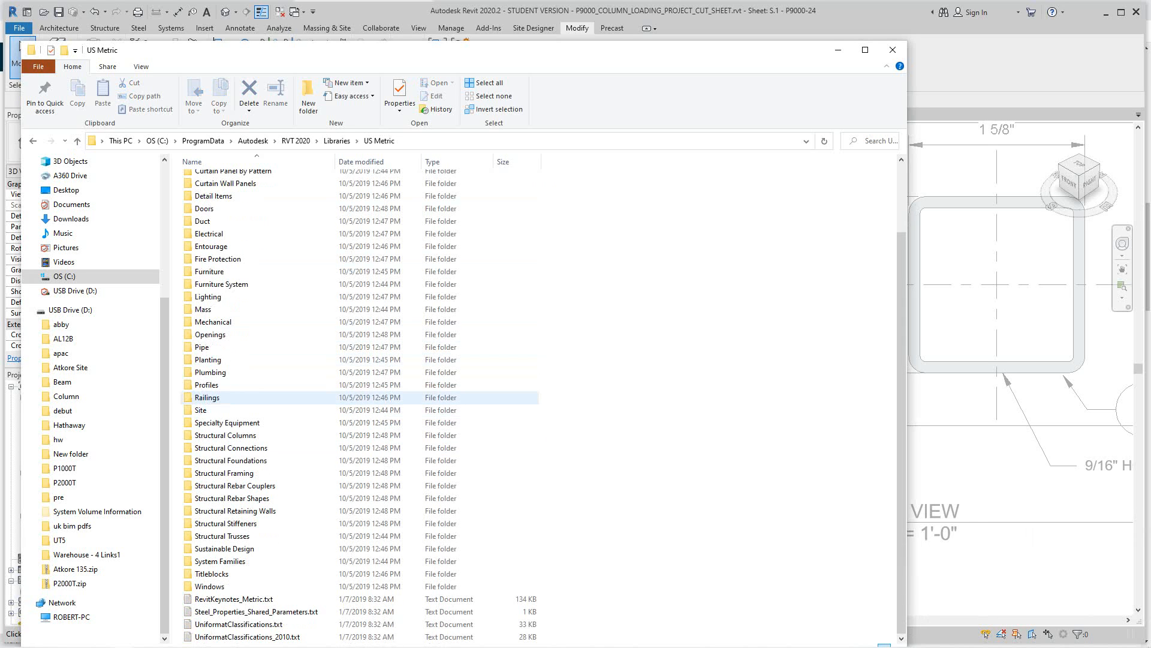
{"action": "mouse_move", "coordinate": [245, 637]}
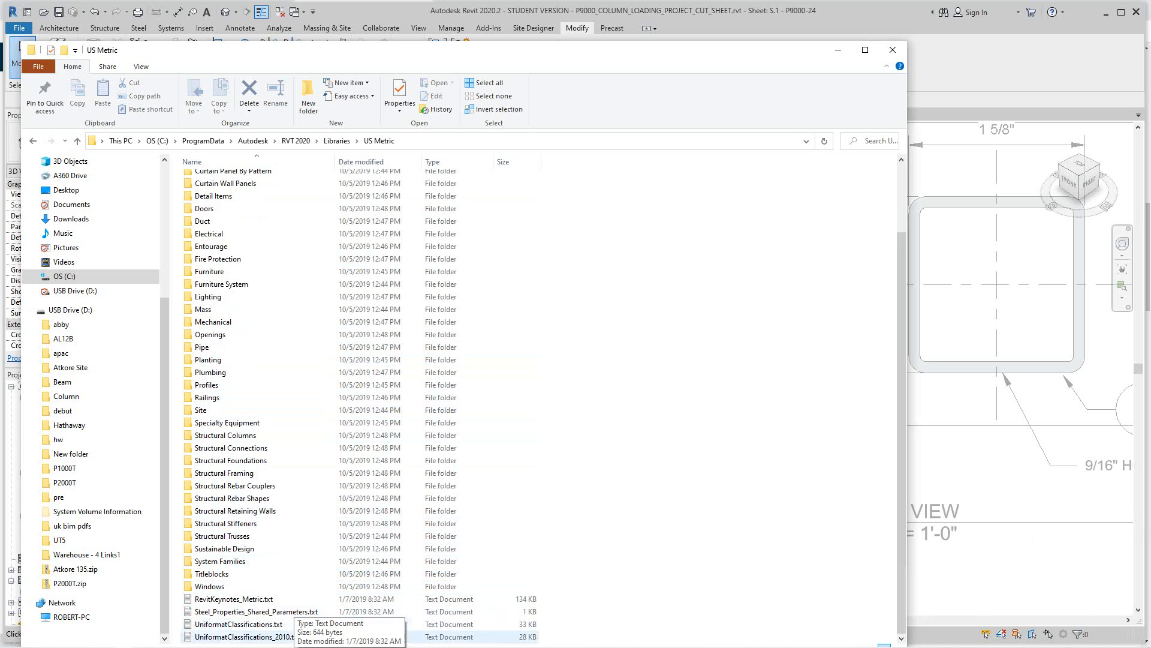
{"action": "left_click", "coordinate": [257, 610]}
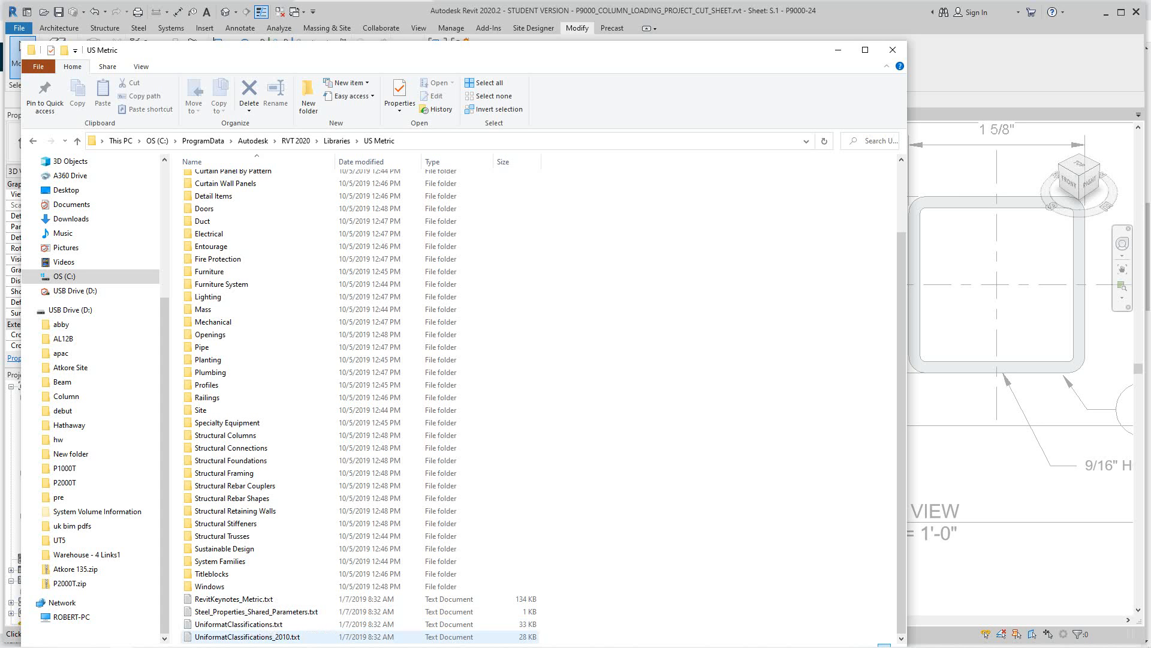
Review the metric UniformatClassifications_2010.txt in Notepad, then close the file and folder window.
{"action": "double_click", "coordinate": [247, 635]}
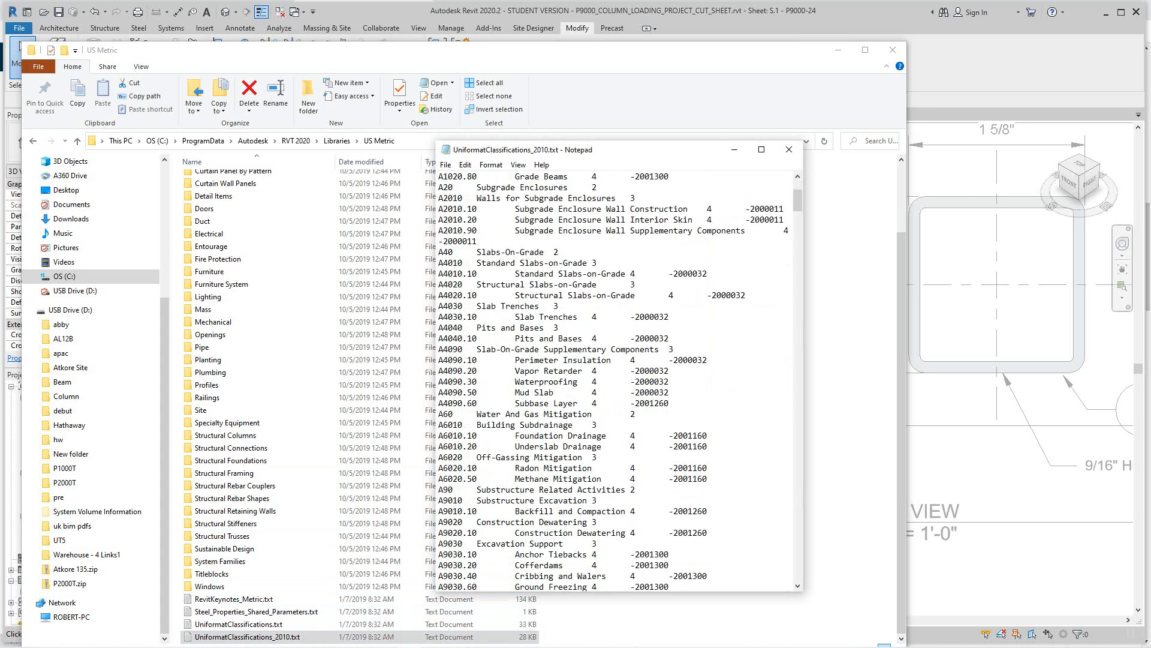
{"action": "scroll", "scroll_direction": "up", "scroll_amount": 3}
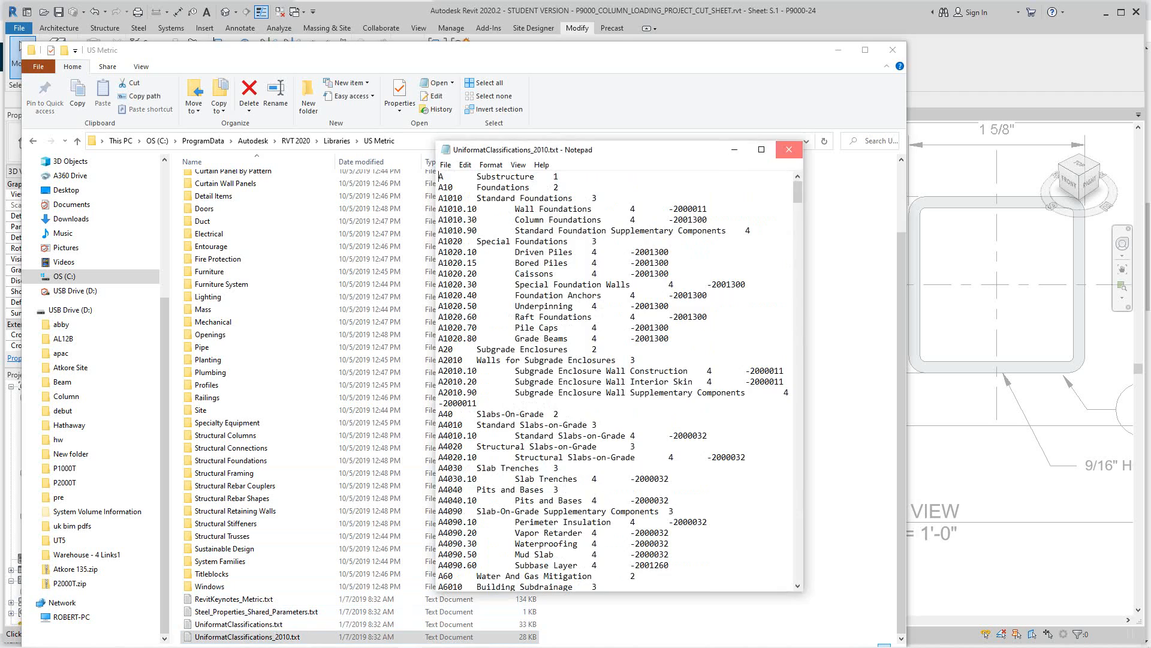
{"action": "left_click", "coordinate": [789, 149]}
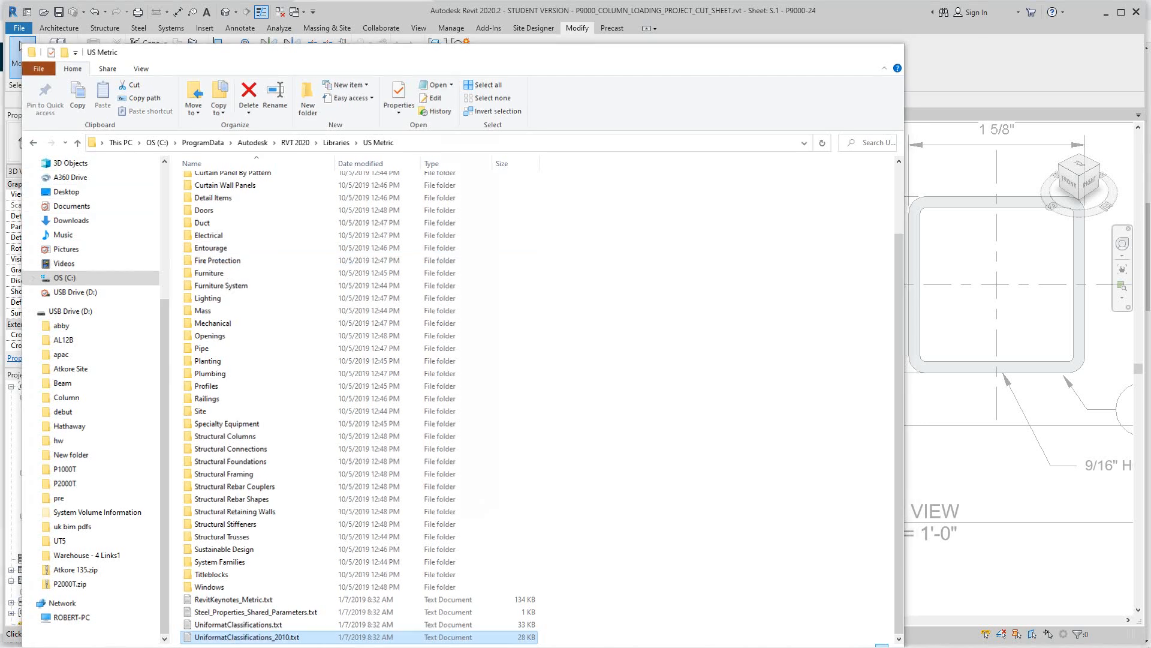
{"action": "left_click", "coordinate": [885, 67]}
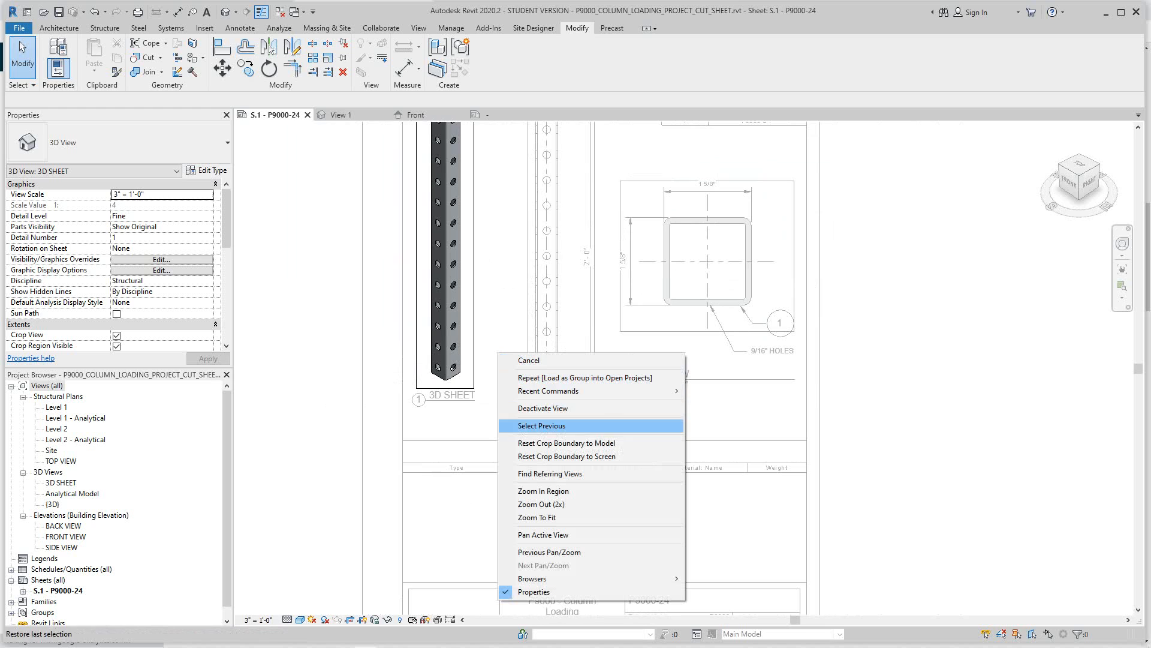
Deactivate the 3D viewport to show the full S.1 sheet, ready for view creation.
{"action": "left_click", "coordinate": [541, 425]}
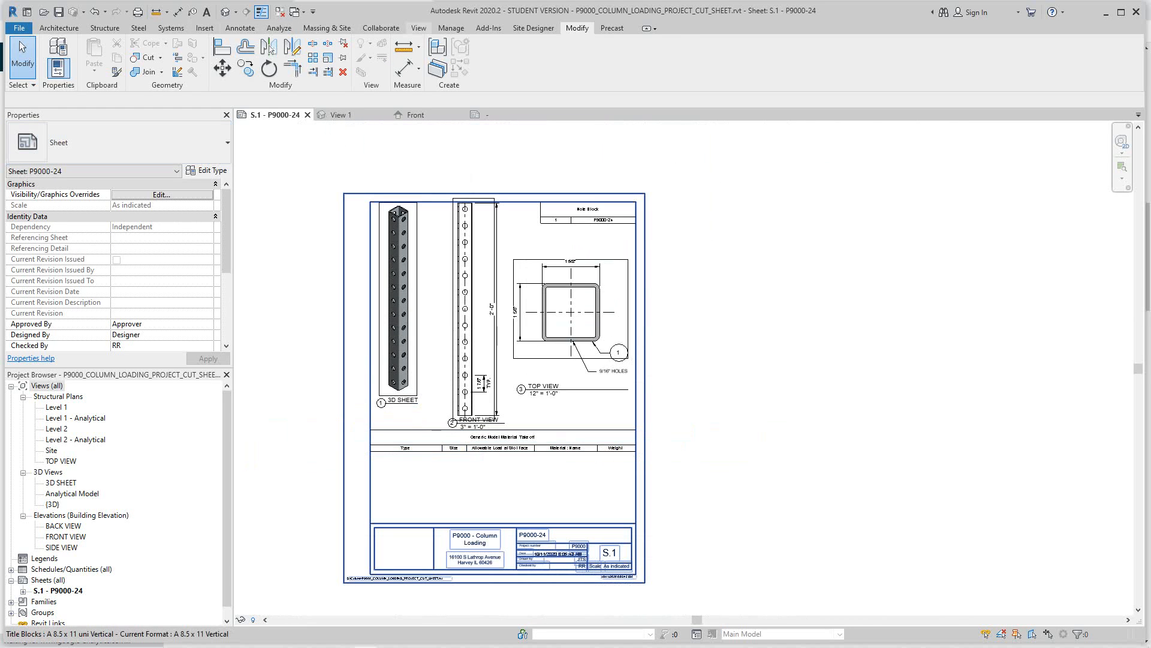
{"action": "left_click", "coordinate": [417, 27]}
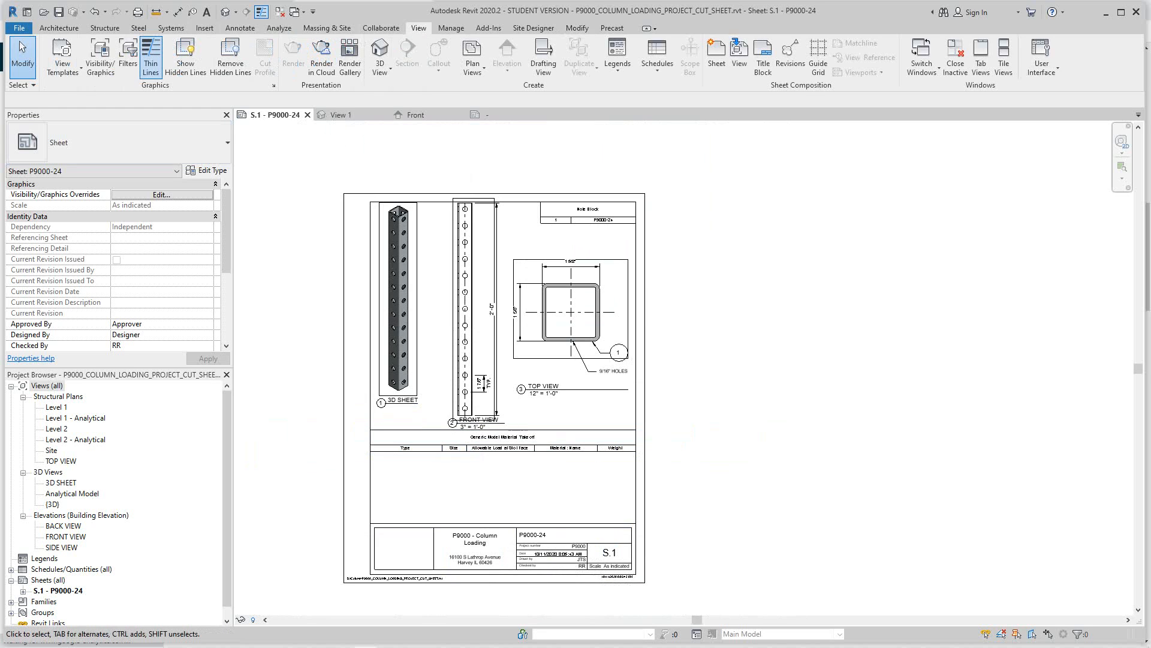
Create a new Schedule/Quantities for the Structural Framing category.
{"action": "left_click", "coordinate": [655, 52]}
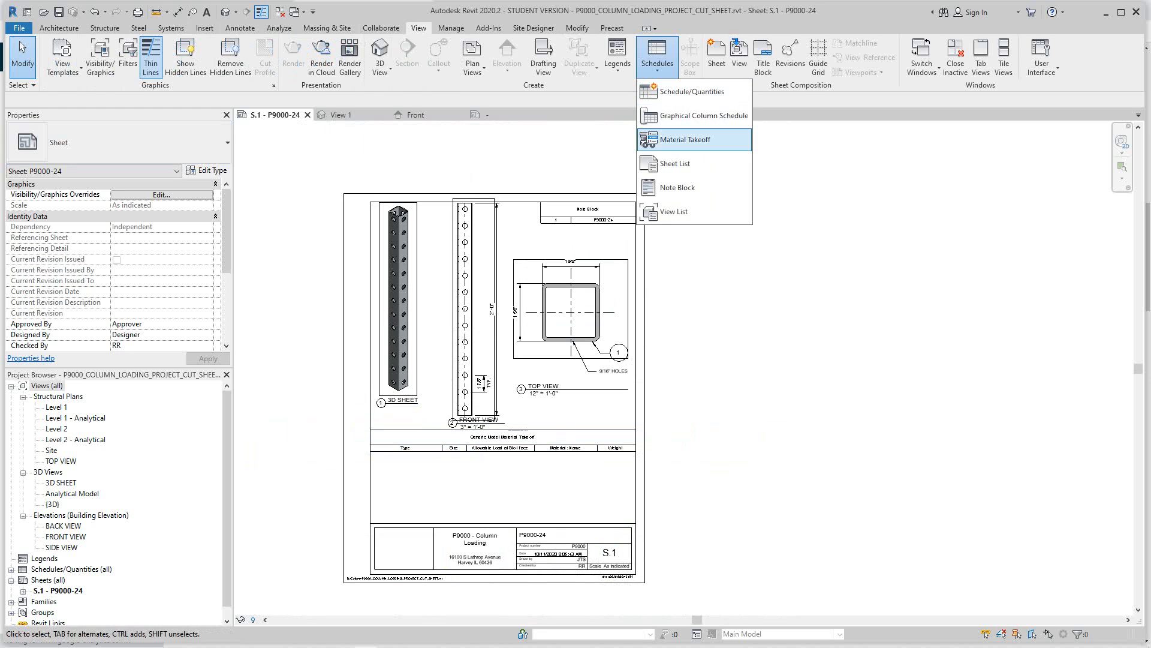
{"action": "left_click", "coordinate": [683, 139]}
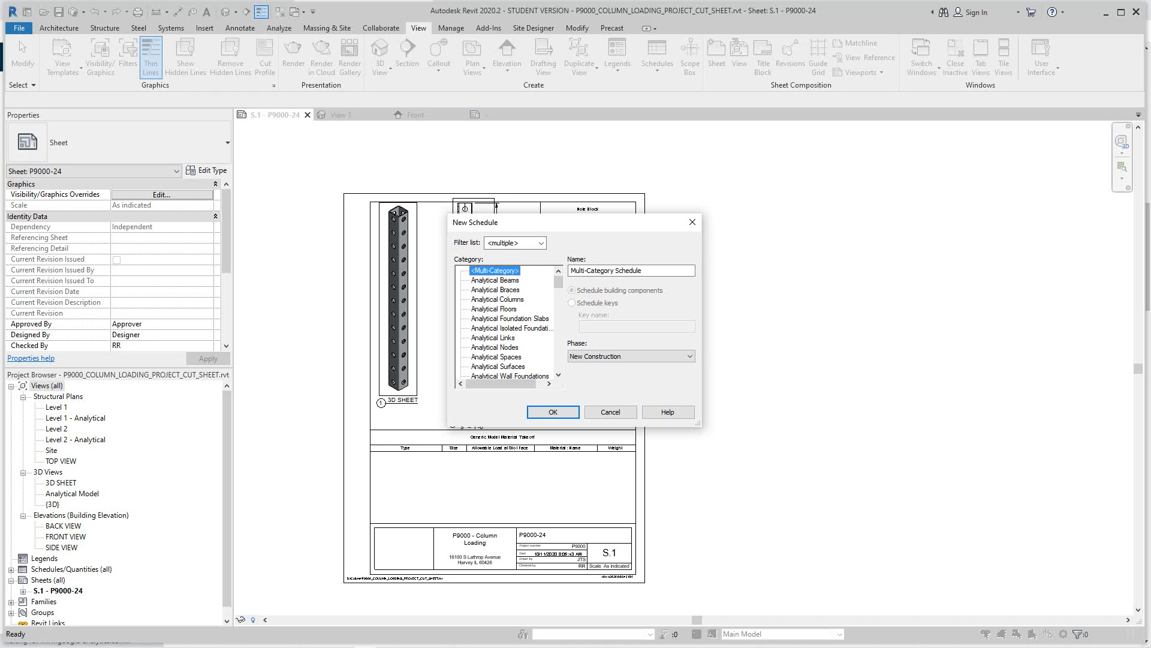
{"action": "scroll", "scroll_direction": "down", "scroll_amount": 3}
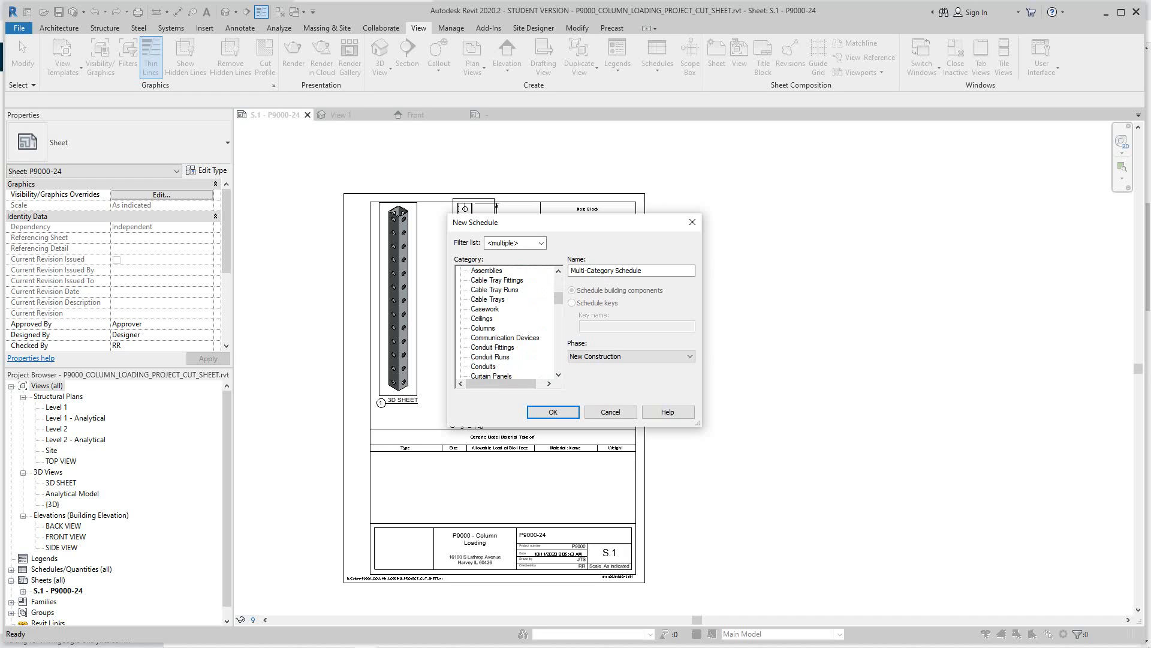
{"action": "scroll", "scroll_direction": "down", "scroll_amount": 3}
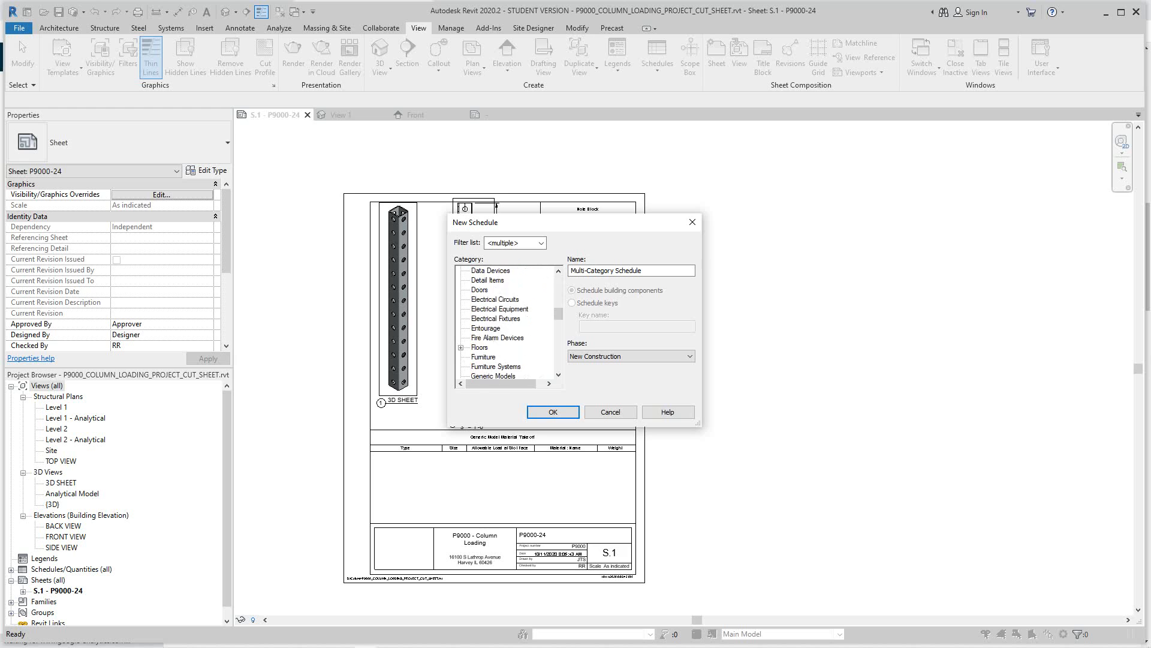
{"action": "scroll", "scroll_direction": "down", "scroll_amount": 3}
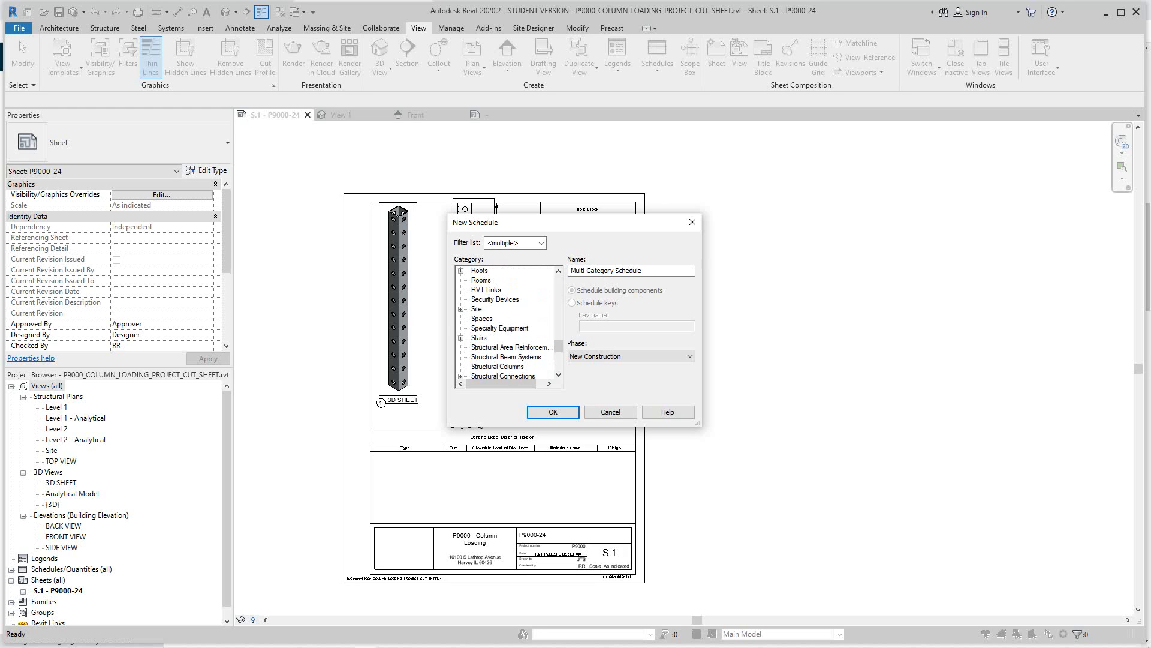
{"action": "scroll", "scroll_direction": "down", "scroll_amount": 3}
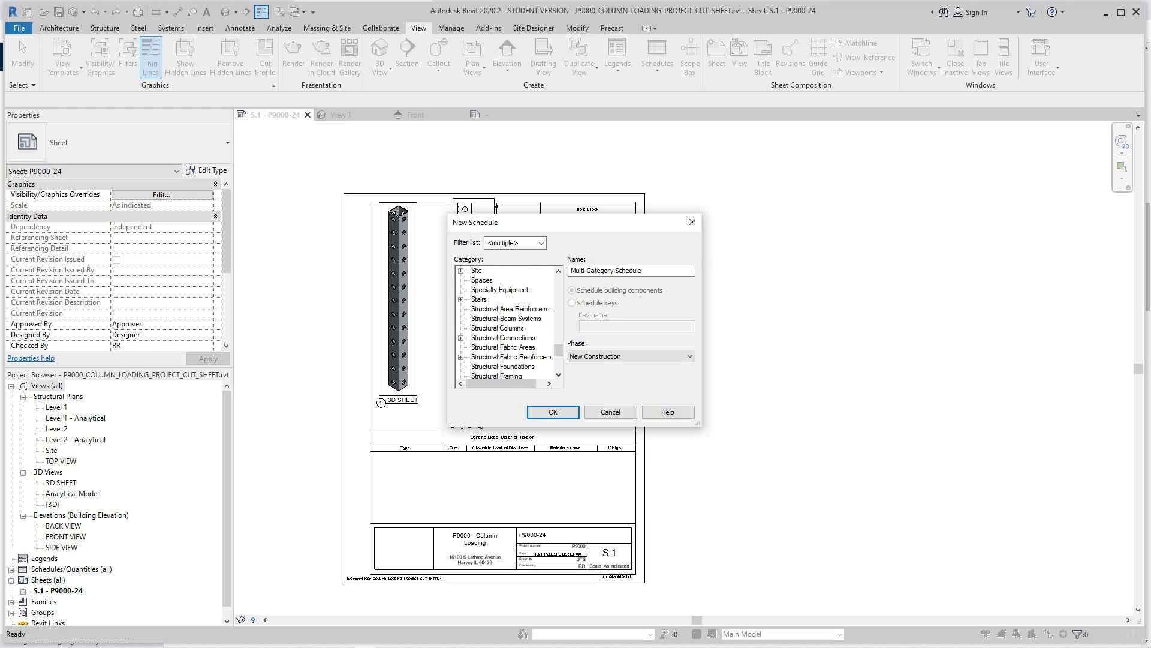
{"action": "left_click", "coordinate": [499, 356]}
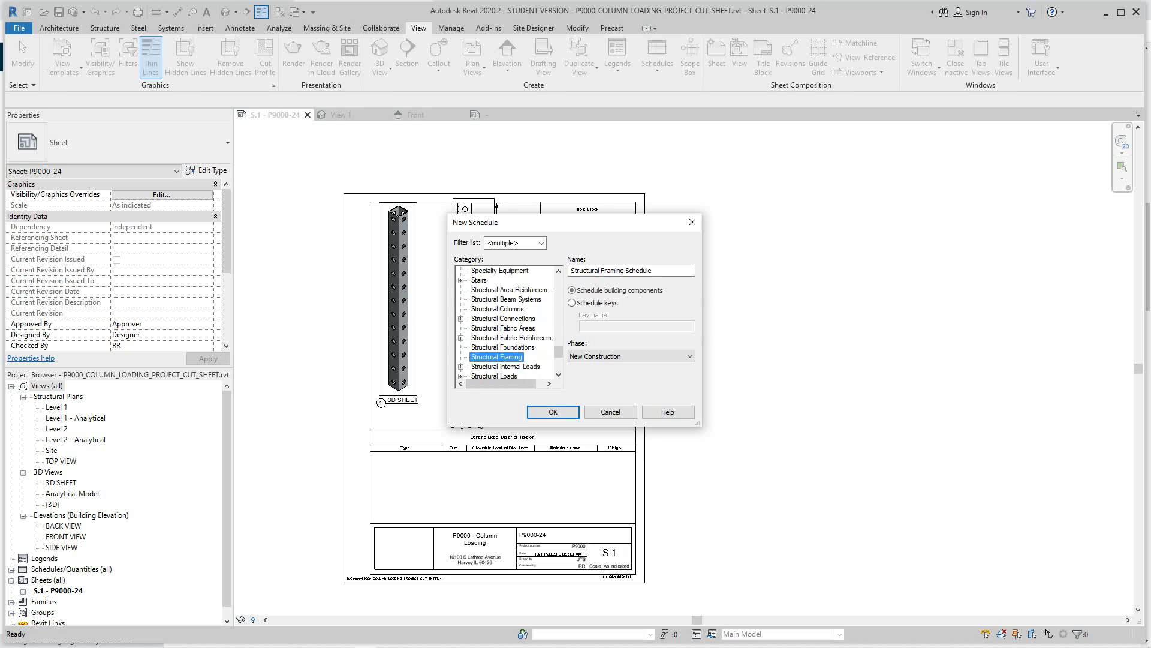
{"action": "left_click", "coordinate": [551, 411]}
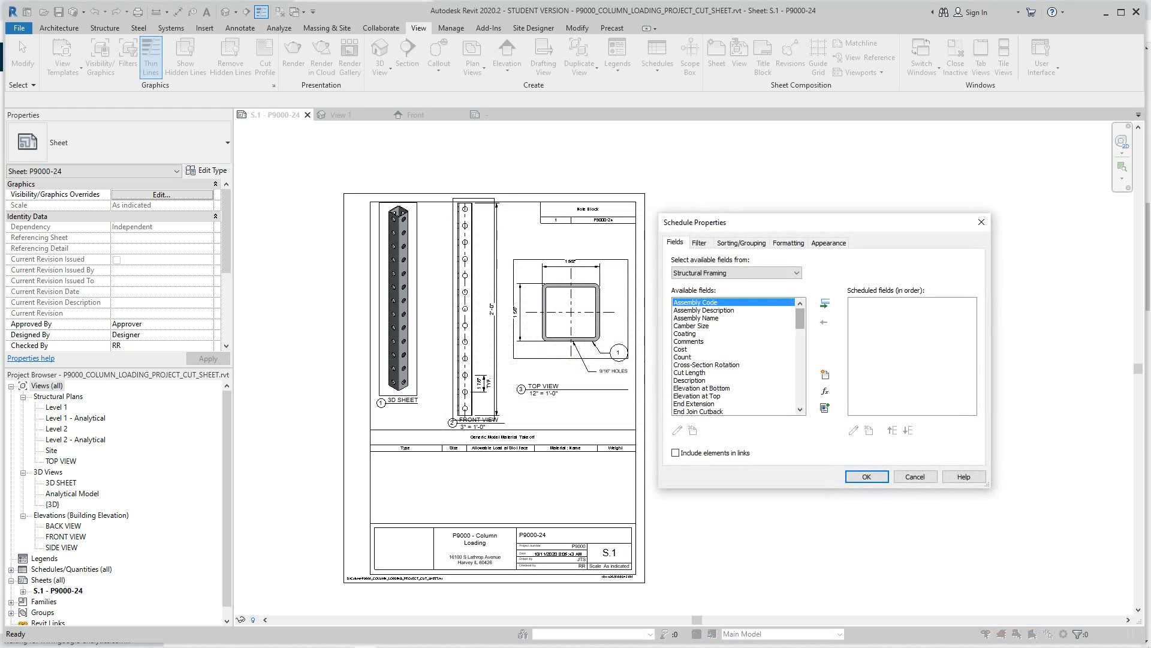
Add Type and Size to the schedule's scheduled fields.
{"action": "scroll", "scroll_direction": "down", "scroll_amount": 3}
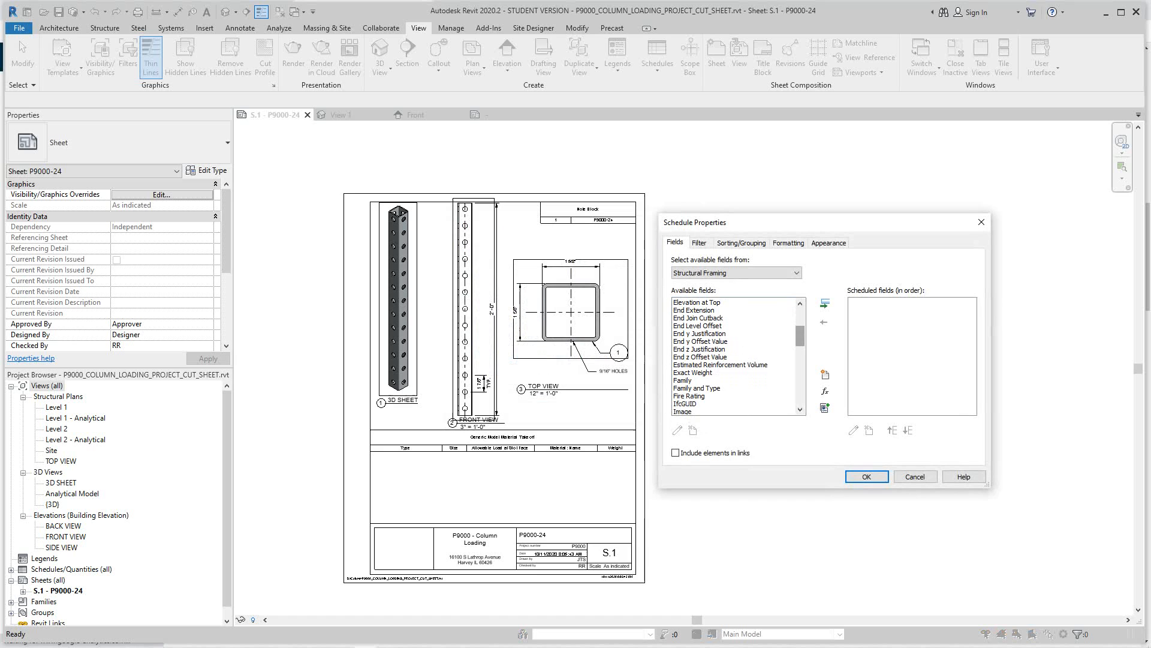
{"action": "scroll", "scroll_direction": "down", "scroll_amount": 3}
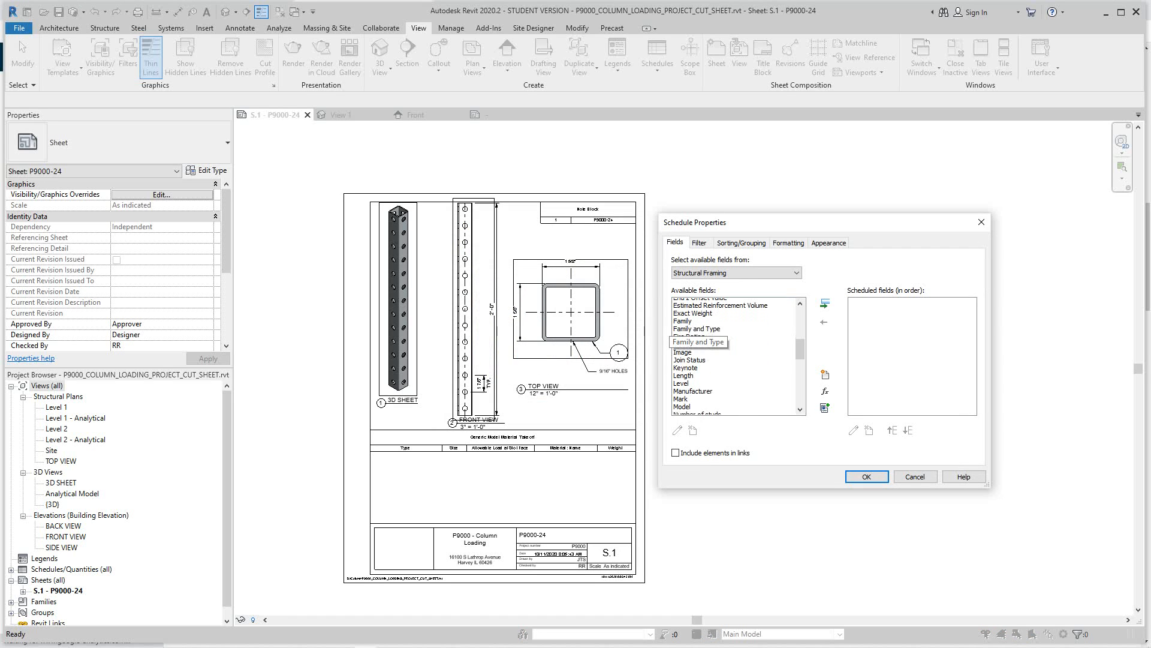
{"action": "scroll", "scroll_direction": "down", "scroll_amount": 3}
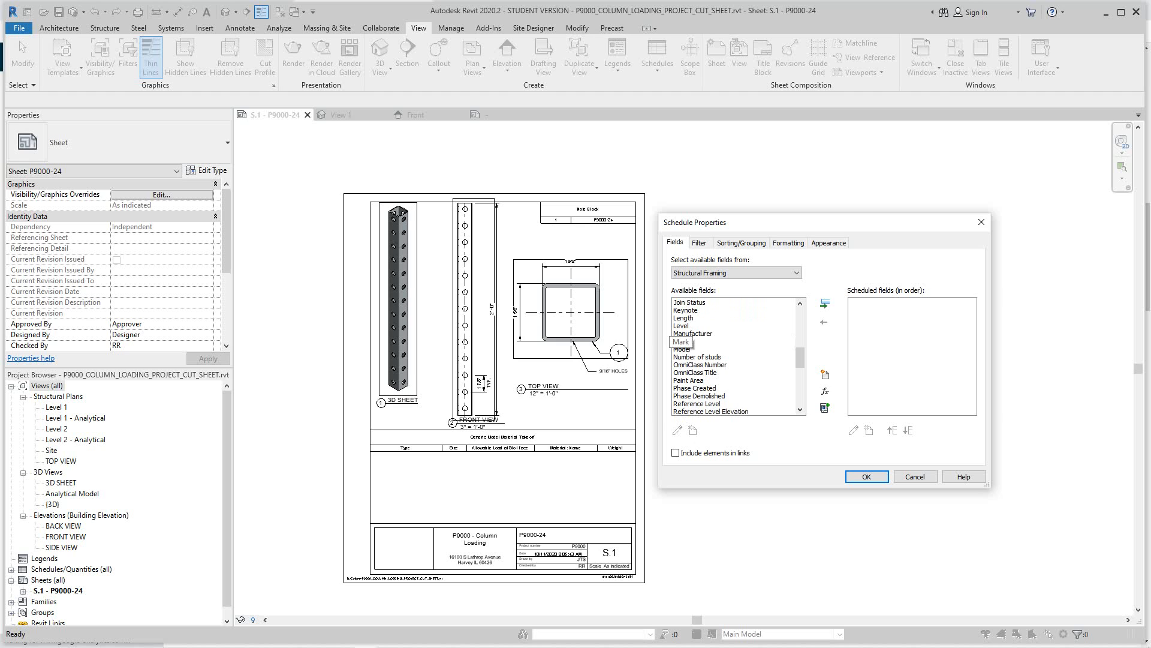
{"action": "scroll", "scroll_direction": "down", "scroll_amount": 3}
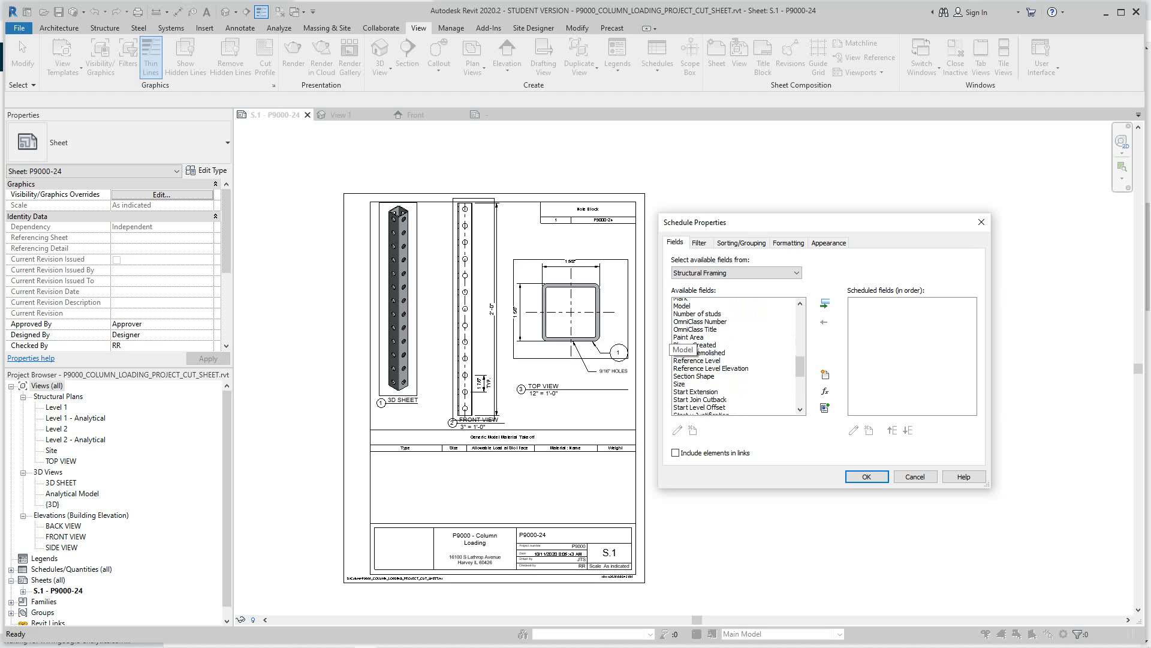
{"action": "scroll", "scroll_direction": "down", "scroll_amount": 3}
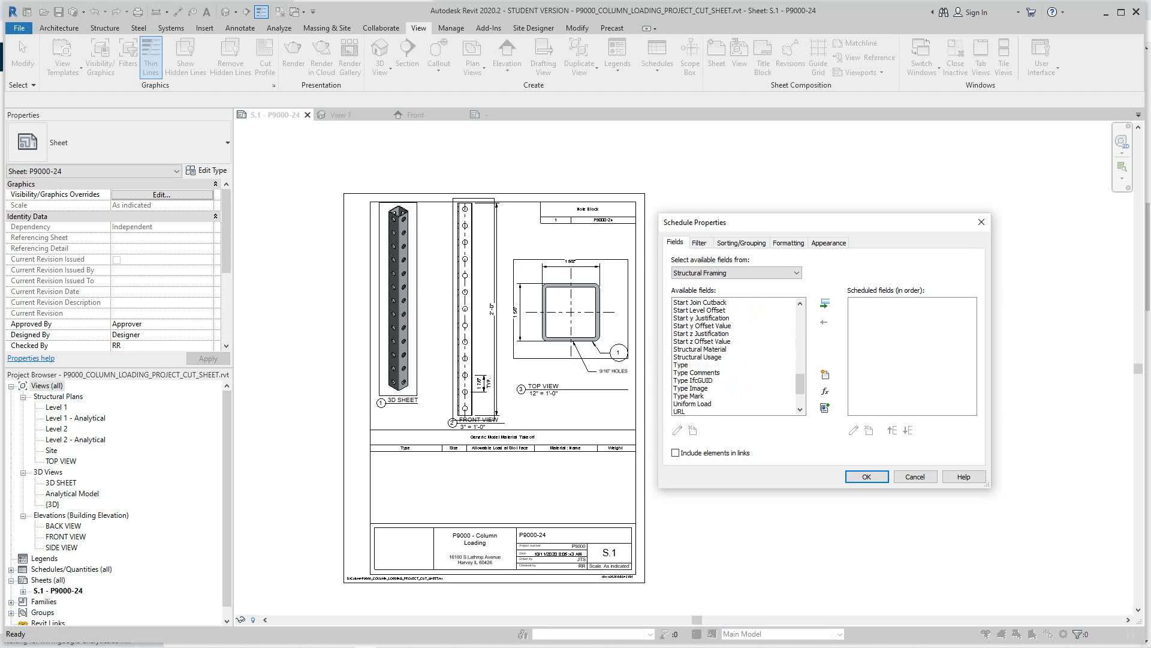
{"action": "left_click", "coordinate": [824, 304]}
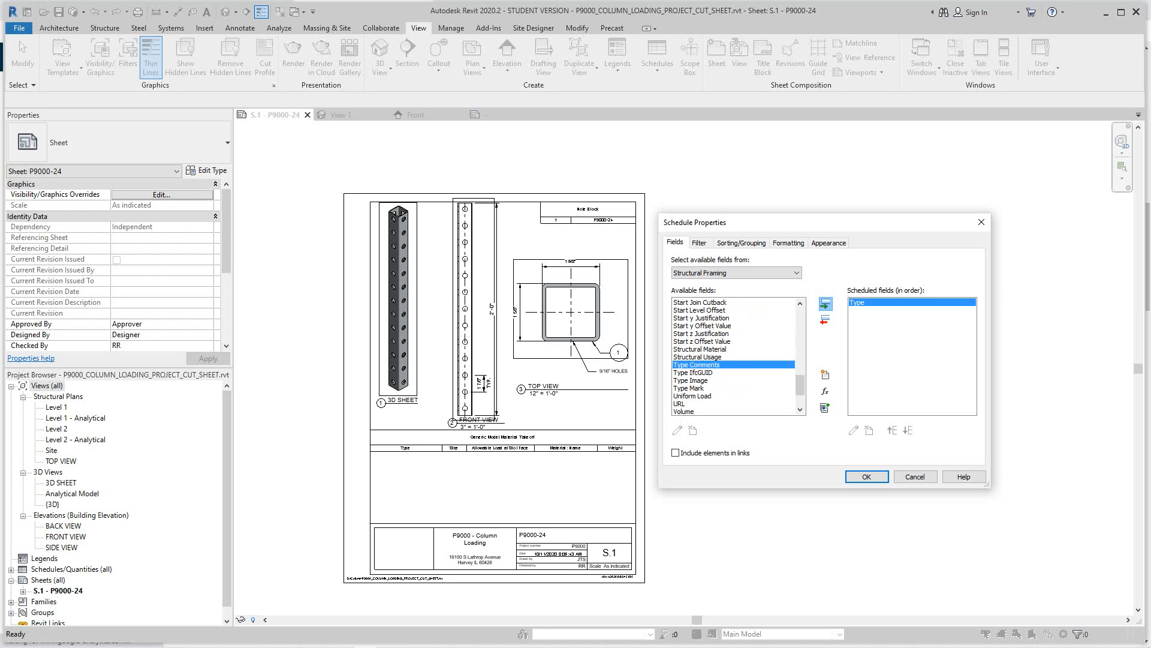
{"action": "scroll", "scroll_direction": "down", "scroll_amount": 3}
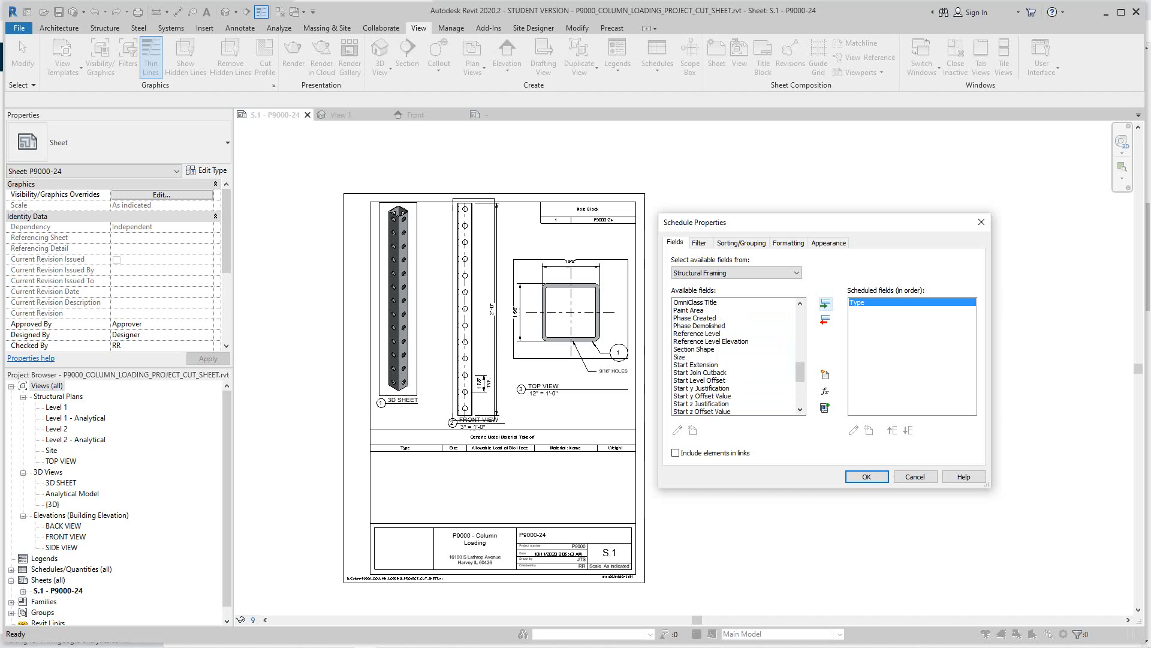
{"action": "left_click", "coordinate": [825, 303]}
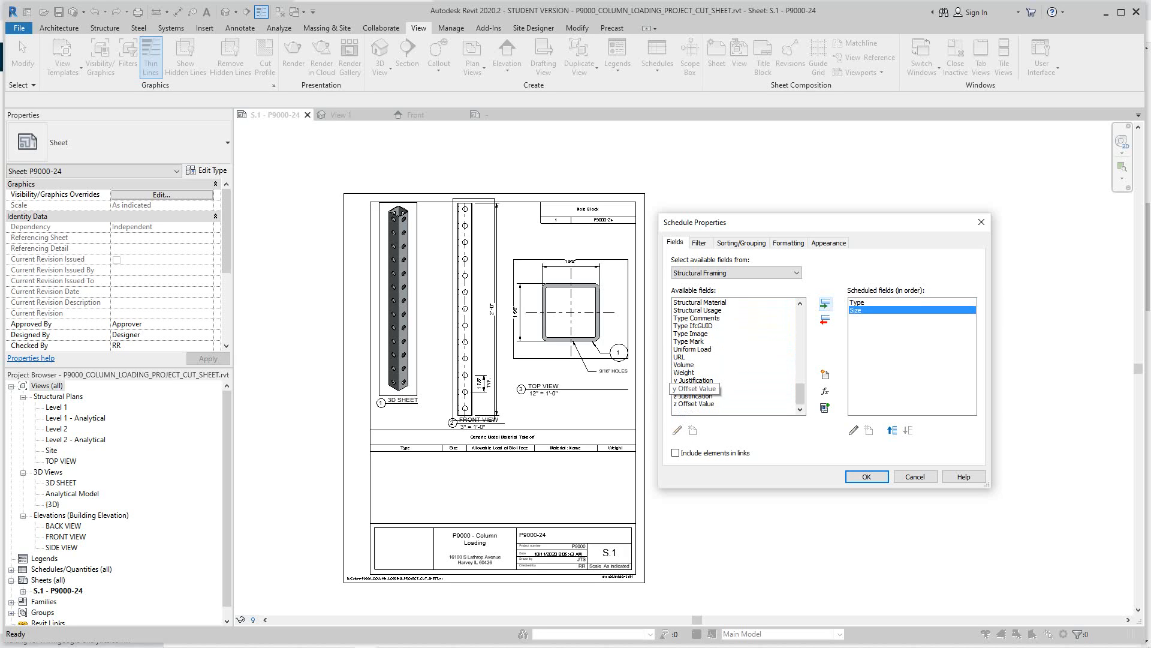
Add Type Comments, Weight and OmniClass Number to the scheduled fields and confirm.
{"action": "left_click", "coordinate": [697, 317]}
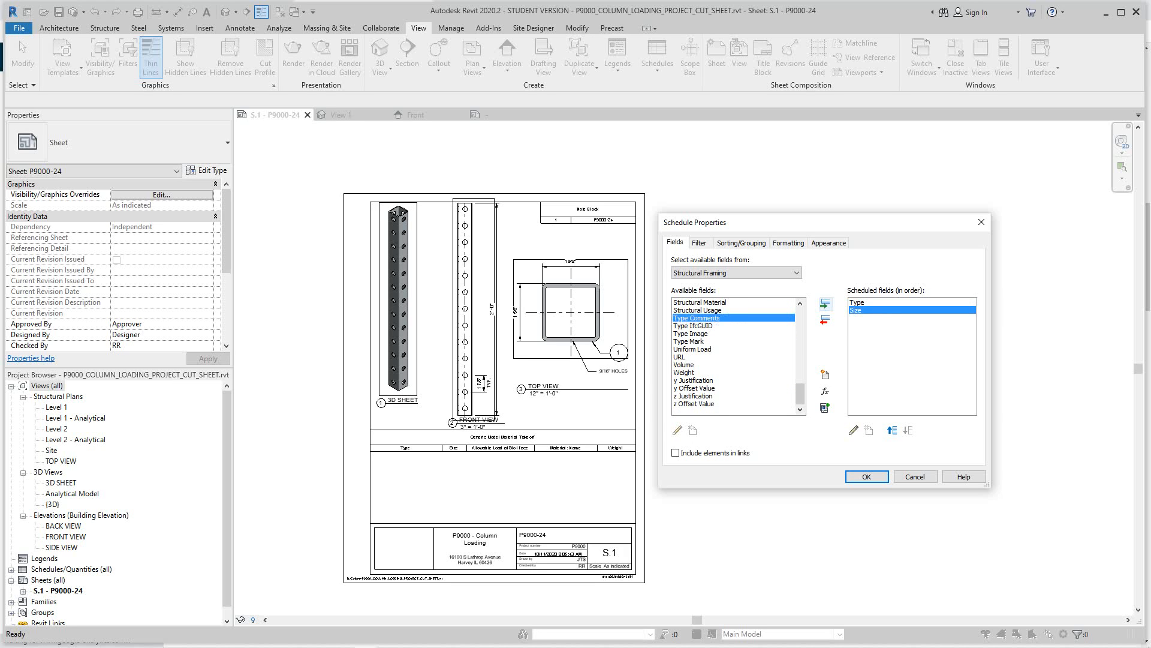
{"action": "left_click", "coordinate": [825, 302]}
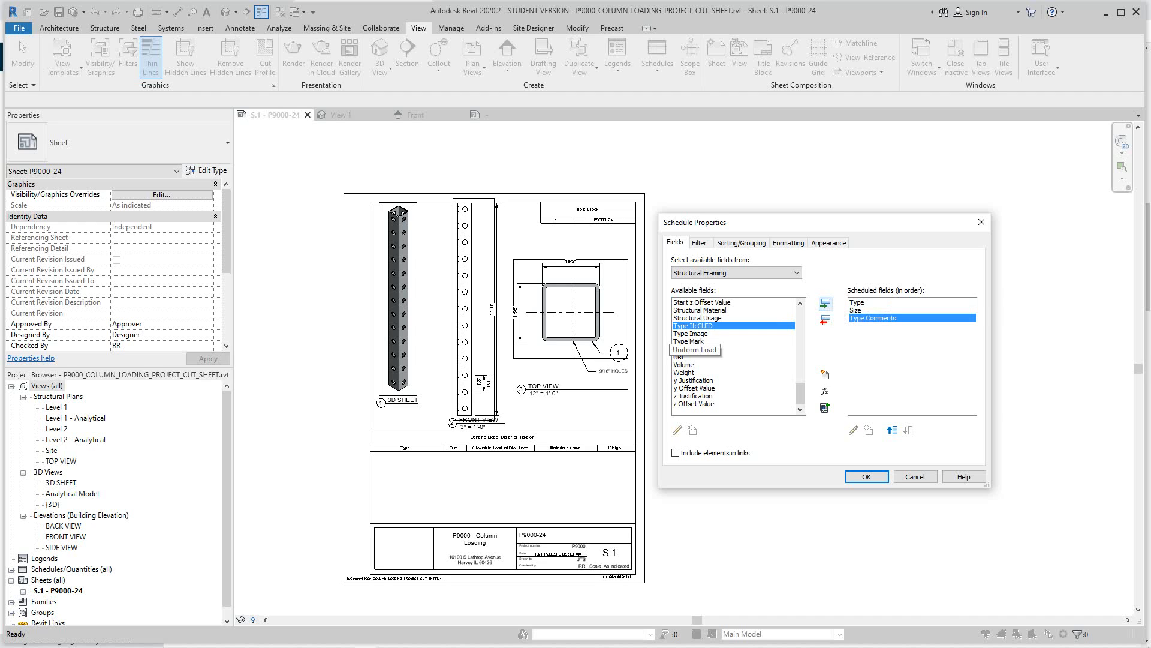
{"action": "mouse_move", "coordinate": [682, 372]}
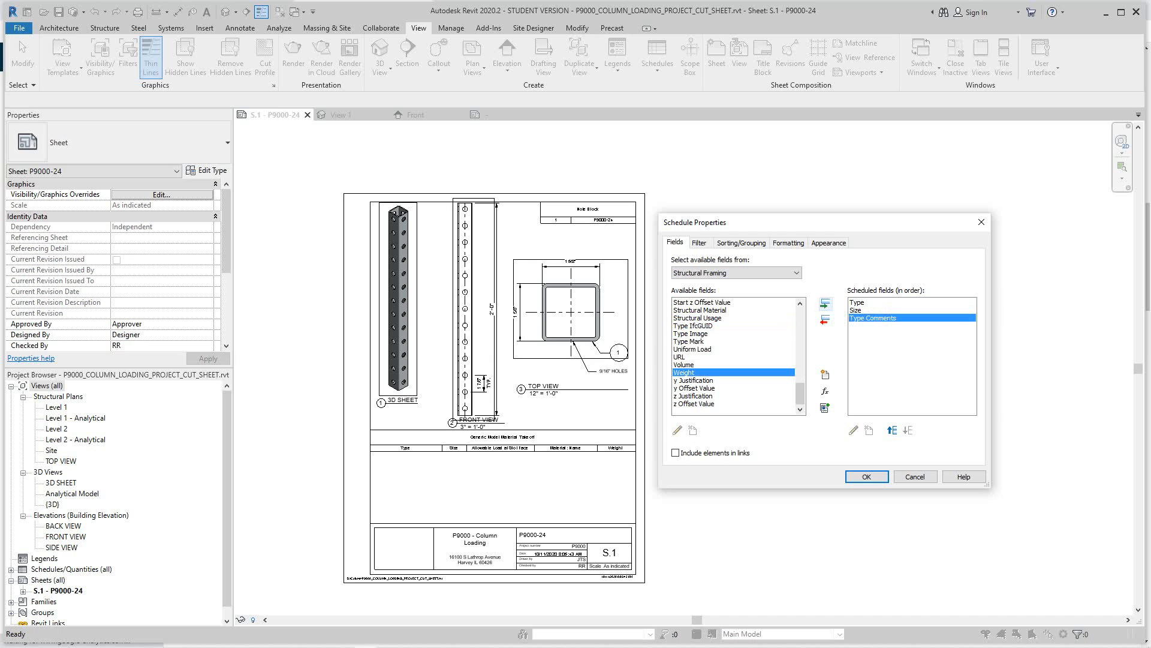
{"action": "left_click", "coordinate": [824, 302]}
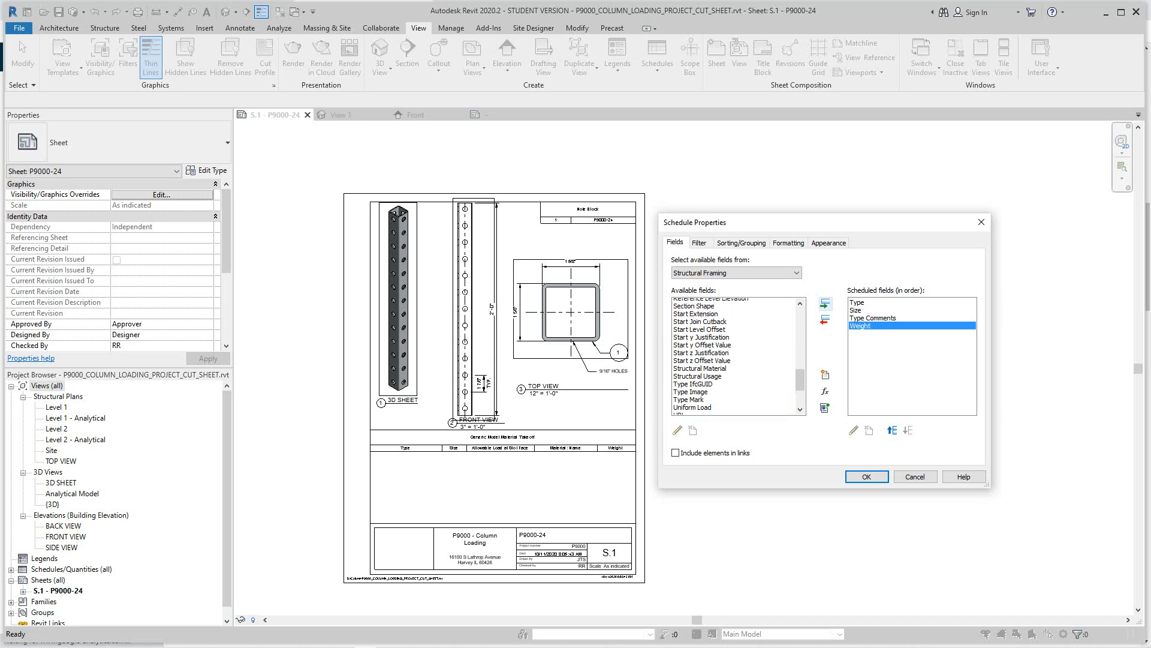
{"action": "scroll", "scroll_direction": "up", "scroll_amount": 3}
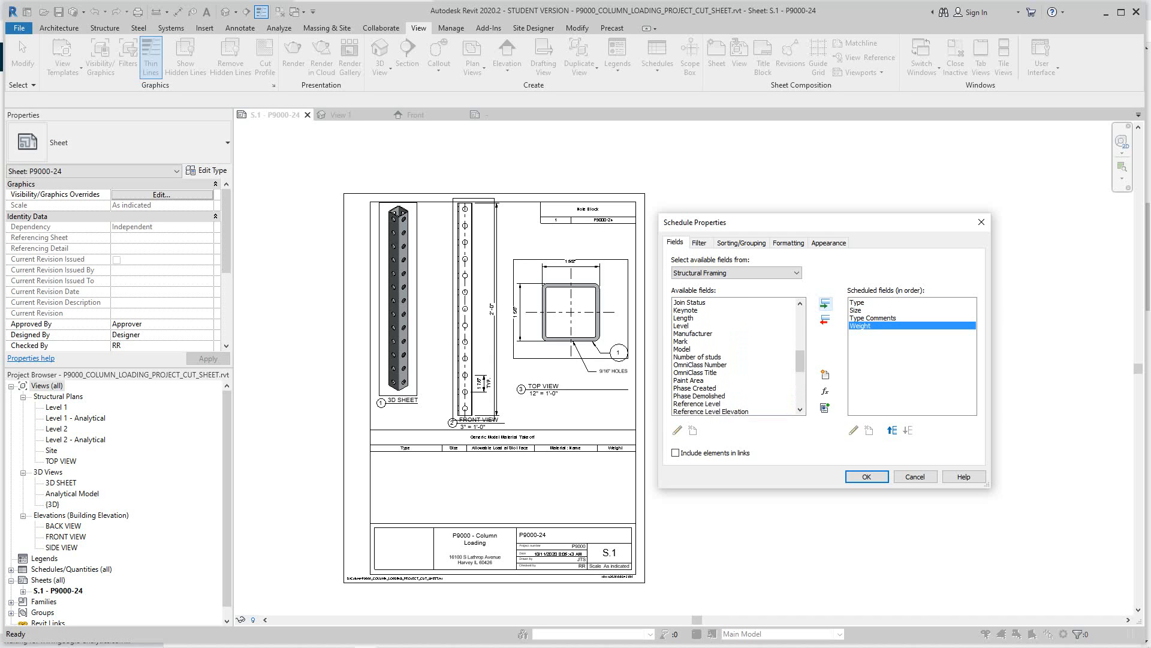
{"action": "left_click", "coordinate": [698, 365]}
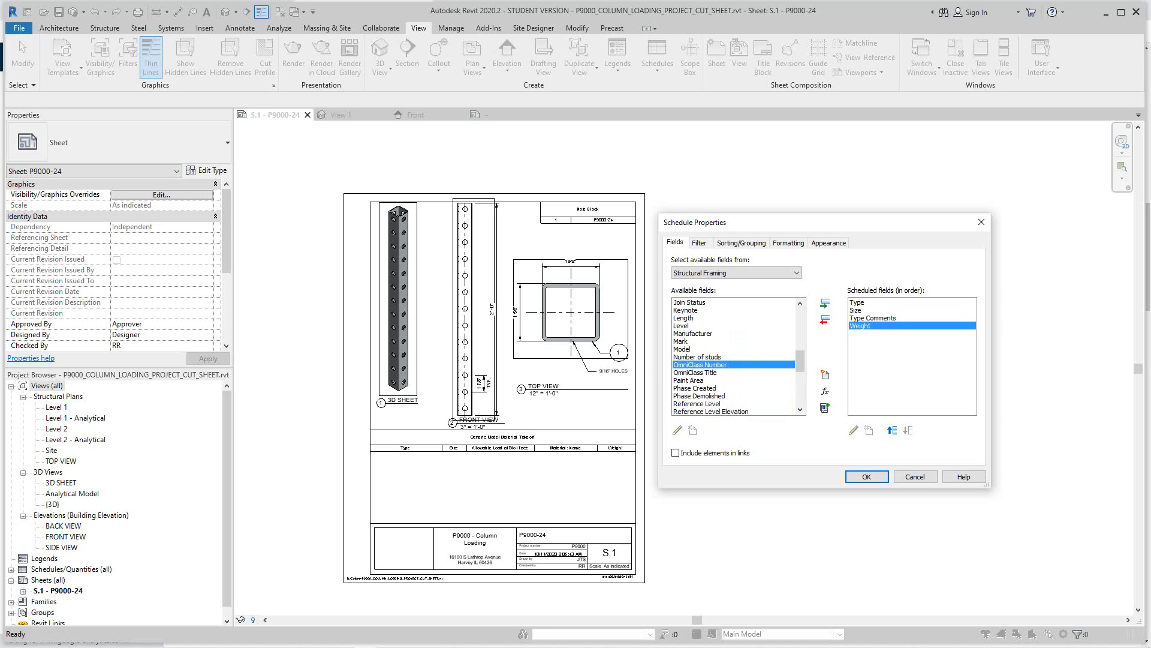
{"action": "left_click", "coordinate": [824, 302]}
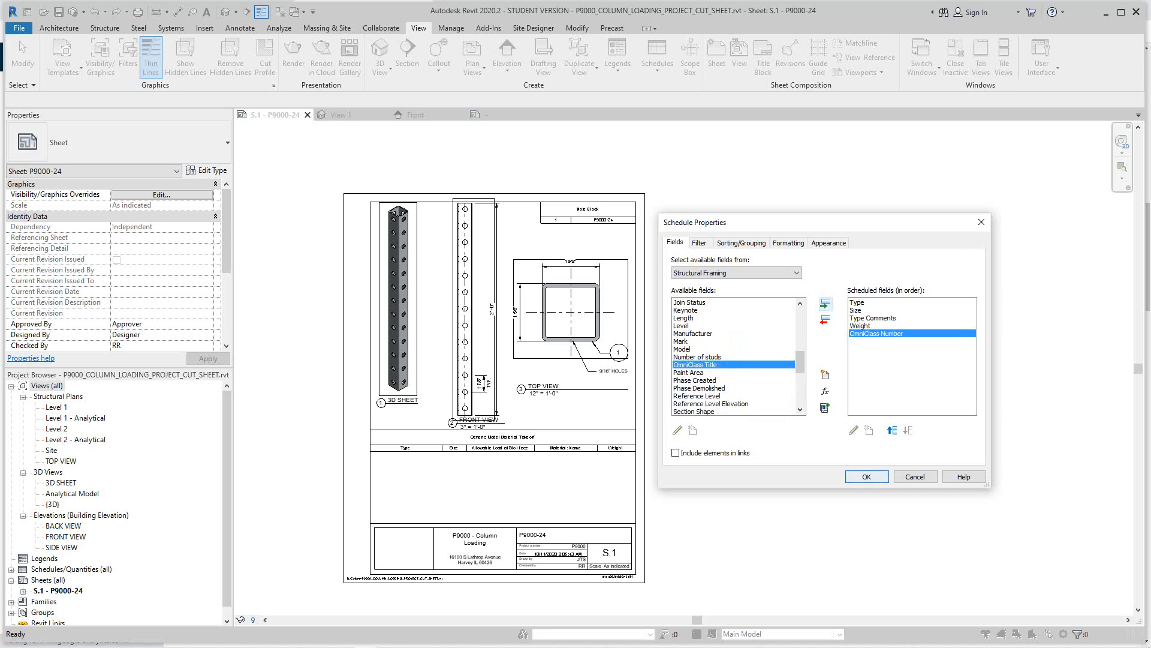
{"action": "left_click", "coordinate": [866, 476]}
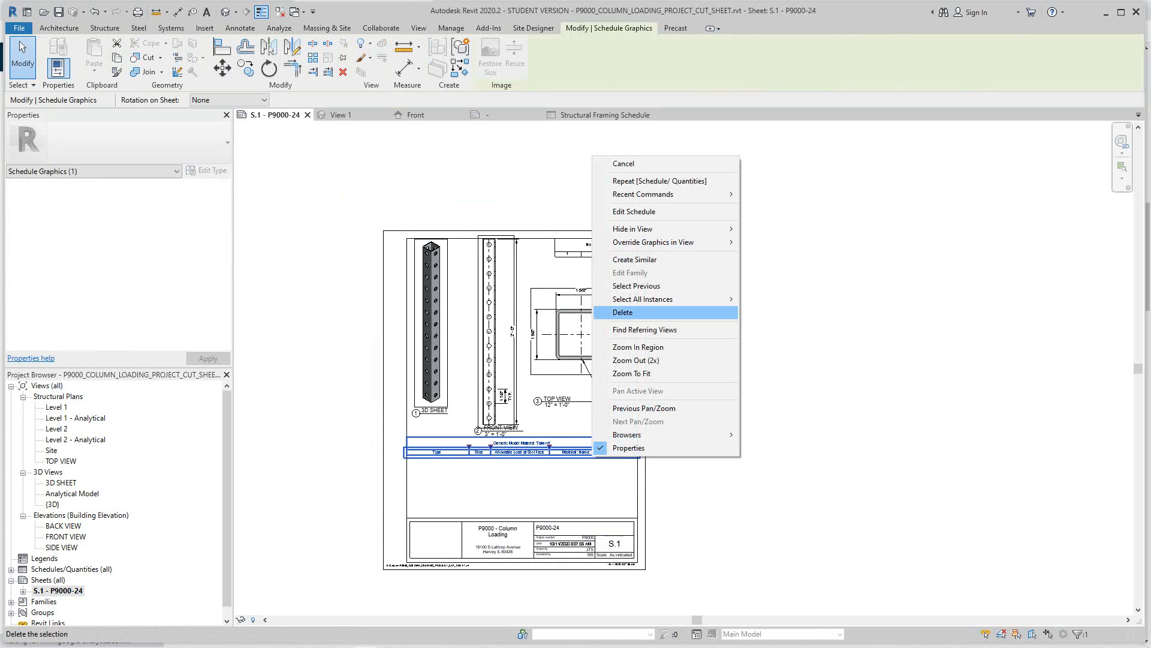
{"action": "left_click", "coordinate": [621, 312]}
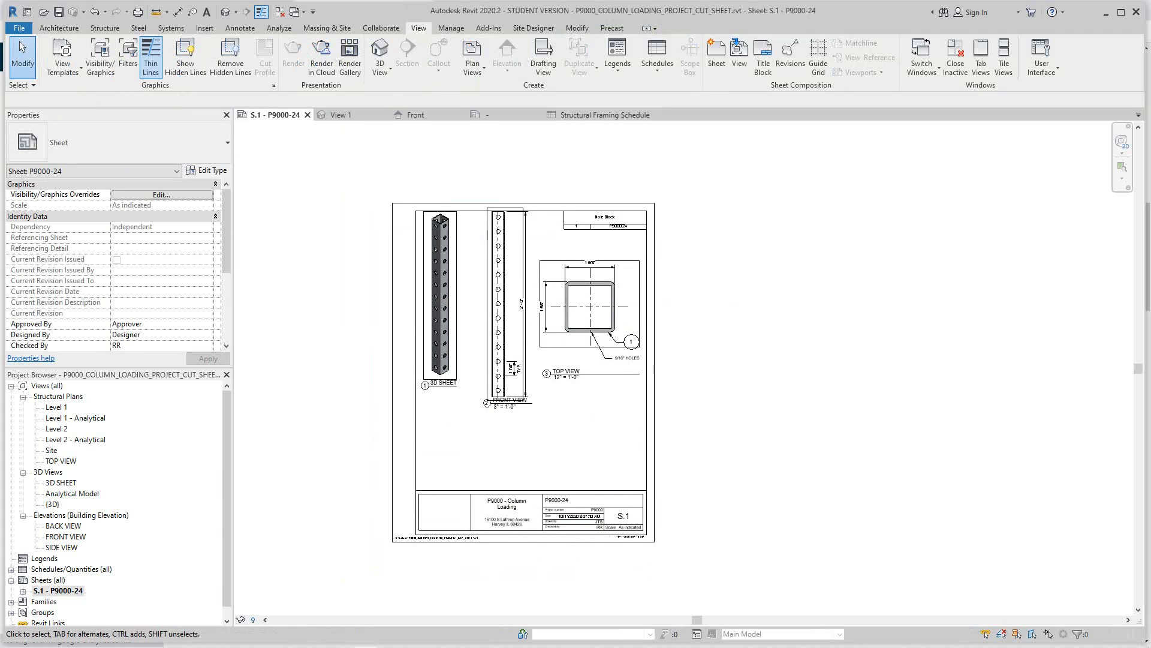
{"action": "left_click", "coordinate": [7, 385]}
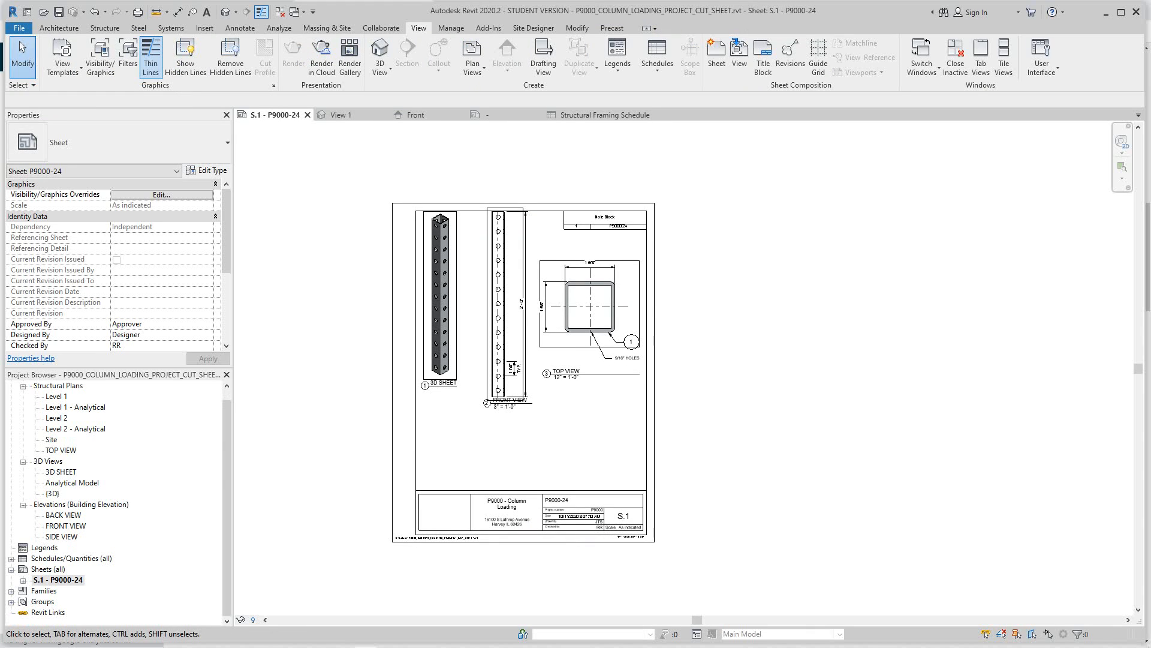
Drag the Structural Framing Schedule from the Project Browser onto sheet S.1 above the title block.
{"action": "left_click", "coordinate": [12, 547]}
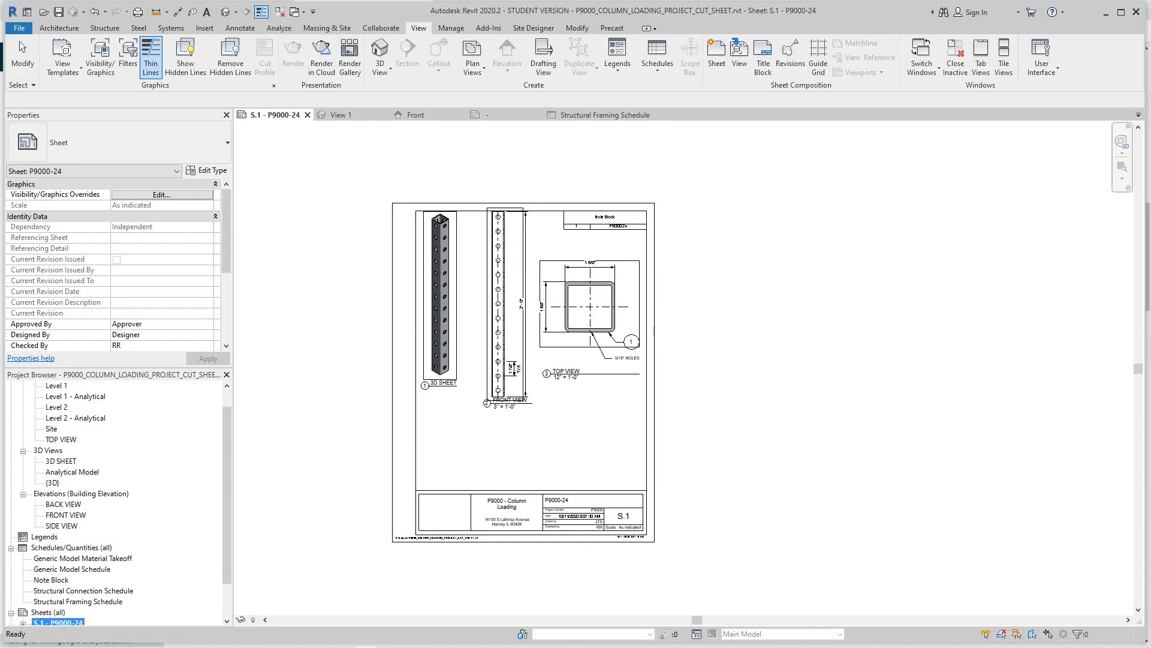
{"action": "left_click", "coordinate": [76, 601]}
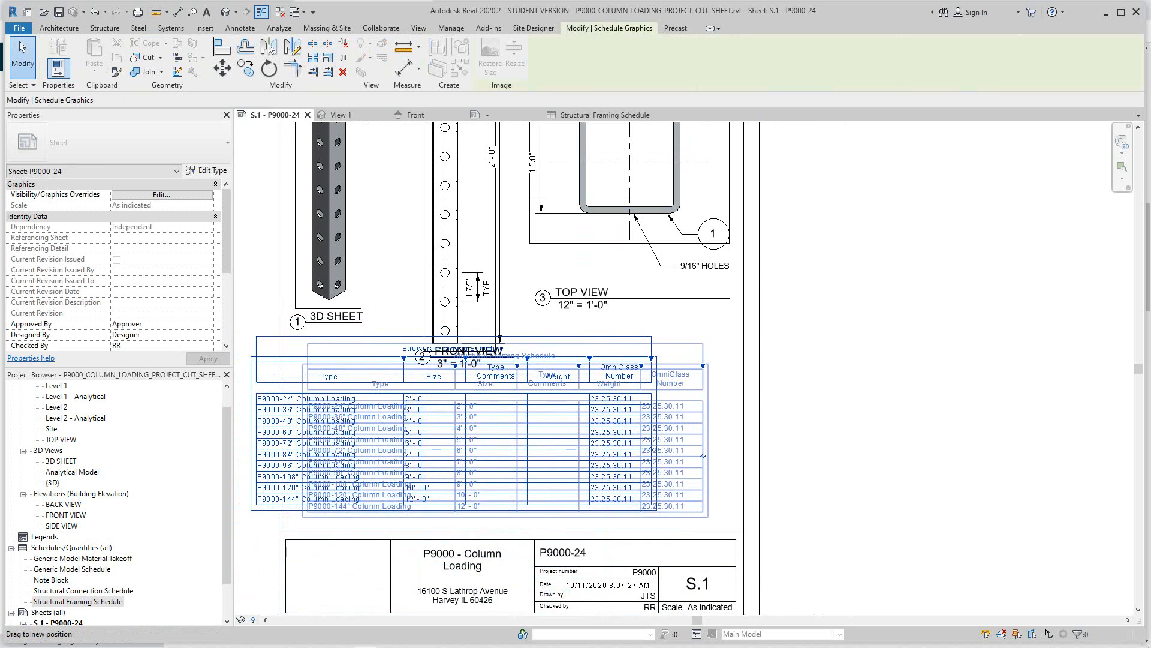
{"action": "left_click", "coordinate": [452, 440]}
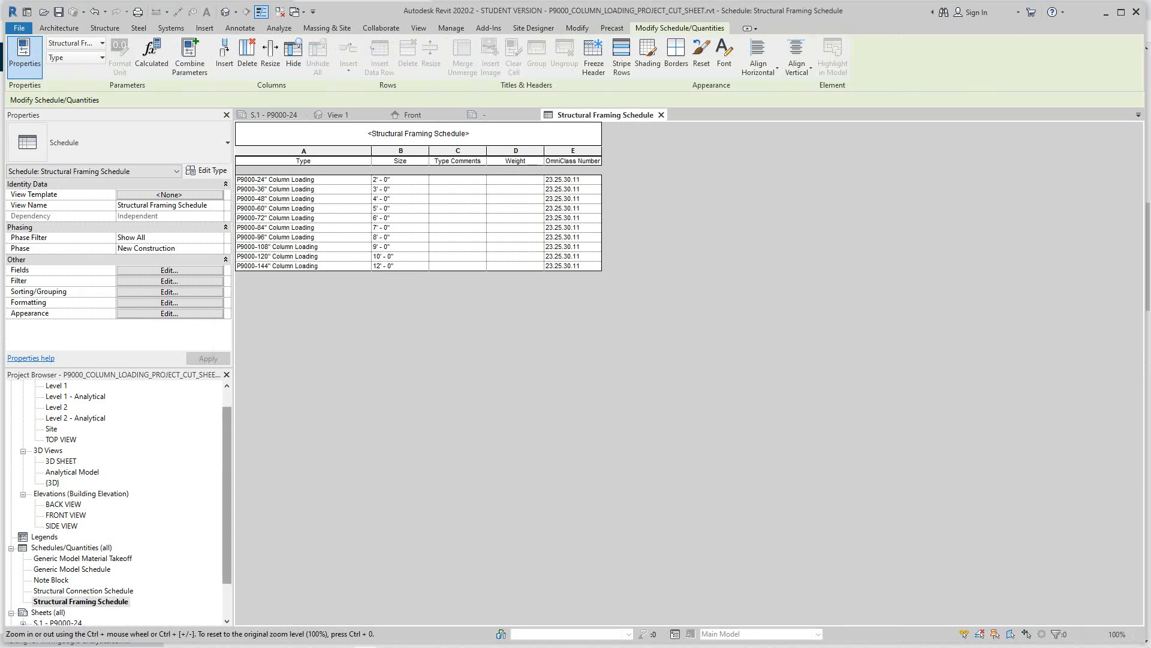
In the schedule's field settings, select Type Comments and back out of a calculated value.
{"action": "left_click", "coordinate": [169, 270]}
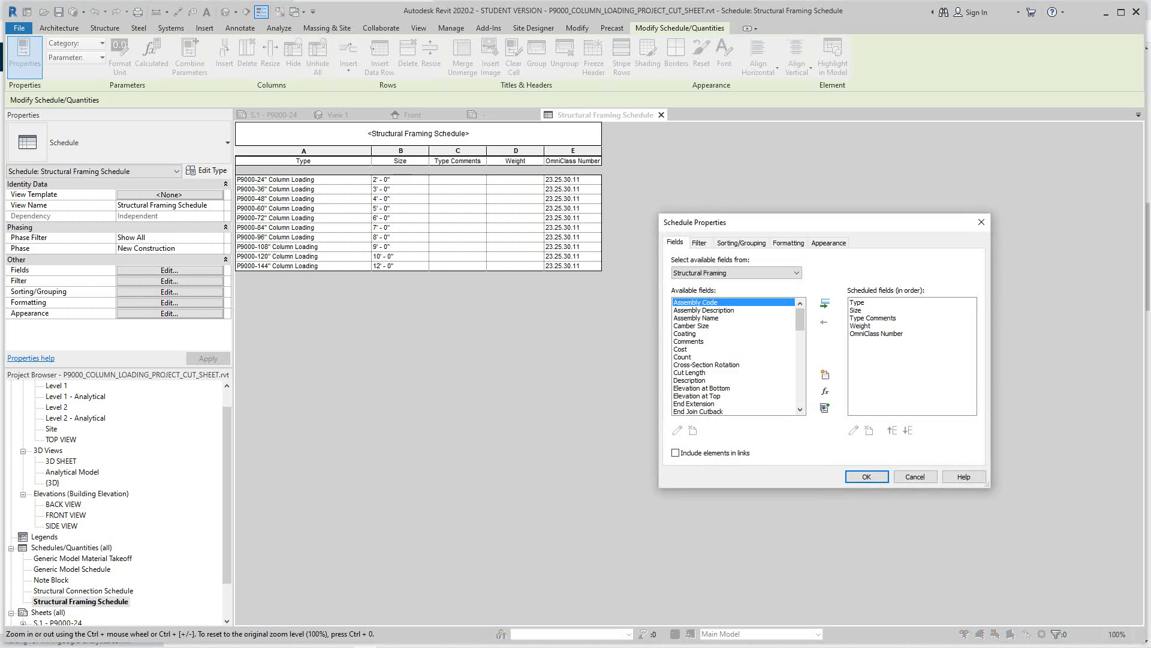
{"action": "scroll", "scroll_direction": "down", "scroll_amount": 3}
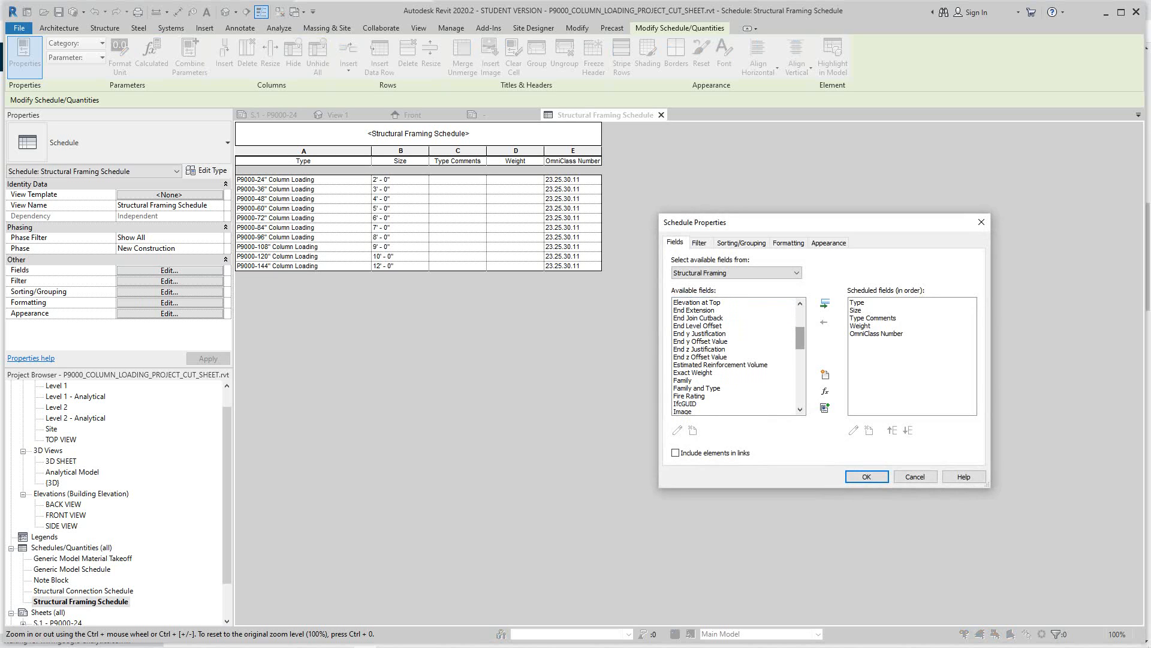
{"action": "scroll", "scroll_direction": "down", "scroll_amount": 3}
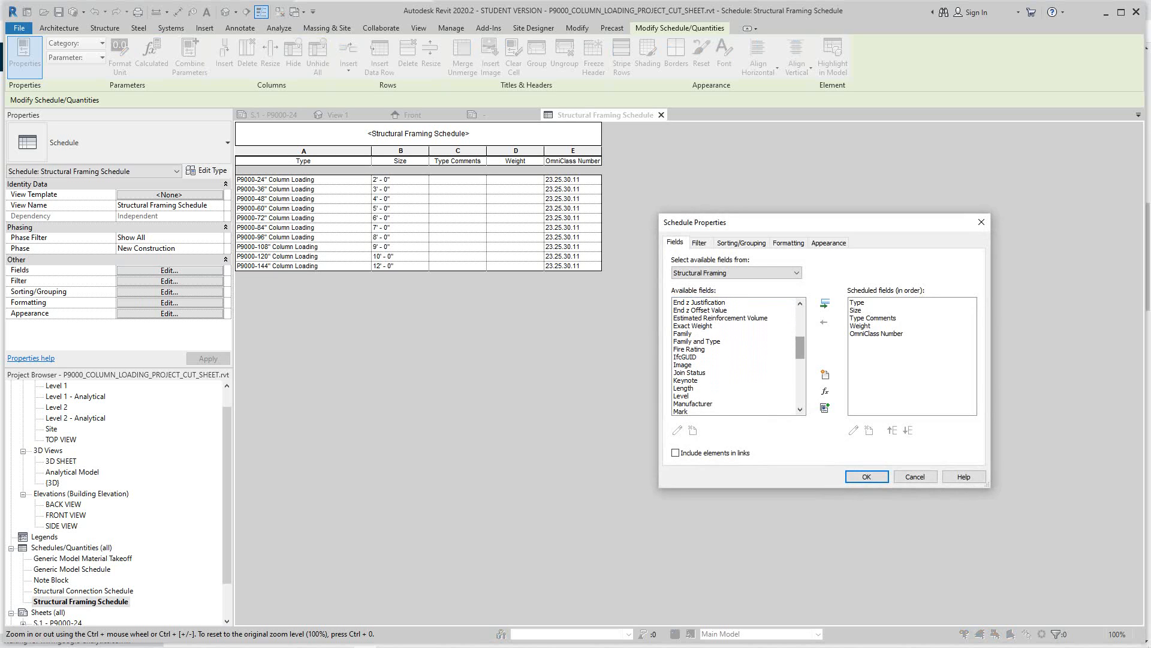
{"action": "scroll", "scroll_direction": "down", "scroll_amount": 3}
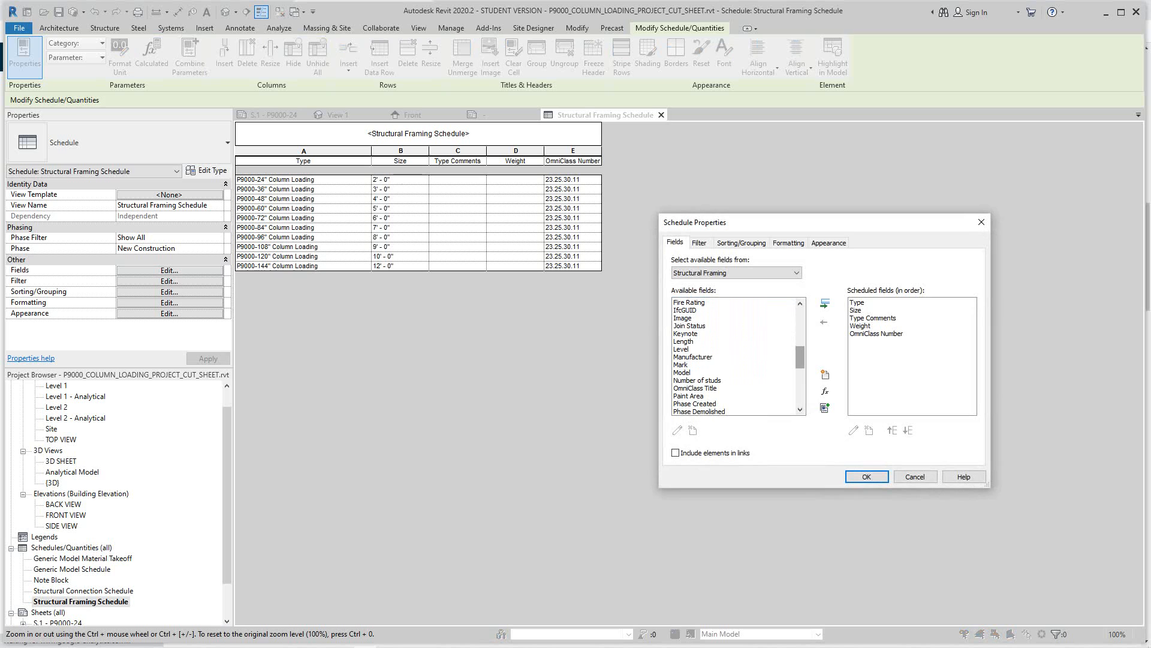
{"action": "scroll", "scroll_direction": "down", "scroll_amount": 3}
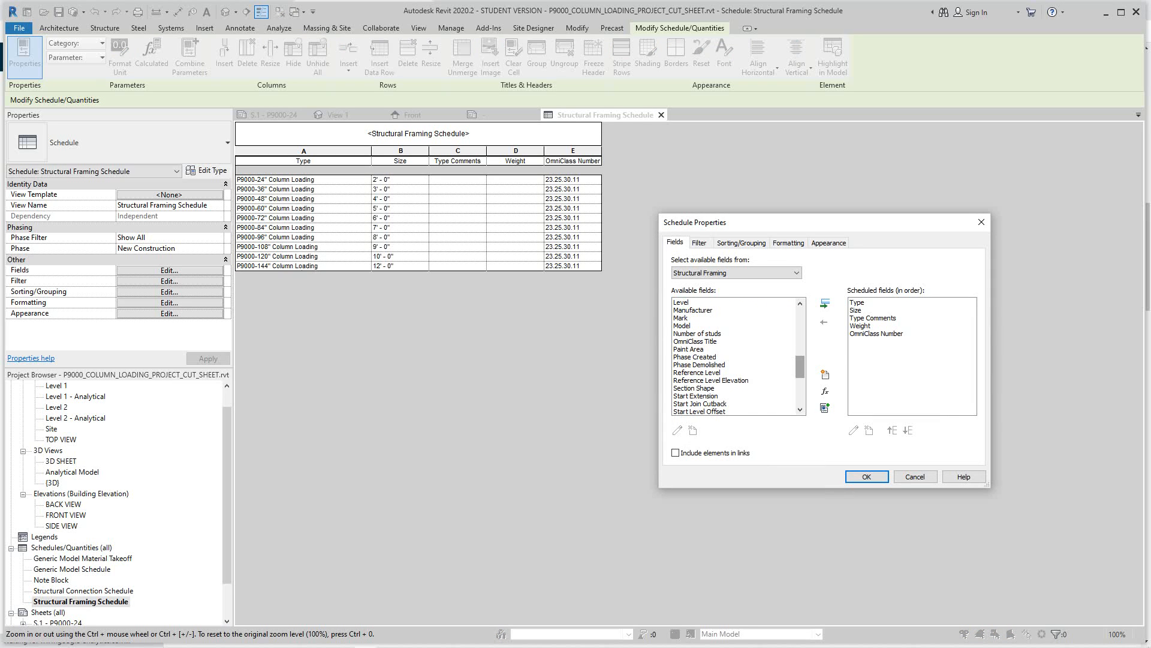
{"action": "scroll", "scroll_direction": "down", "scroll_amount": 3}
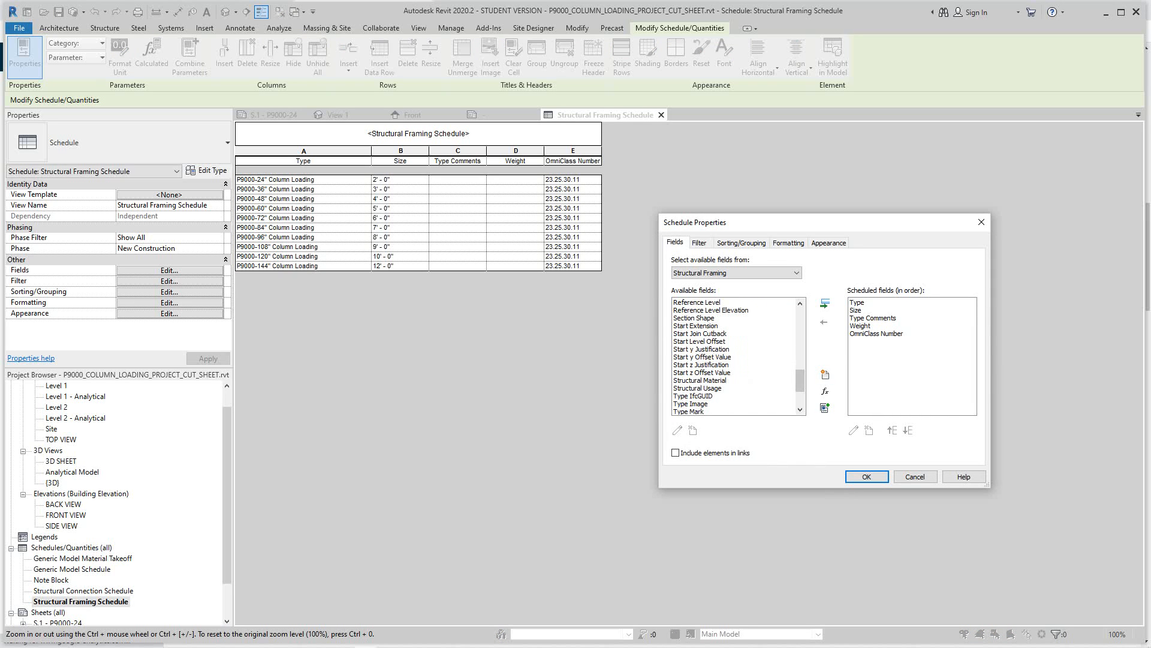
{"action": "scroll", "scroll_direction": "down", "scroll_amount": 3}
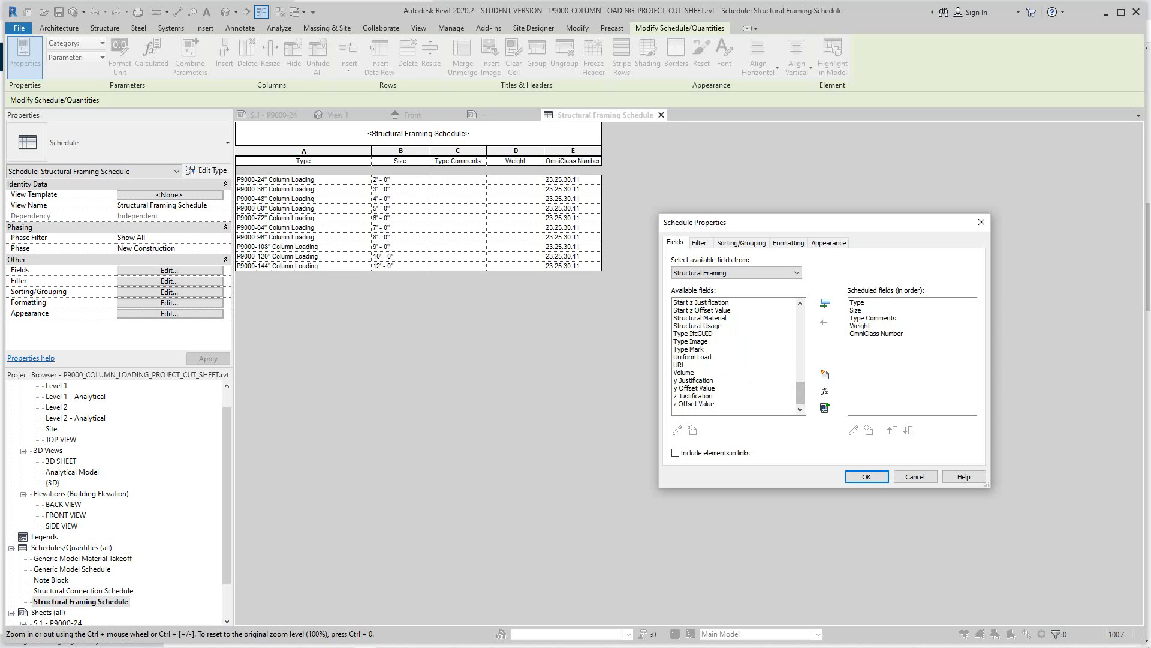
{"action": "left_click", "coordinate": [873, 317]}
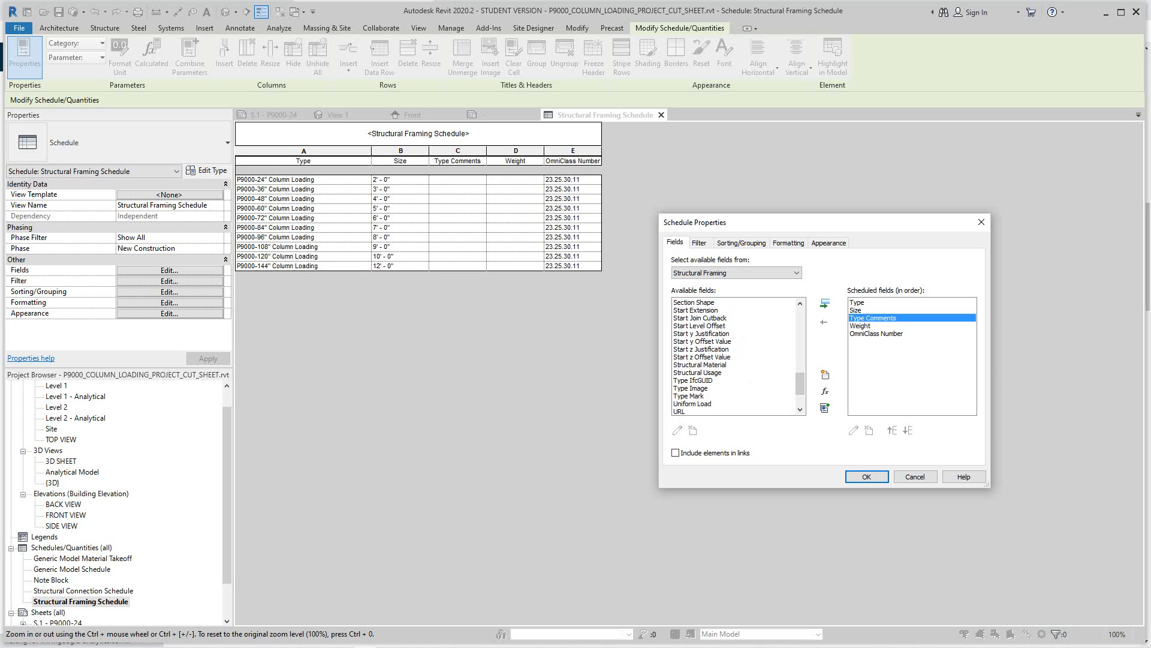
{"action": "left_click", "coordinate": [824, 319]}
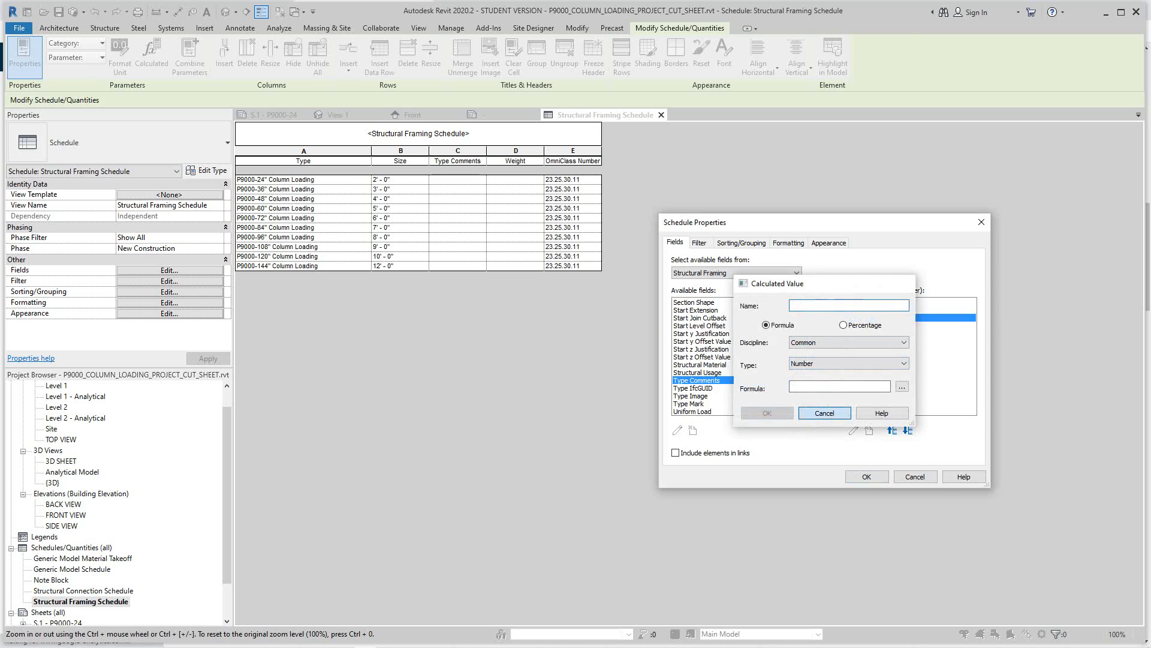
{"action": "left_click", "coordinate": [823, 411]}
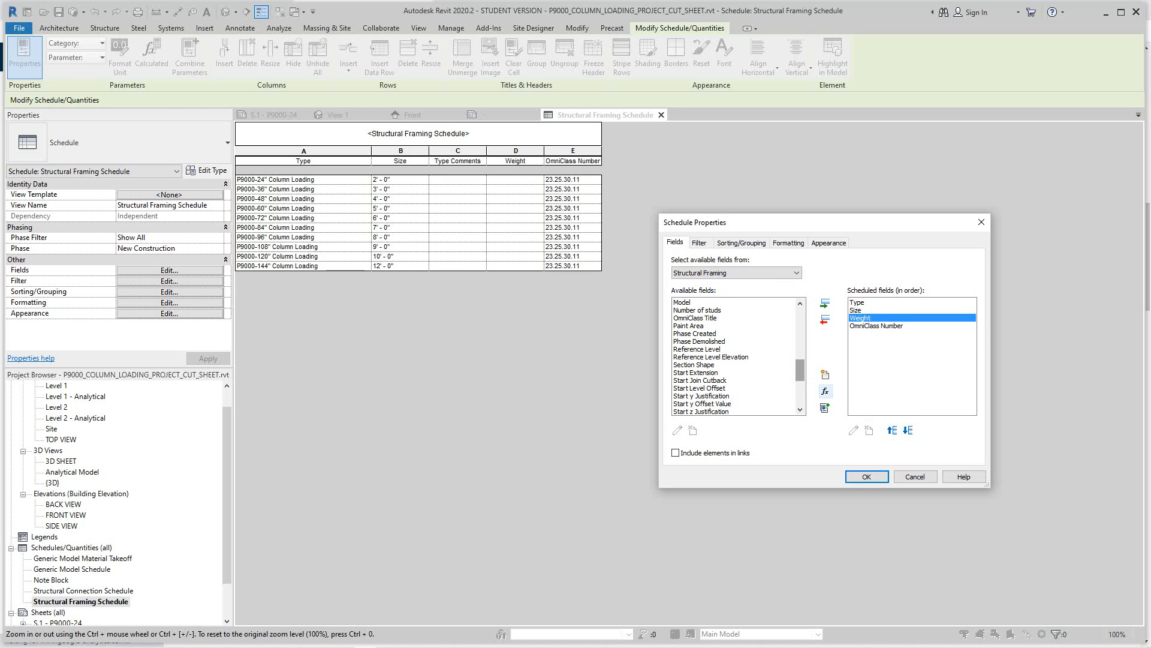
Add a Manufacturer field after Weight and apply the new field list.
{"action": "scroll", "scroll_direction": "up", "scroll_amount": 3}
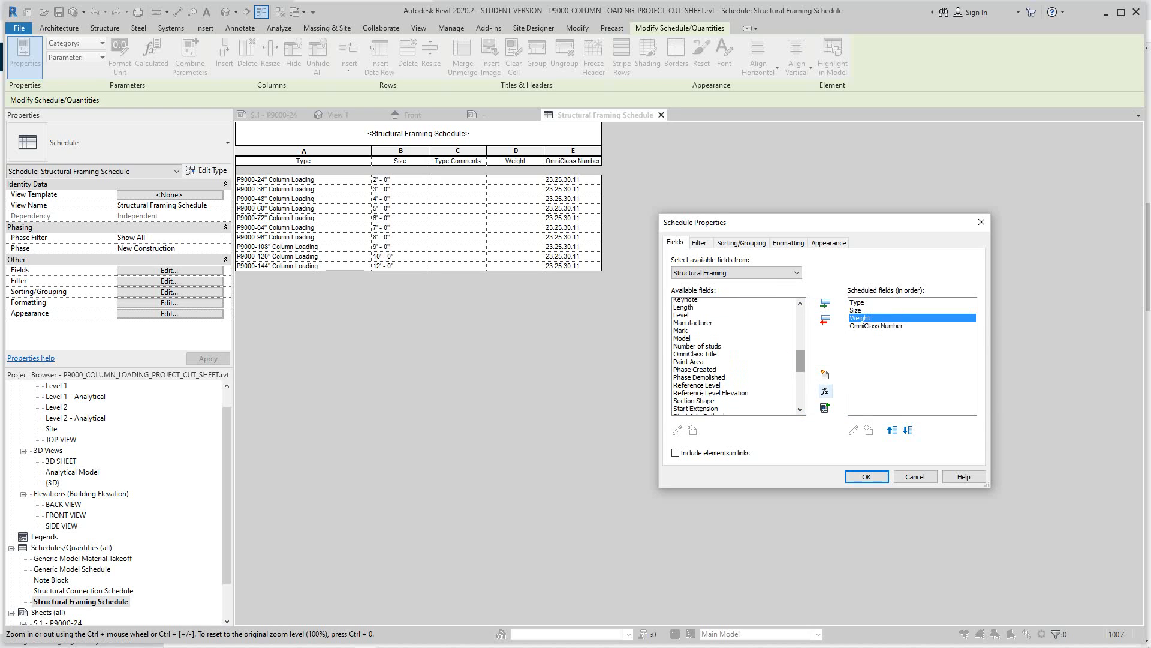
{"action": "scroll", "scroll_direction": "up", "scroll_amount": 3}
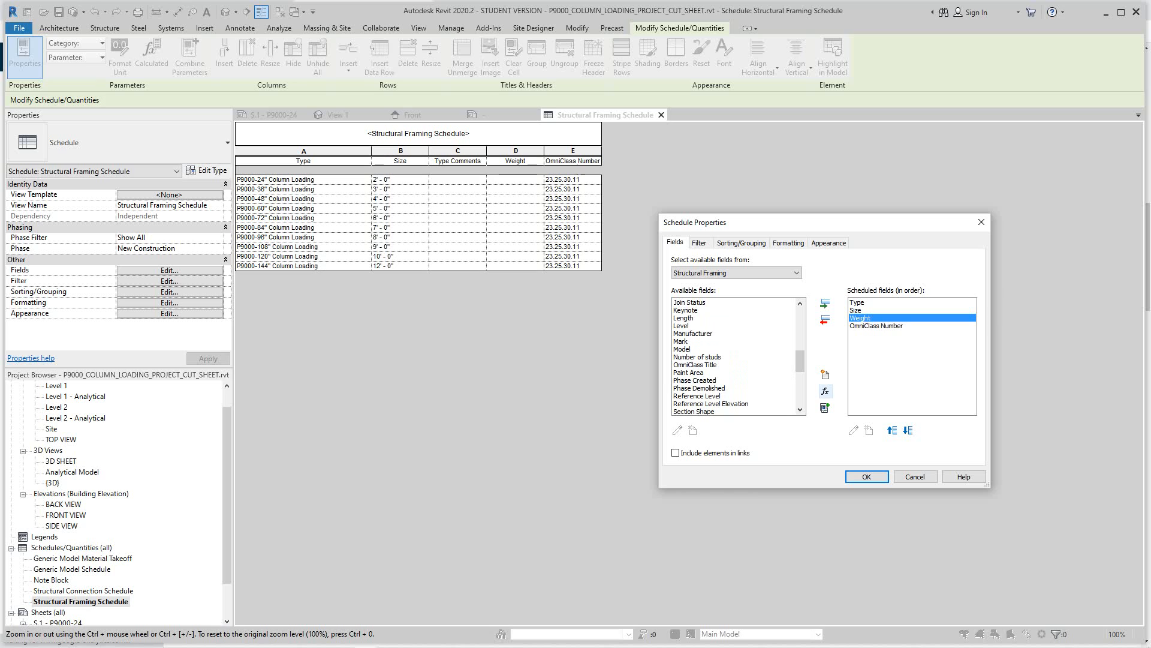
{"action": "left_click", "coordinate": [732, 334]}
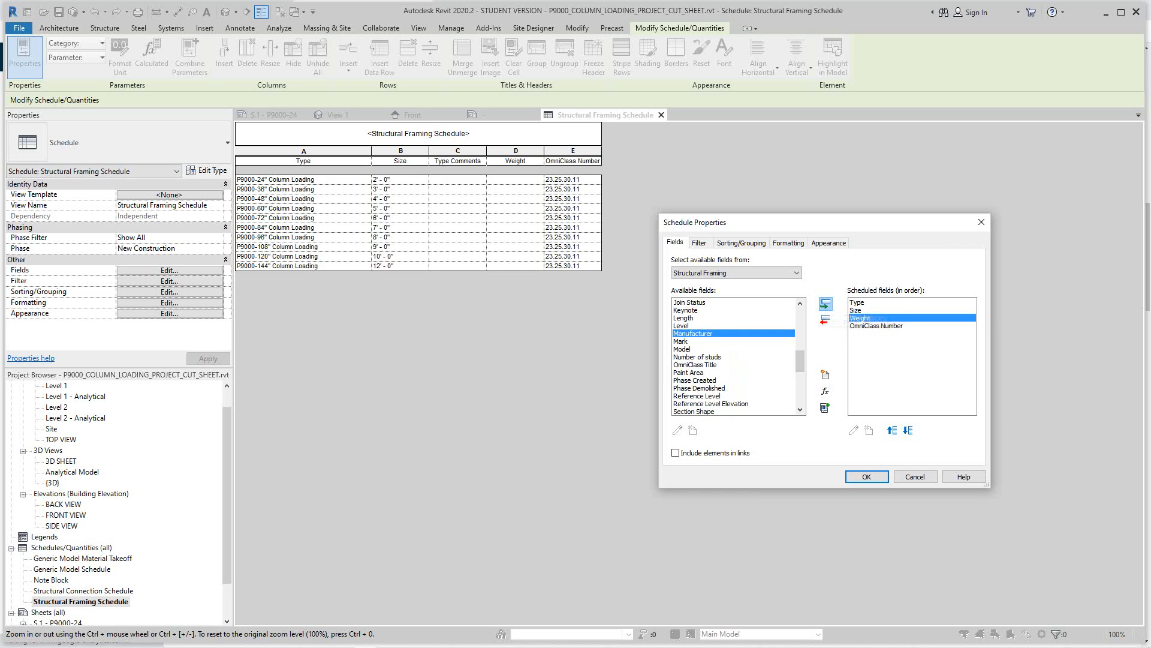
{"action": "left_click", "coordinate": [825, 302]}
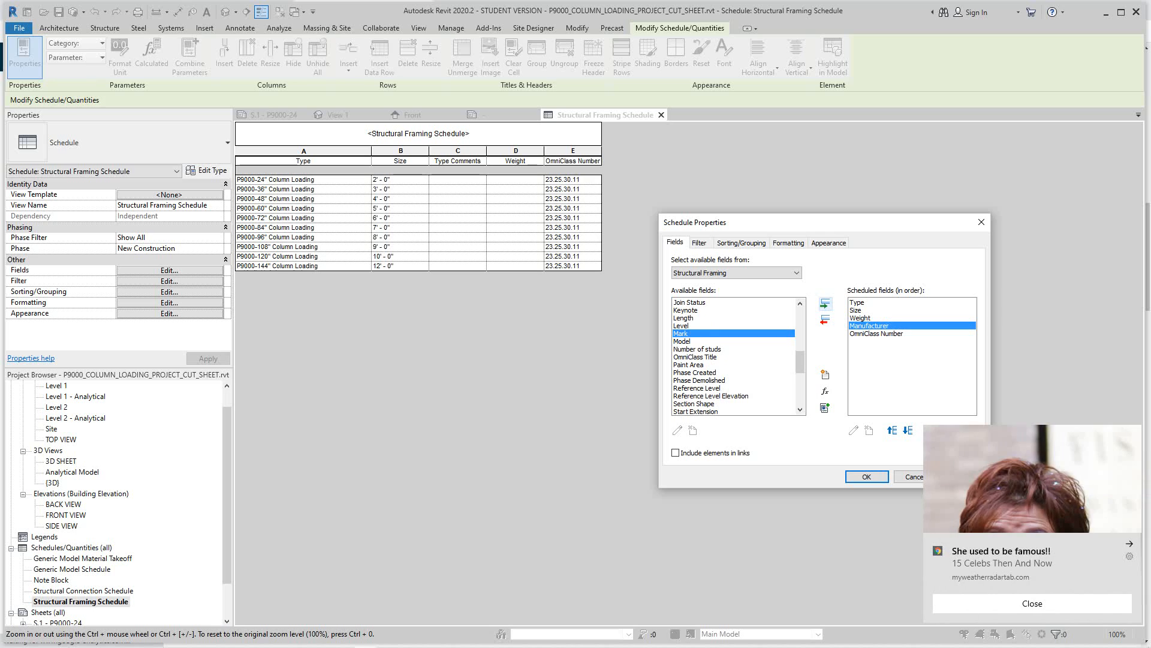
{"action": "left_click", "coordinate": [866, 476]}
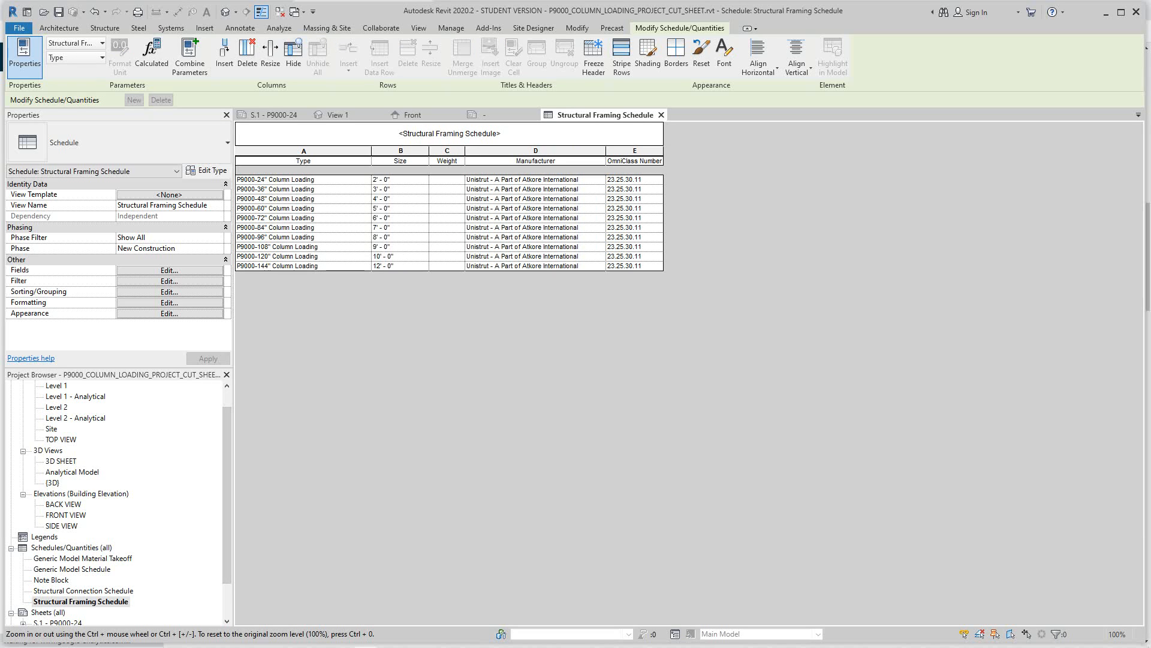
Return to sheet S.1 showing the schedule with the Manufacturer column.
{"action": "scroll", "scroll_direction": "down", "scroll_amount": 3}
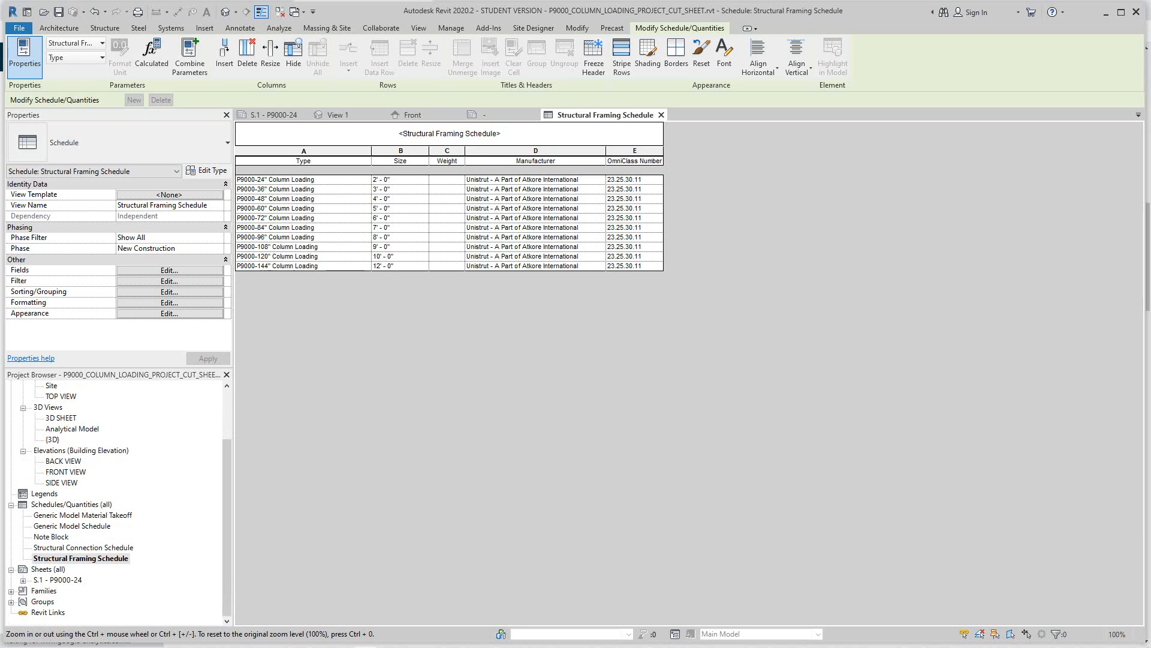
{"action": "left_click", "coordinate": [270, 116]}
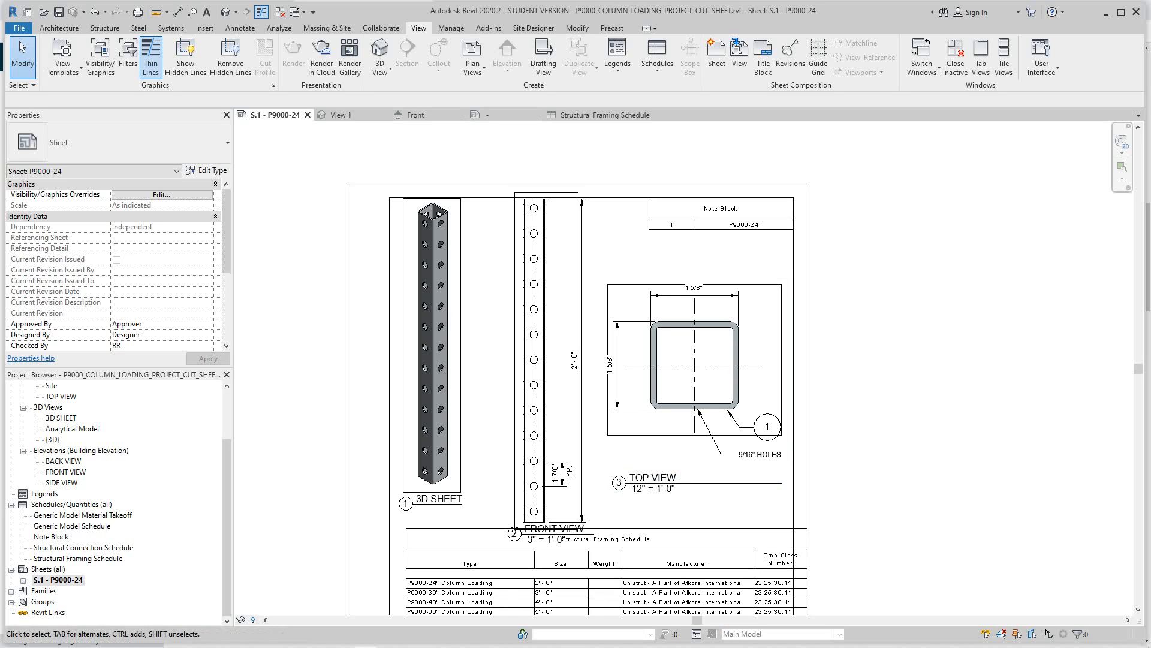
{"action": "left_click", "coordinate": [547, 353]}
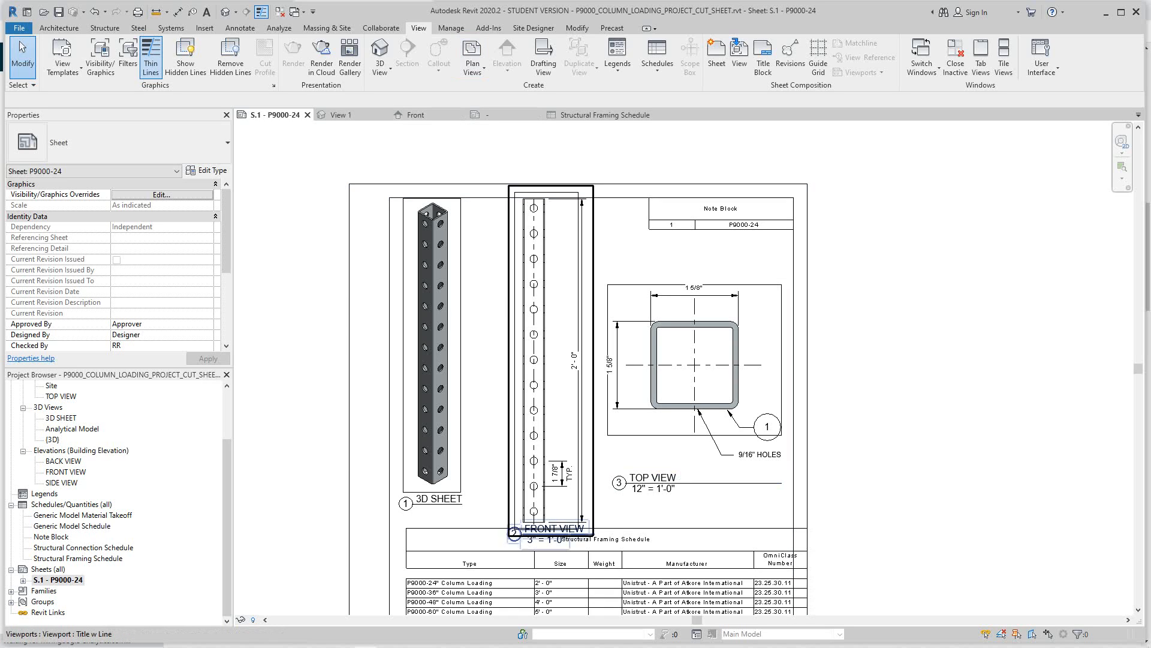
{"action": "left_click", "coordinate": [451, 27]}
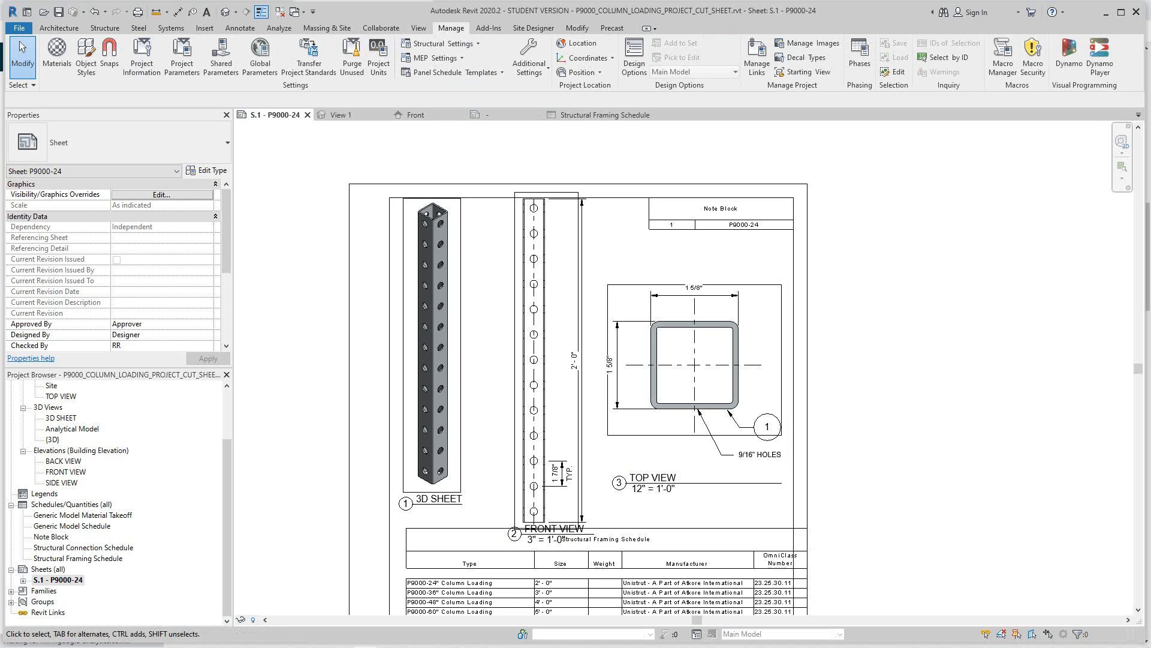
Open Assembly Code Settings from Manage > Additional Settings.
{"action": "left_click", "coordinate": [527, 56]}
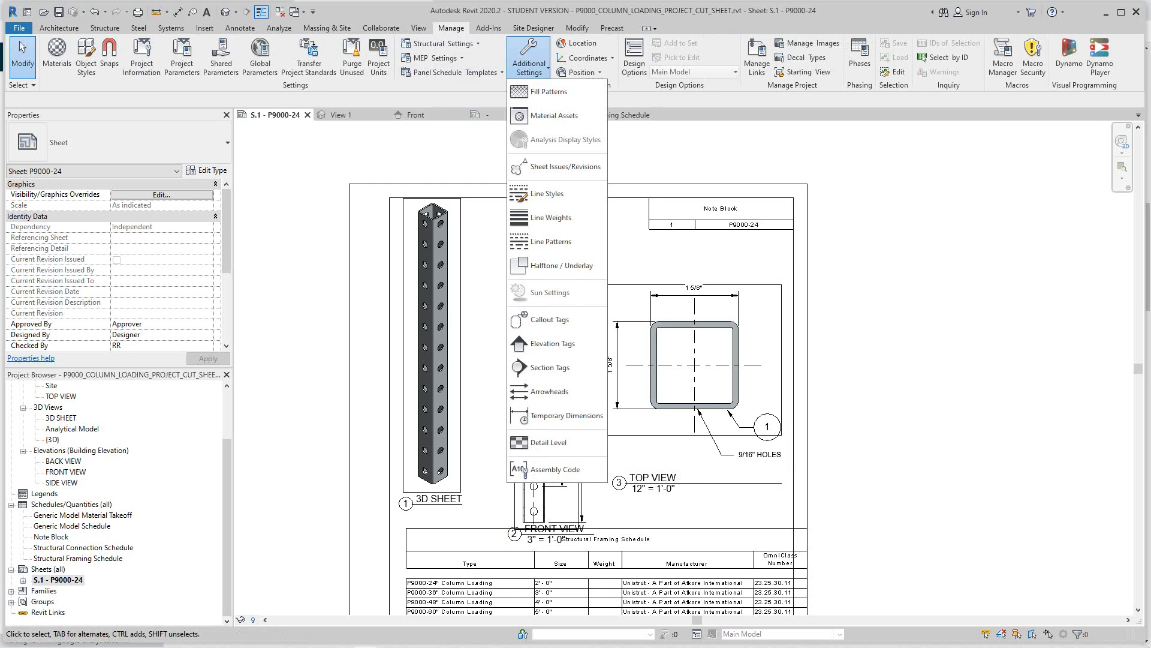
{"action": "mouse_move", "coordinate": [555, 469]}
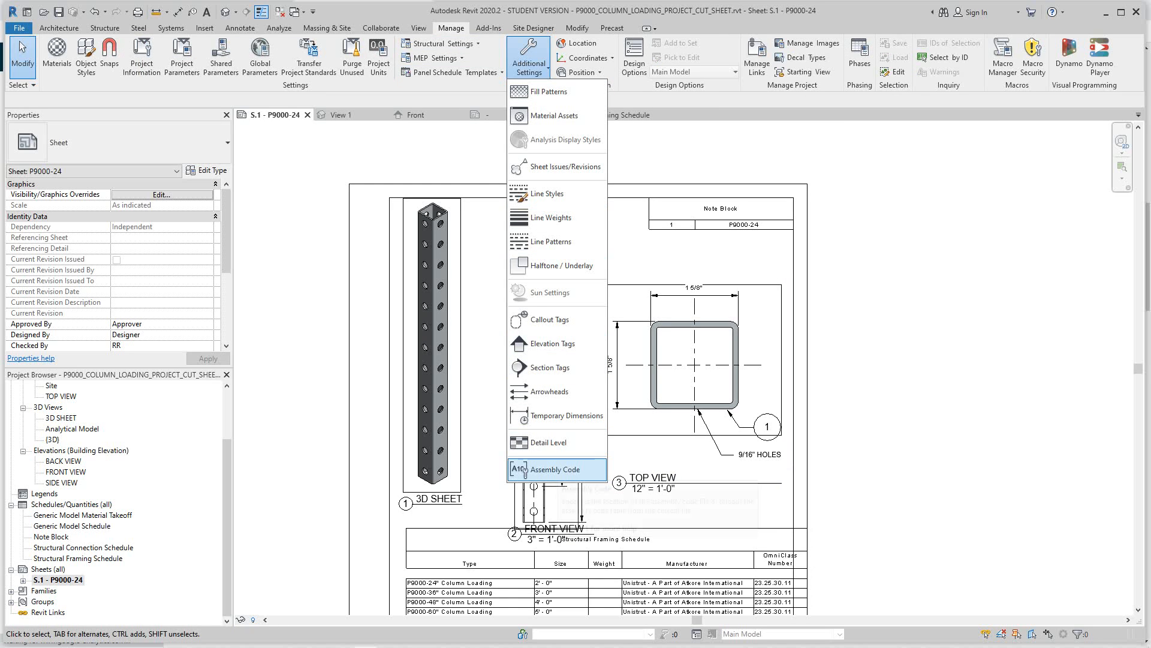
{"action": "left_click", "coordinate": [547, 469]}
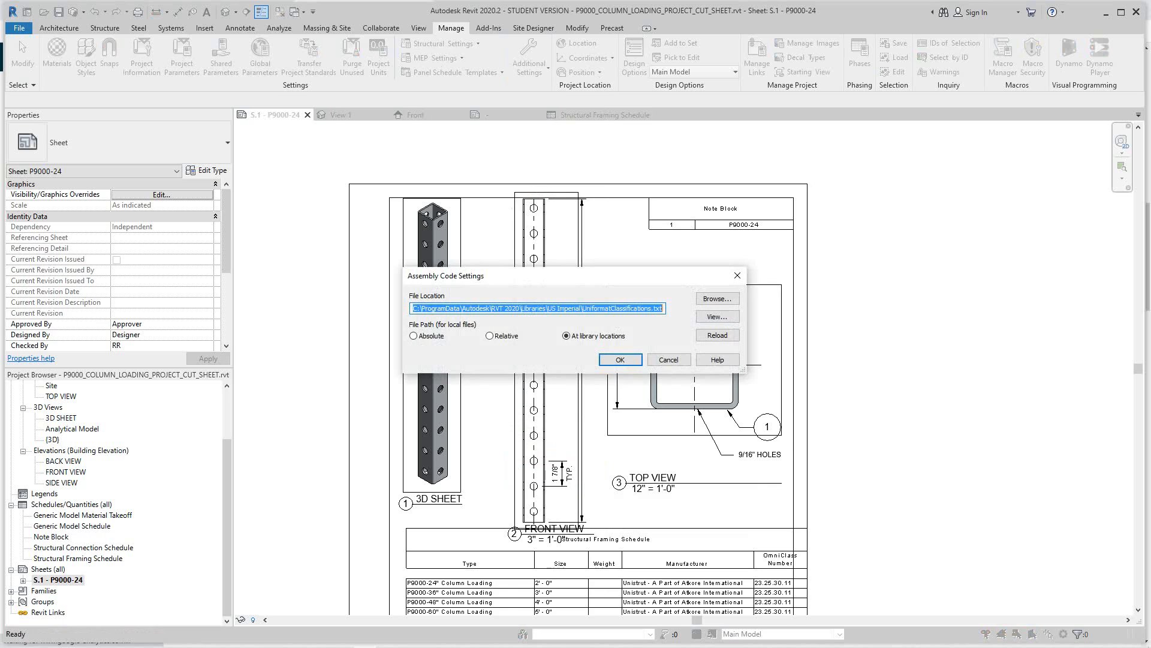